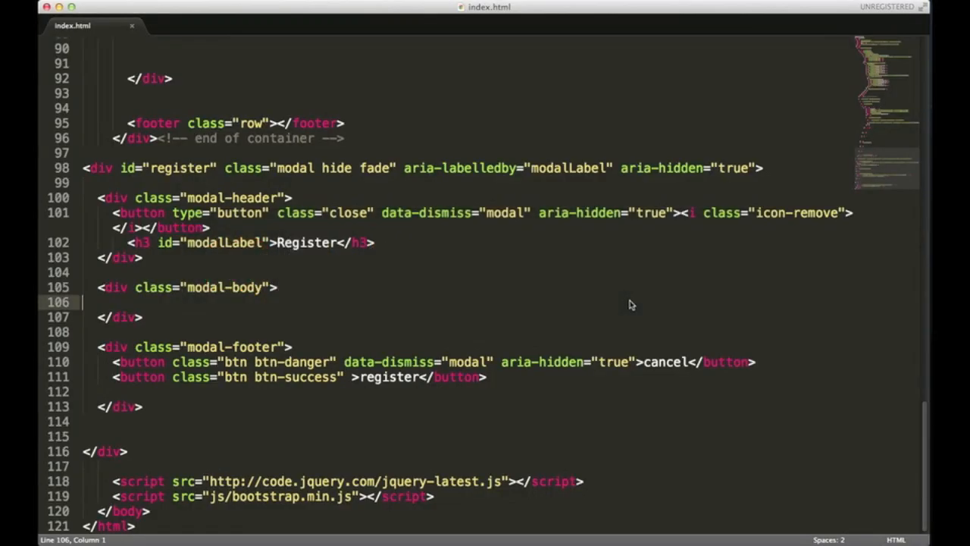
{"action": "mouse_move", "coordinate": [354, 312]}
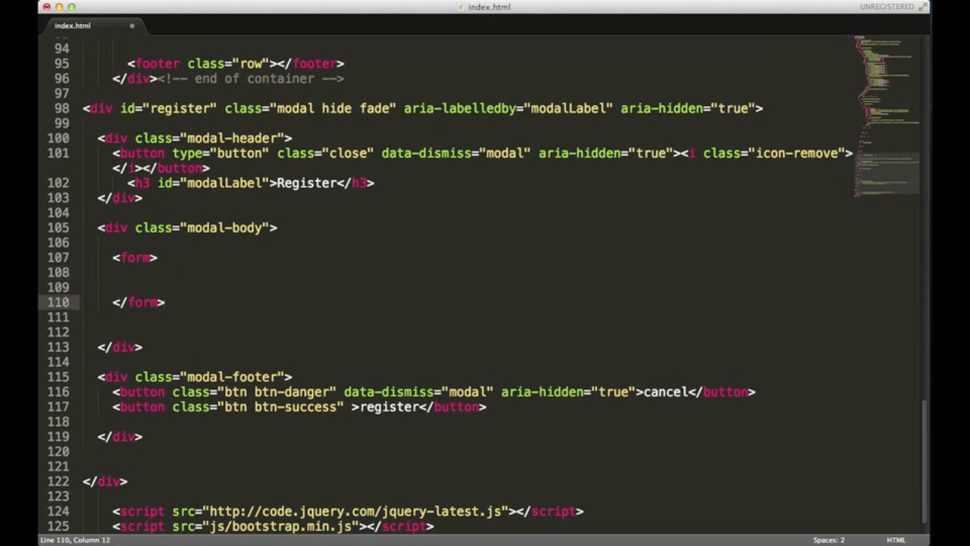
Type a div with classes "controls controls-row" inside the empty form, fixing a class-name typo
{"action": "left_click", "coordinate": [171, 272]}
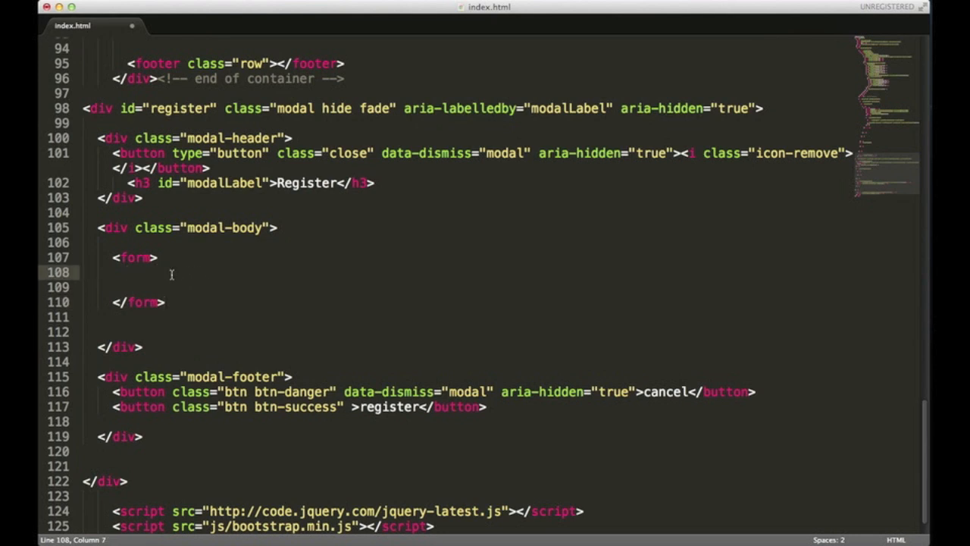
{"action": "type", "text": "<d"}
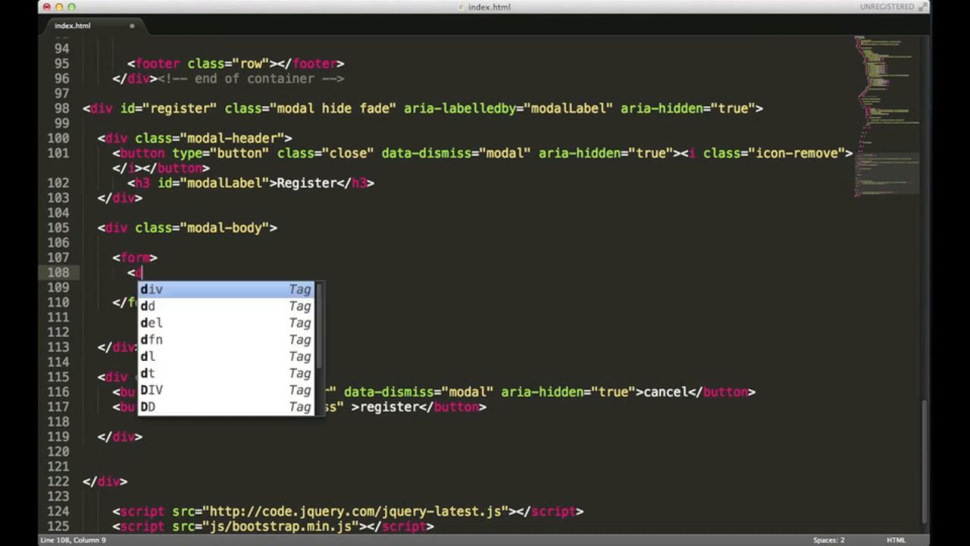
{"action": "type", "text": "div clas"}
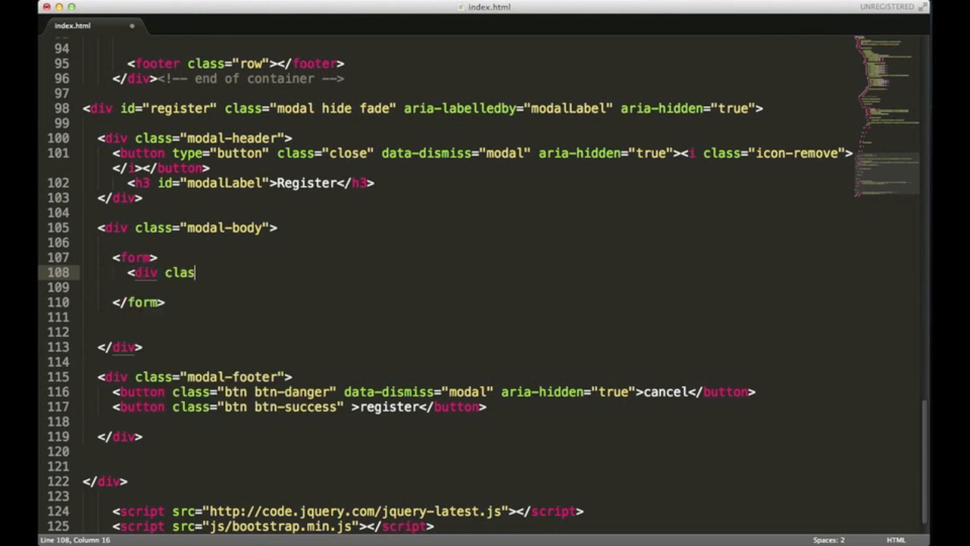
{"action": "type", "text": "s=\"cont\""}
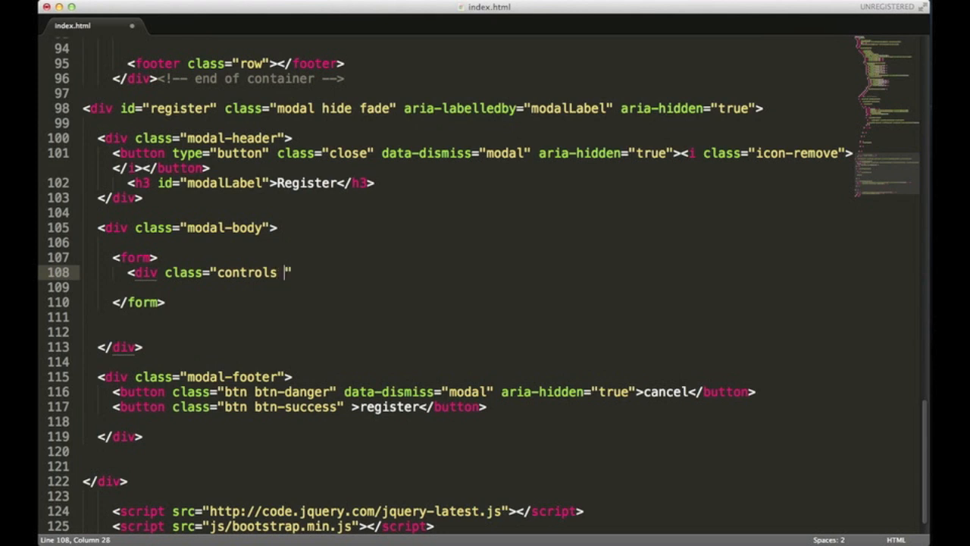
{"action": "type", "text": "conotr"}
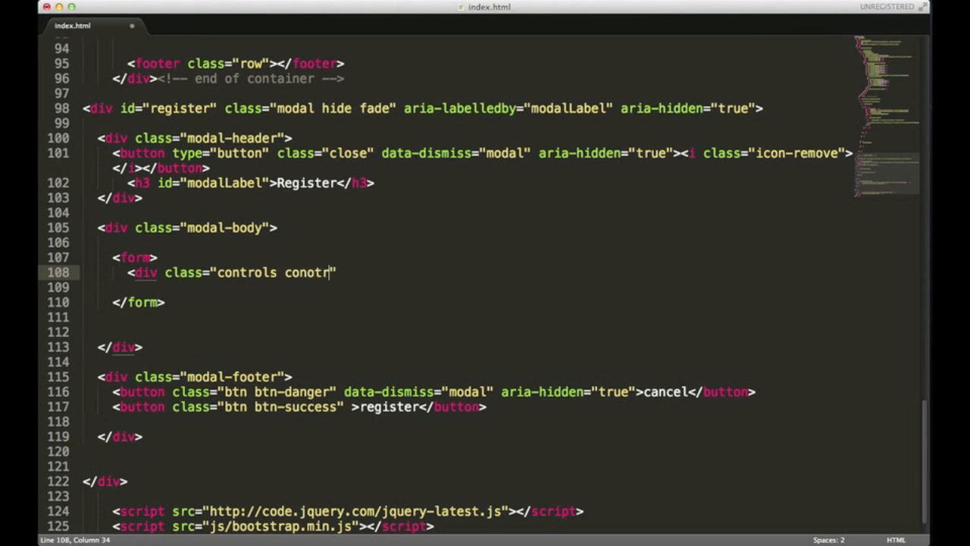
{"action": "key", "text": "backspace"}
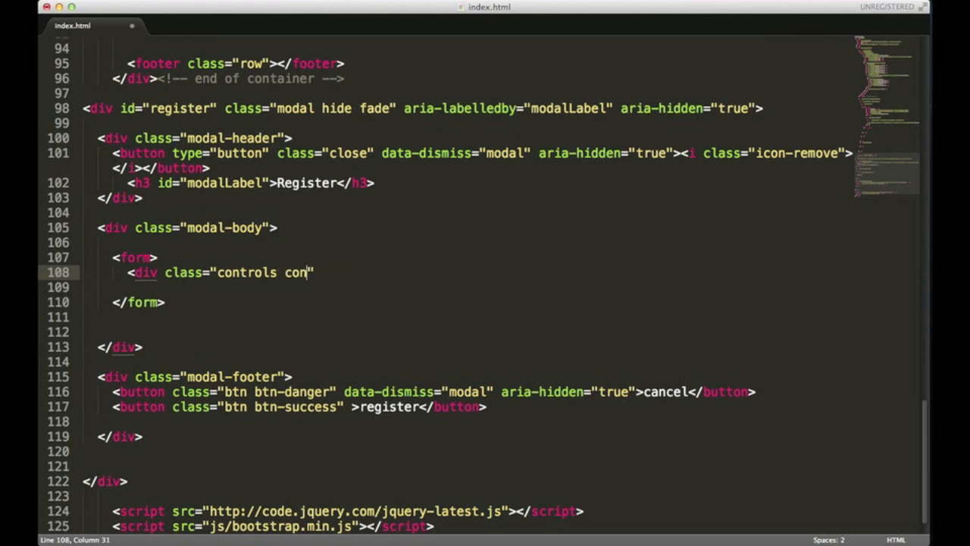
{"action": "type", "text": "trols"}
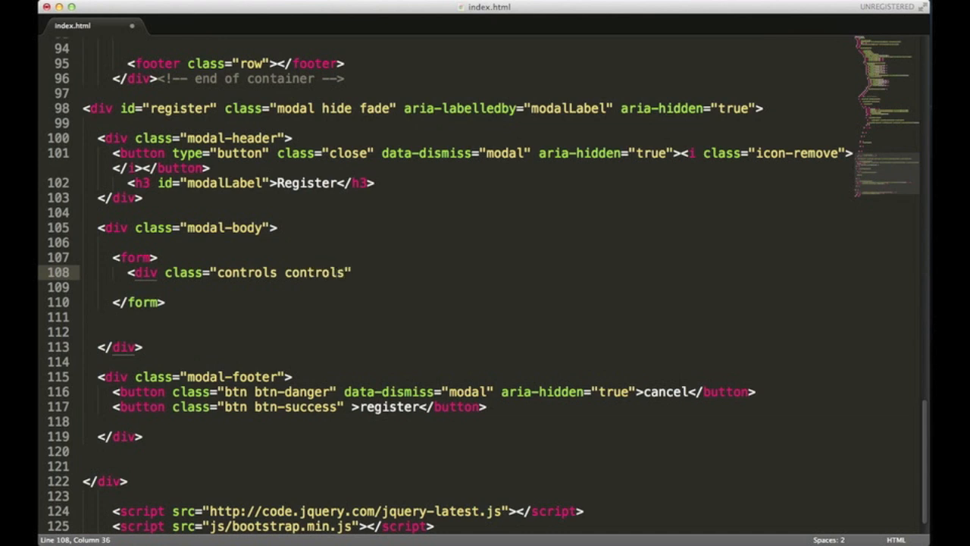
{"action": "type", "text": "-row"}
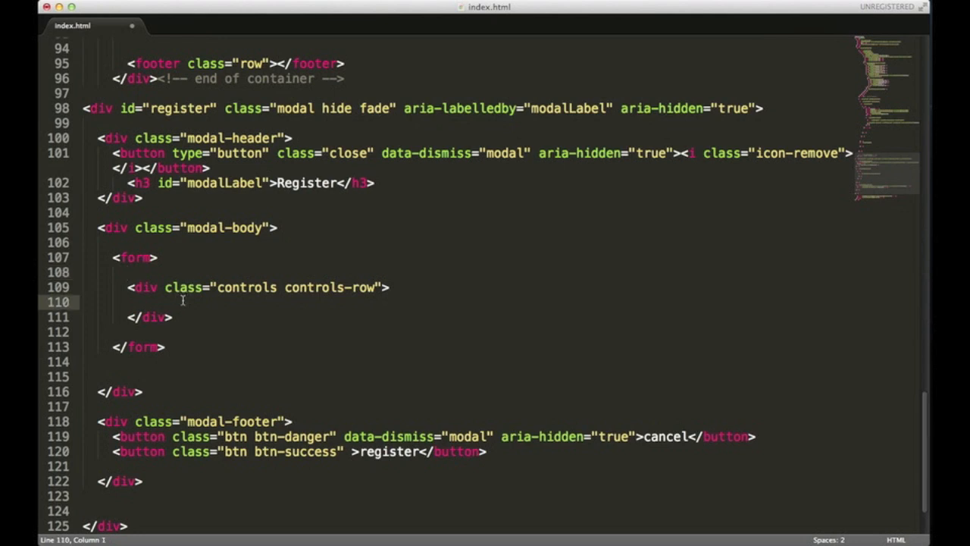
On a new line in the row, add <input type="text" class="span3" placeholder="span3">
{"action": "key", "text": "enter"}
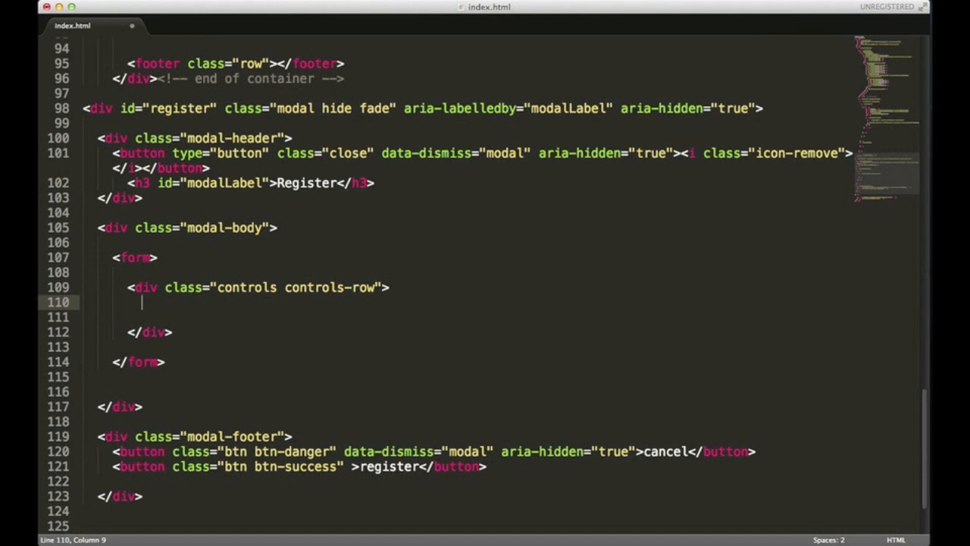
{"action": "type", "text": "<input type=\"te"}
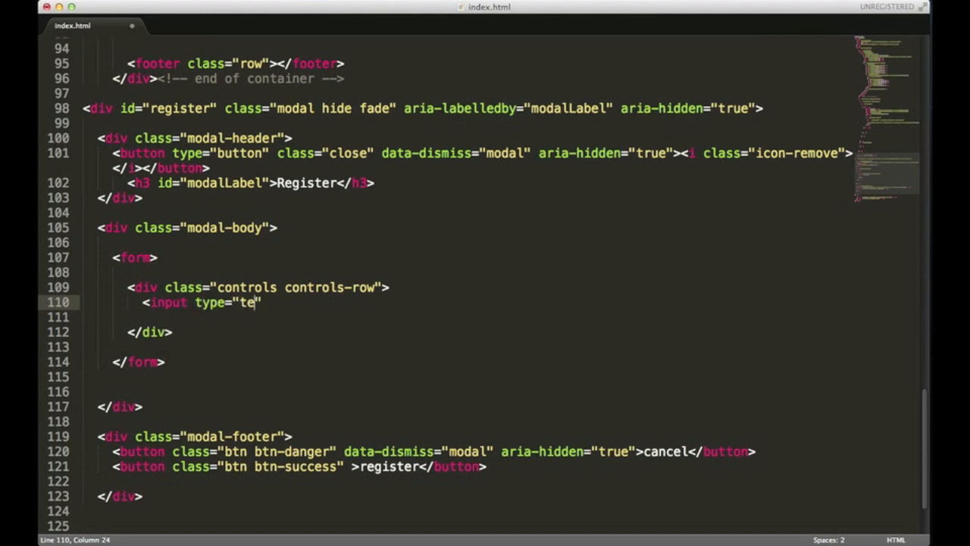
{"action": "type", "text": "xt\""}
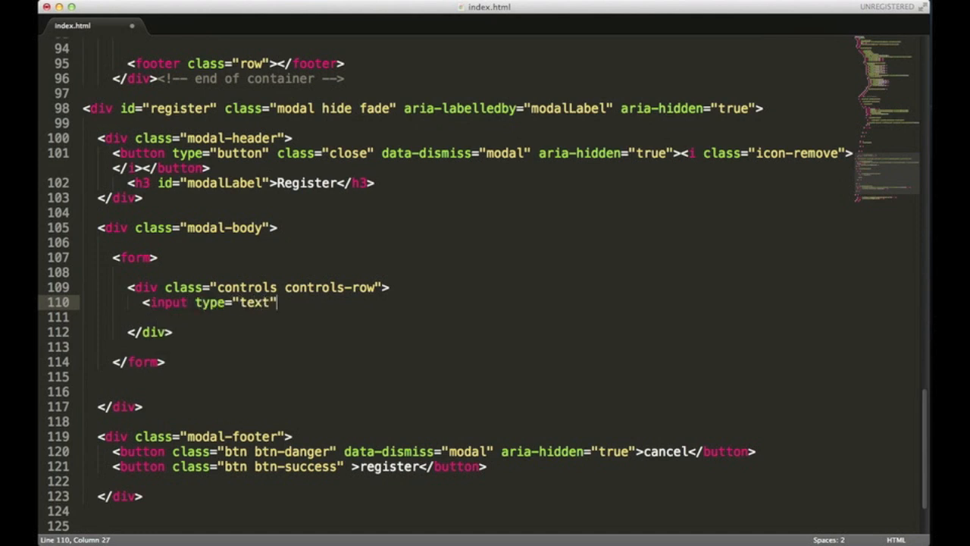
{"action": "type", "text": "class"}
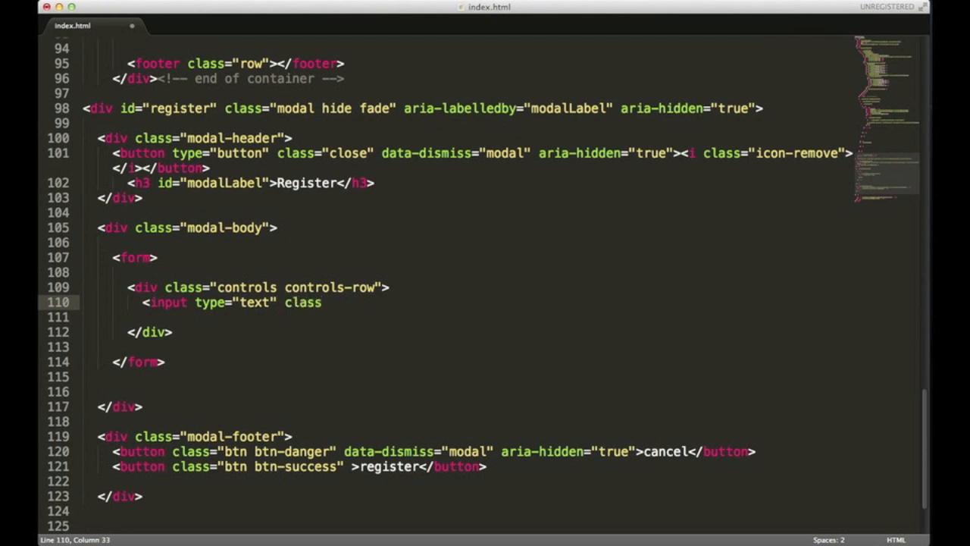
{"action": "type", "text": "=\"\""}
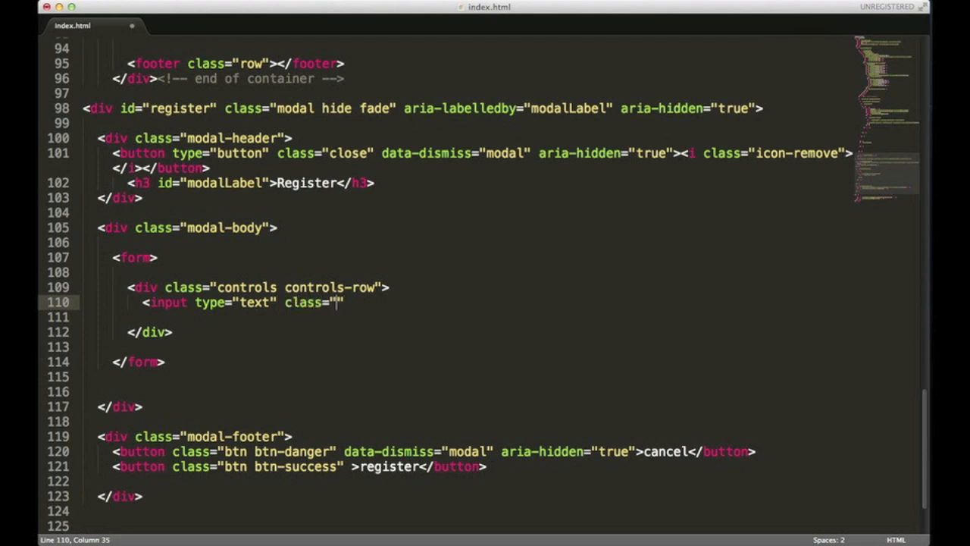
{"action": "type", "text": "span"}
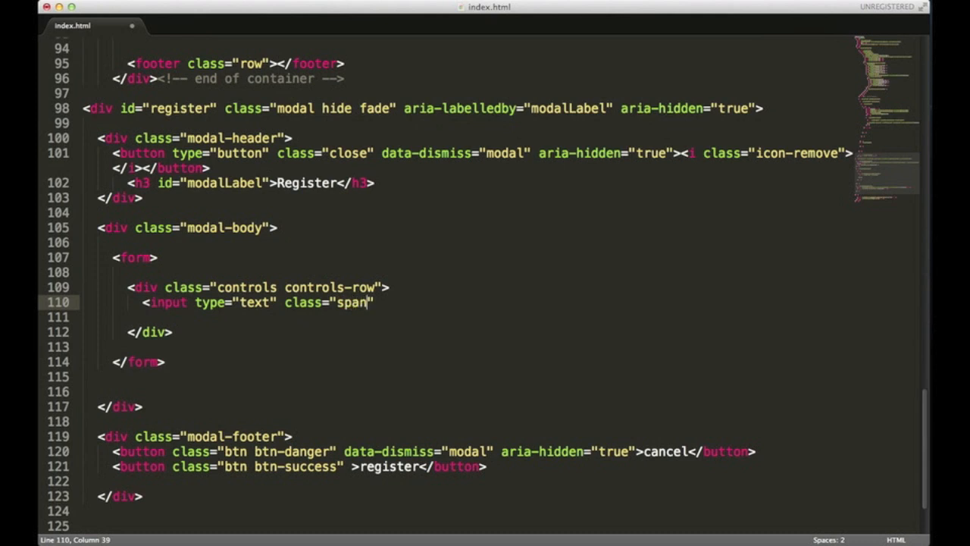
{"action": "type", "text": "3"}
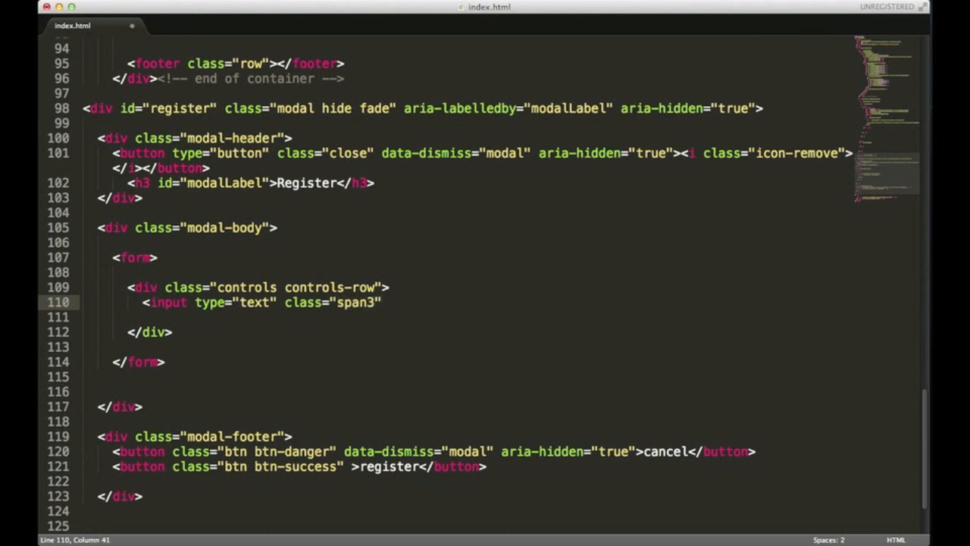
{"action": "type", "text": "place"}
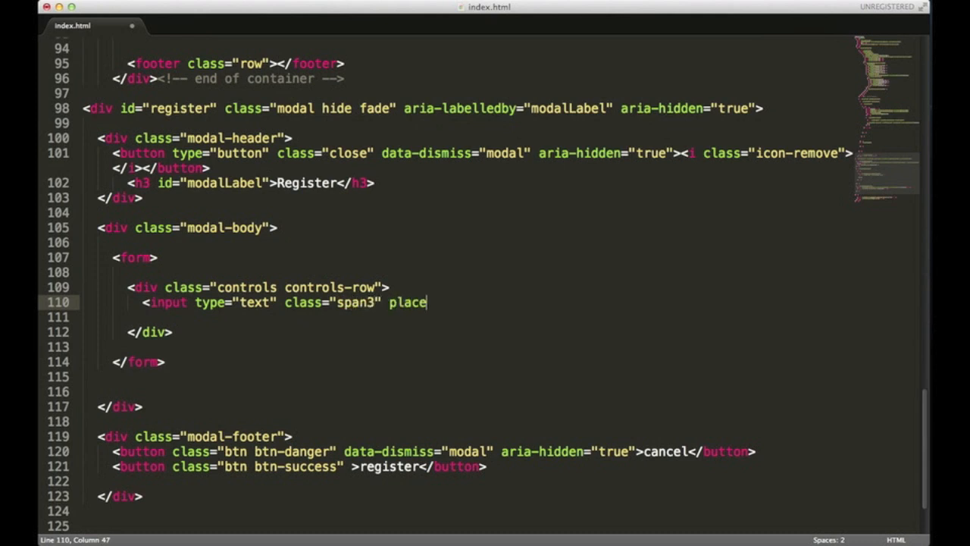
{"action": "type", "text": "holder=\"\""}
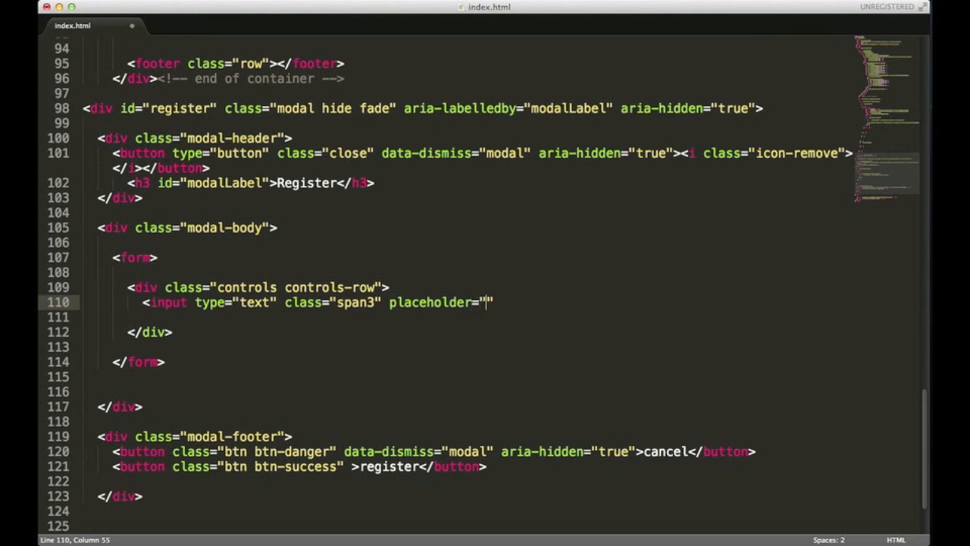
{"action": "type", "text": "span"}
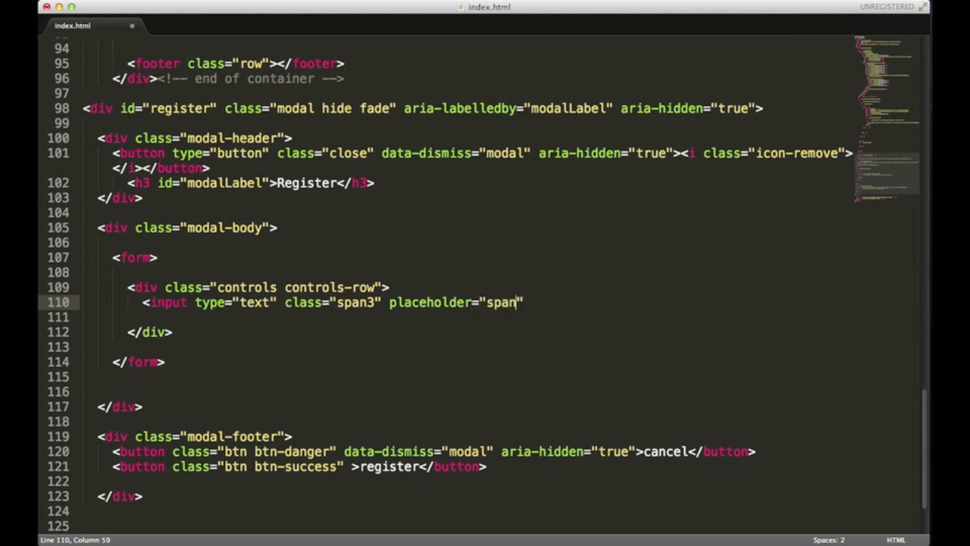
{"action": "type", "text": "3\">"}
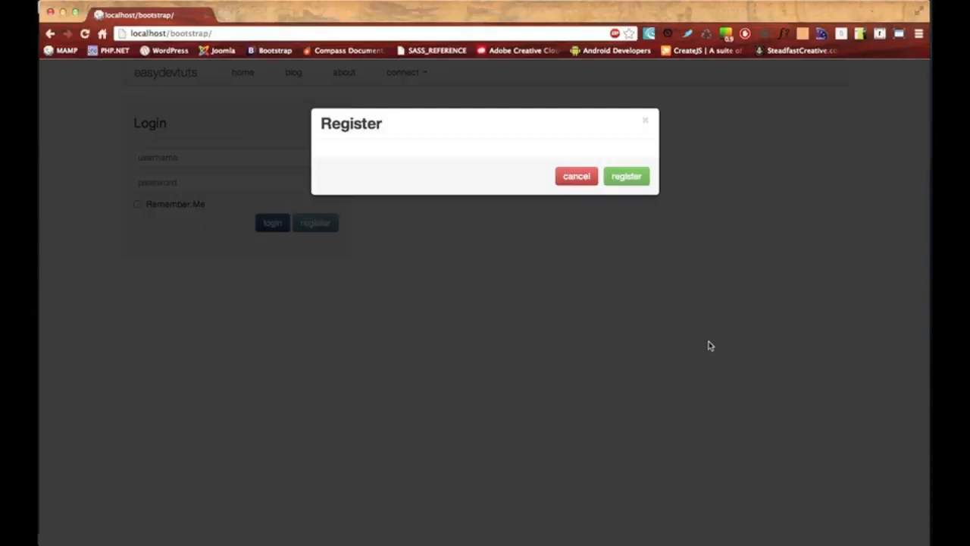
Reload and preview the Register modal, then change the second input's class to span3
{"action": "left_click", "coordinate": [576, 175]}
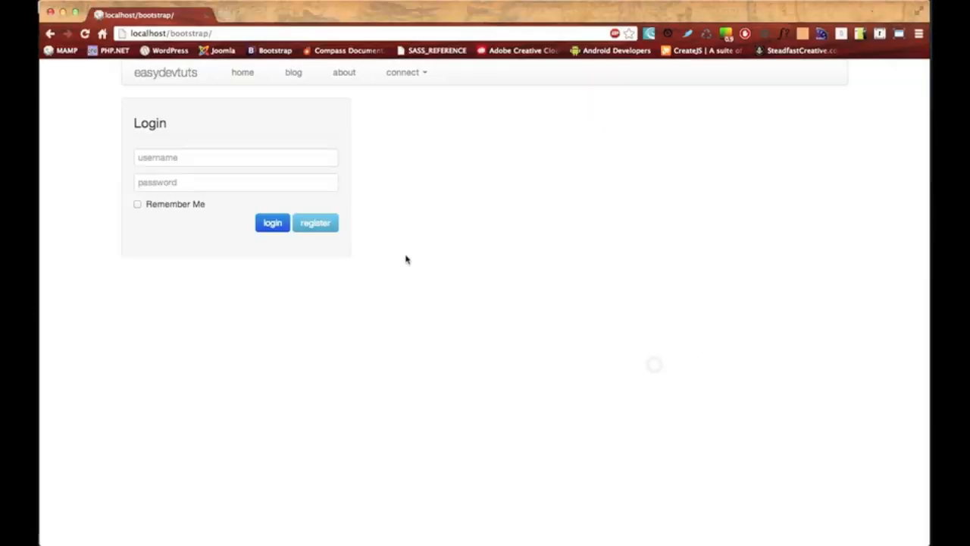
{"action": "left_click", "coordinate": [315, 222]}
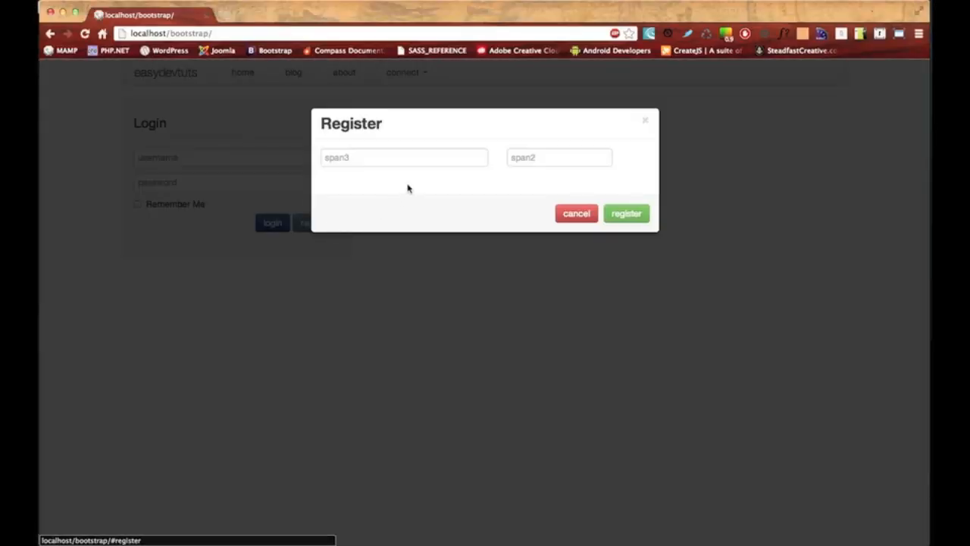
{"action": "mouse_move", "coordinate": [470, 157]}
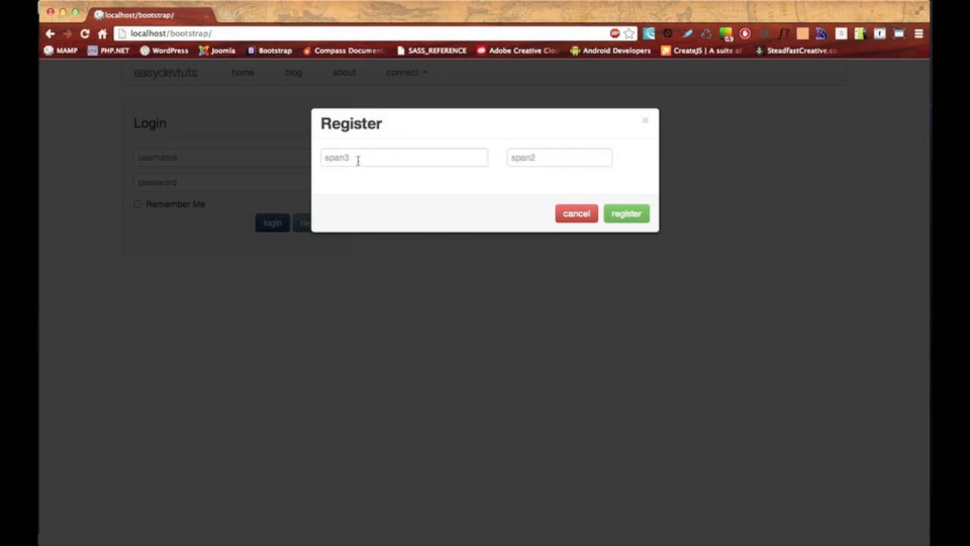
{"action": "mouse_move", "coordinate": [386, 160]}
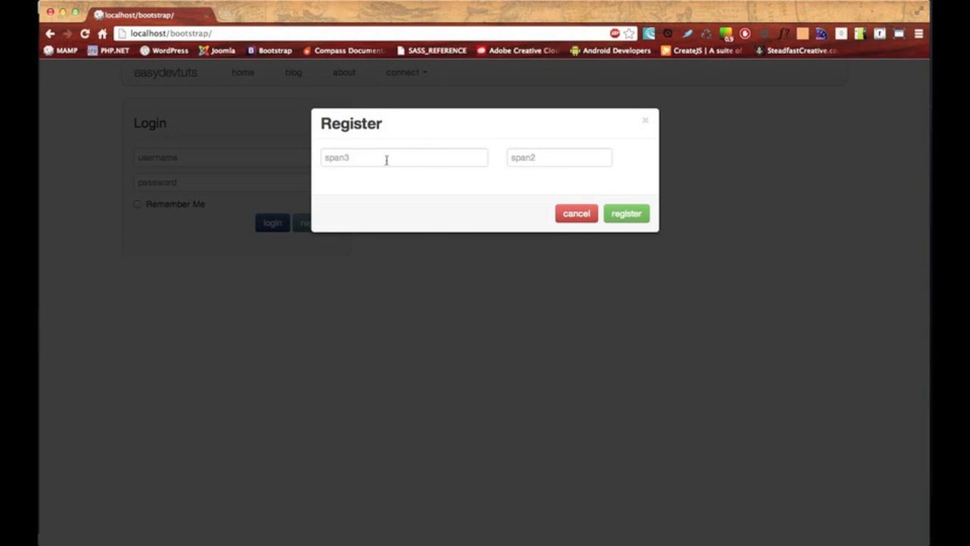
{"action": "left_click", "coordinate": [402, 158]}
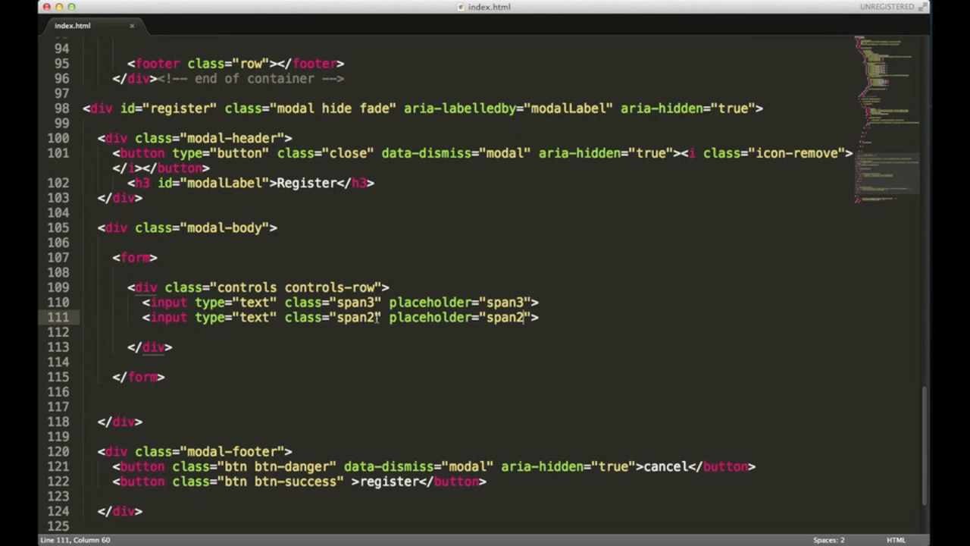
{"action": "type", "text": "span3"}
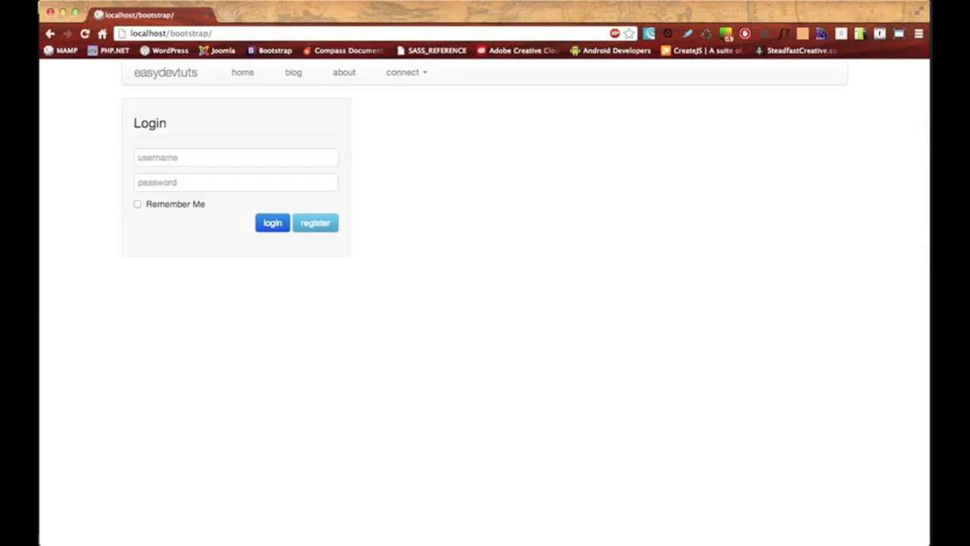
Reopen the Register modal to see the second field wrapped onto its own line
{"action": "left_click", "coordinate": [315, 222]}
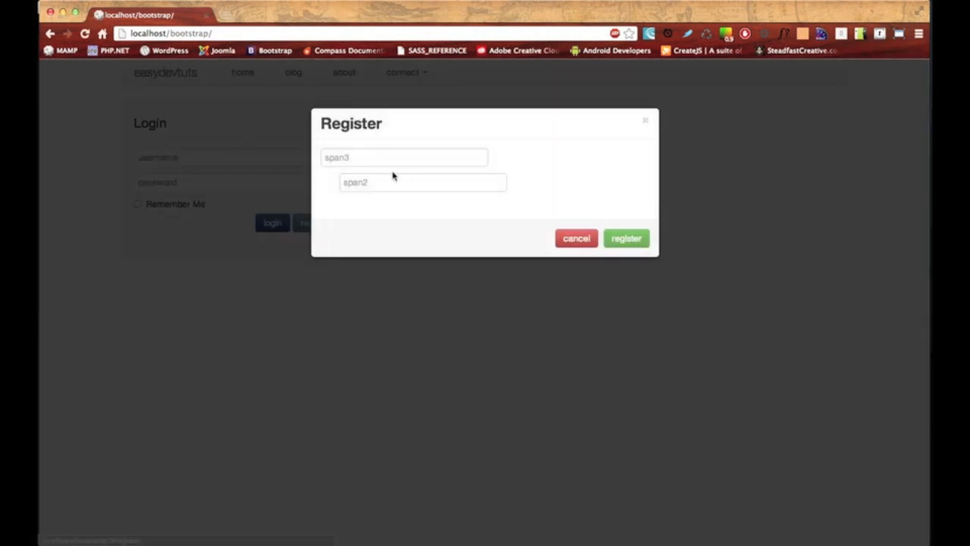
{"action": "mouse_move", "coordinate": [539, 214]}
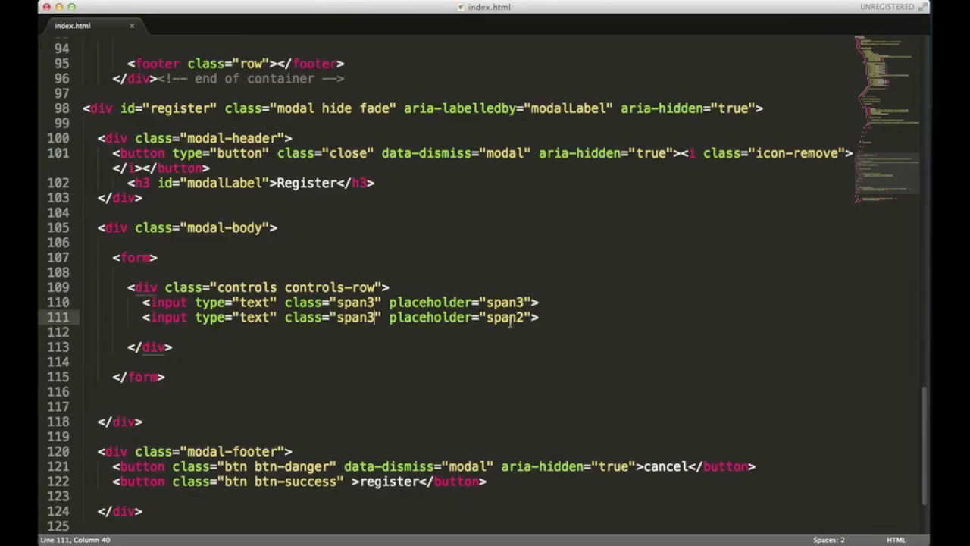
Make both inputs span2 with placeholders "first name" and "last name"
{"action": "type", "text": "span2"}
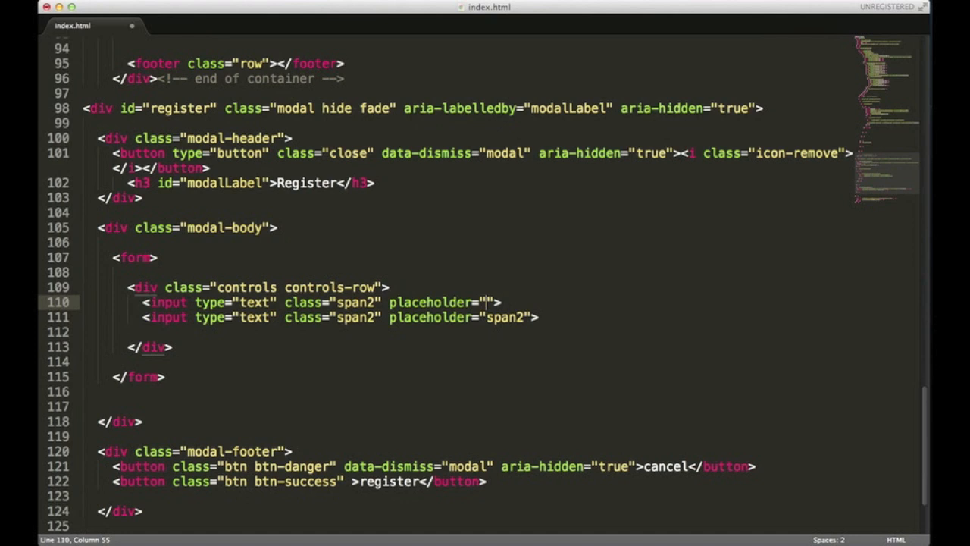
{"action": "type", "text": "first na"}
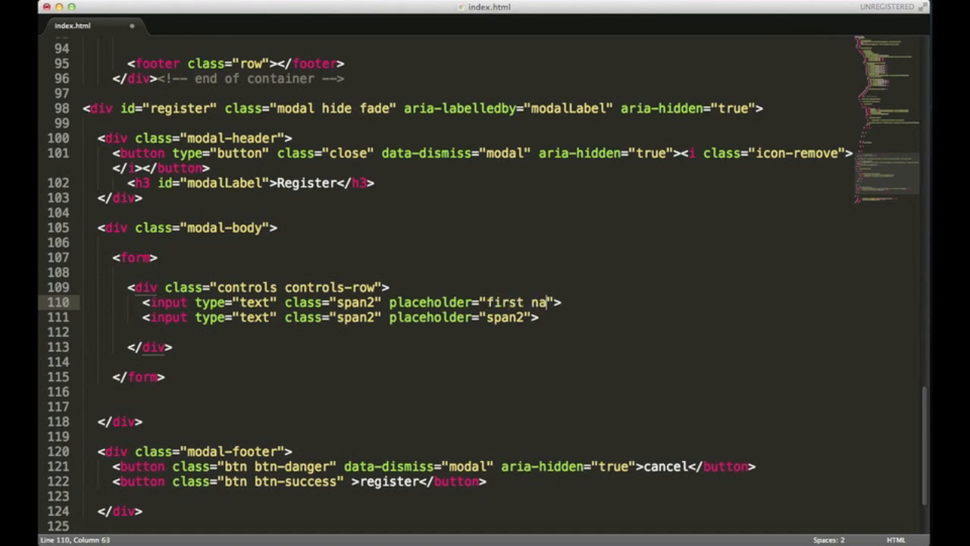
{"action": "type", "text": "me"}
{"action": "left_click", "coordinate": [341, 317]}
{"action": "type", "text": "last "}
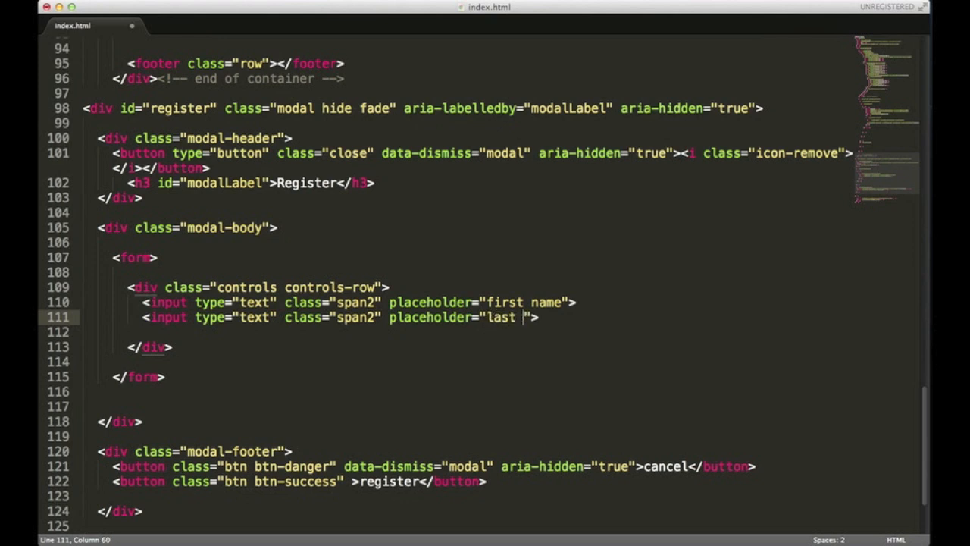
{"action": "type", "text": "name"}
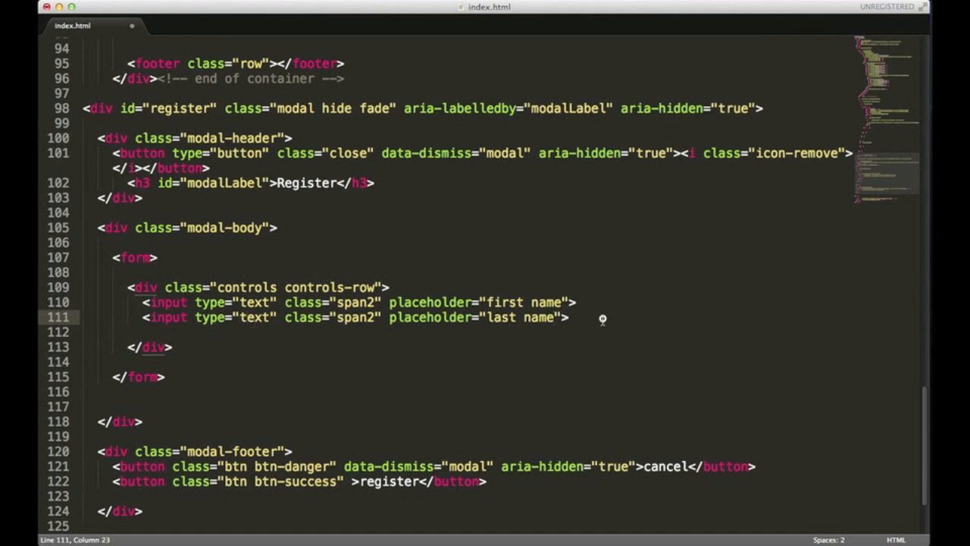
Add a select with class span1 holding options 1, 2 and 3 after the name inputs
{"action": "key", "text": "enter"}
{"action": "type", "text": "<select></select>"}
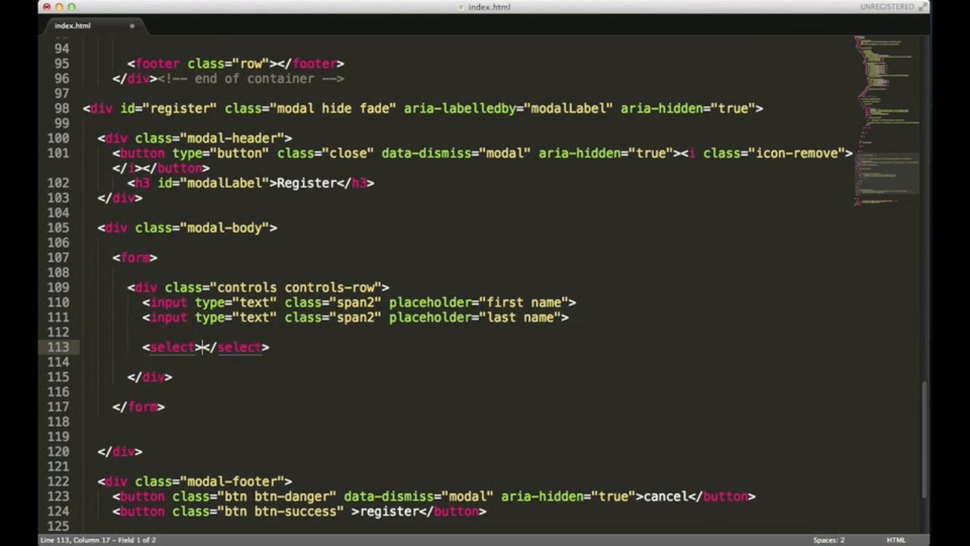
{"action": "key", "text": "enter"}
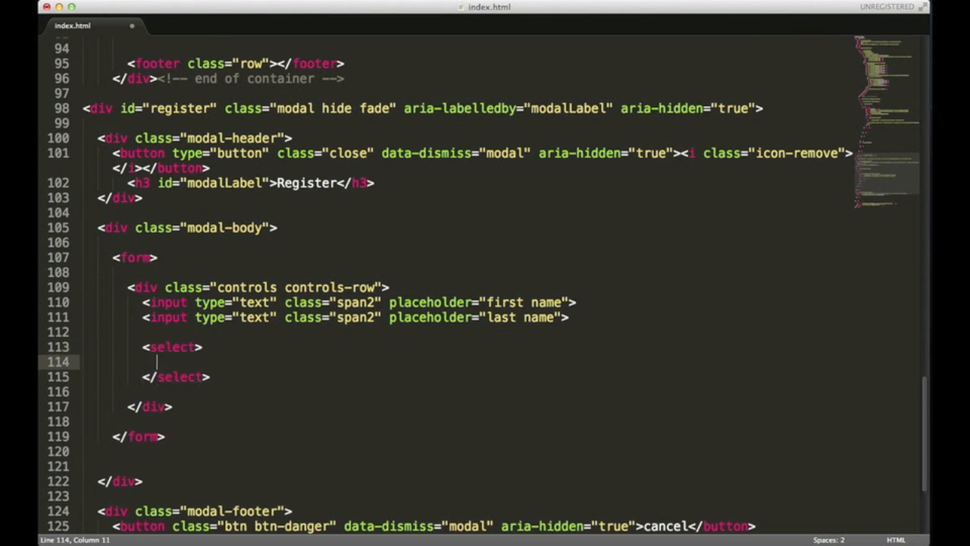
{"action": "type", "text": "<option></option>"}
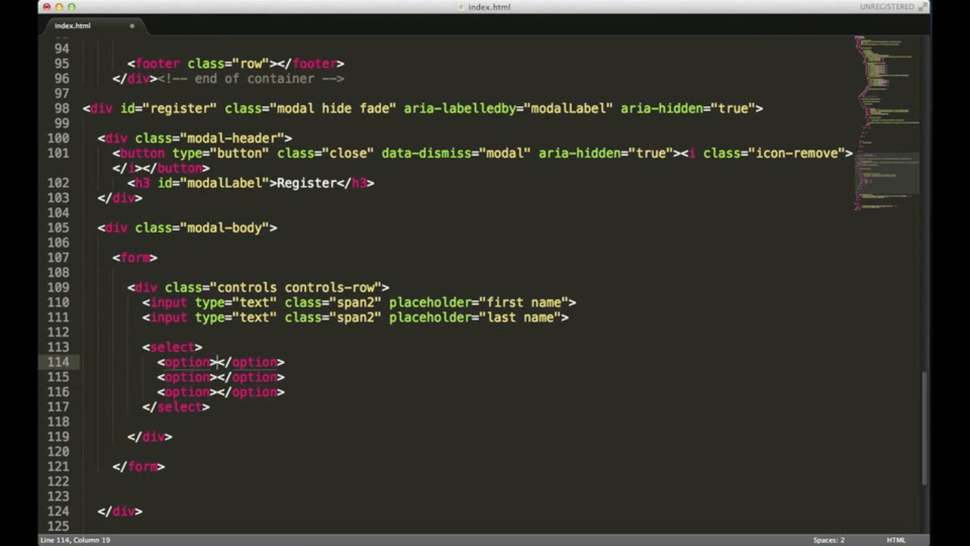
{"action": "type", "text": "1"}
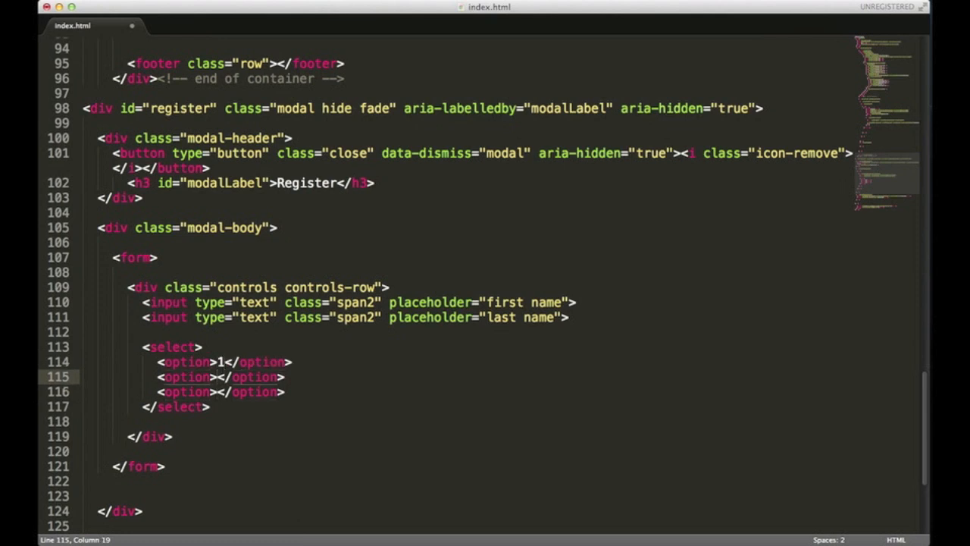
{"action": "type", "text": "2"}
{"action": "left_click", "coordinate": [221, 391]}
{"action": "type", "text": "3"}
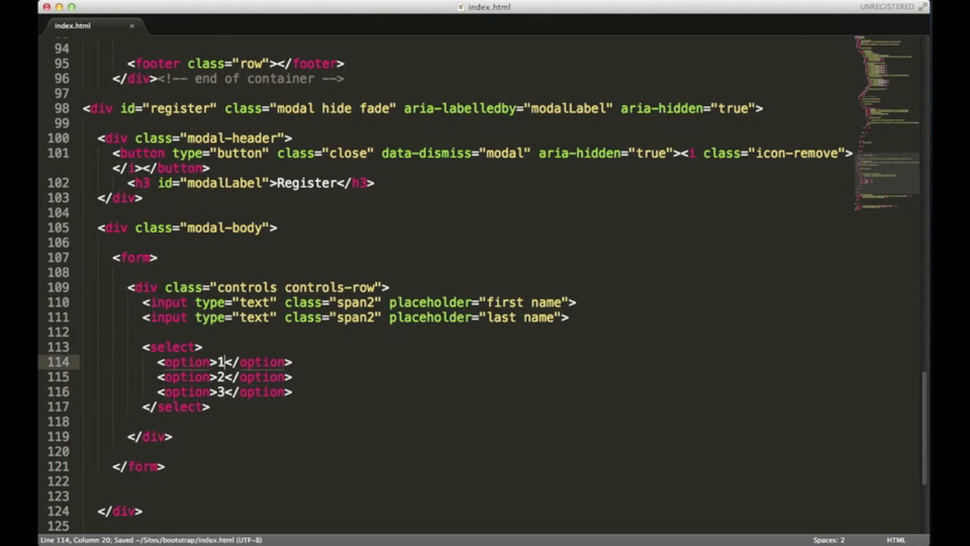
{"action": "type", "text": "class=\"s"}
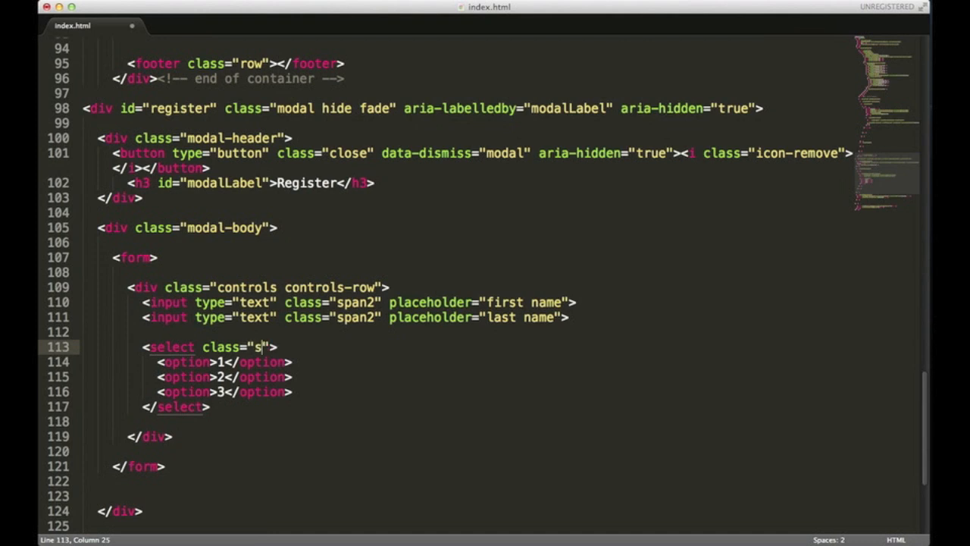
{"action": "type", "text": "pan1"}
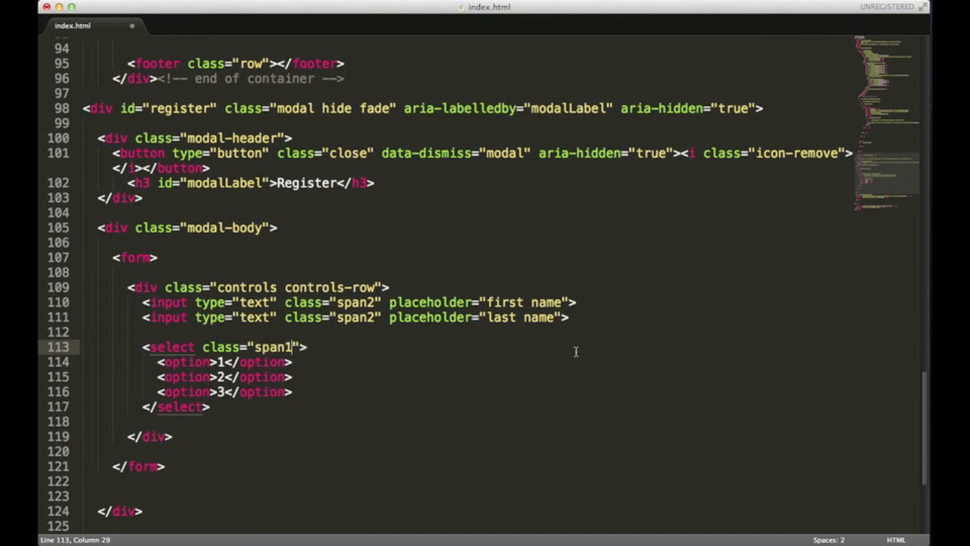
Save and check the dropdown and name fields in the Register modal in Chrome
{"action": "key", "text": "cmd+s"}
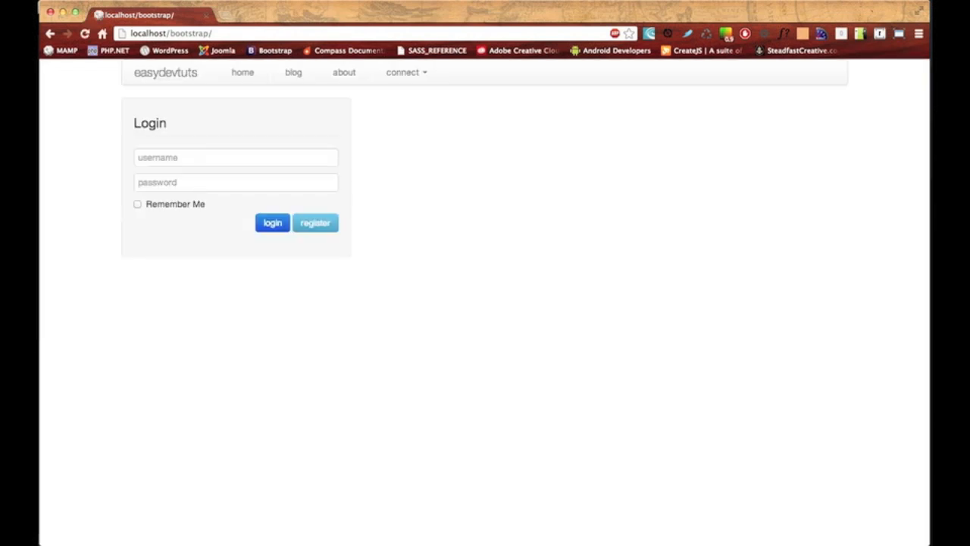
{"action": "left_click", "coordinate": [315, 222]}
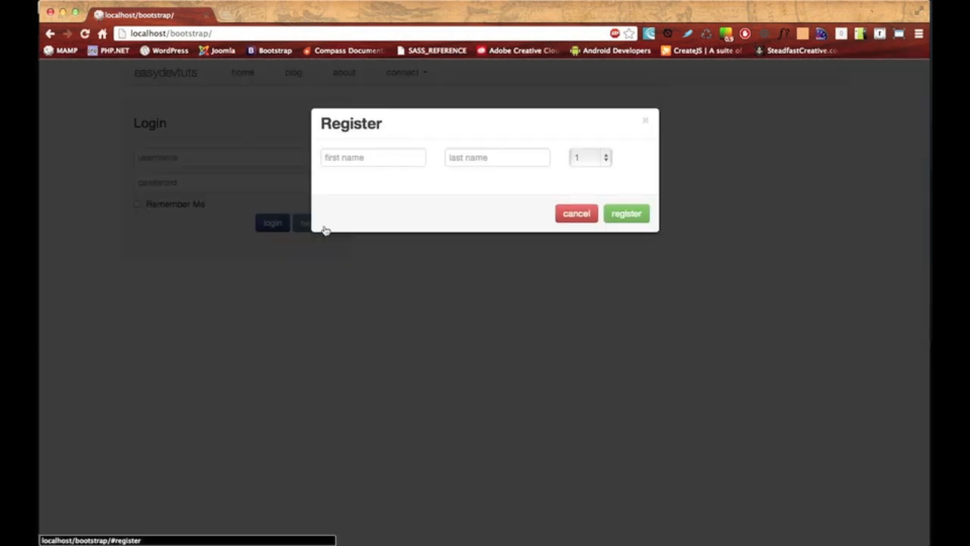
{"action": "left_click", "coordinate": [497, 157]}
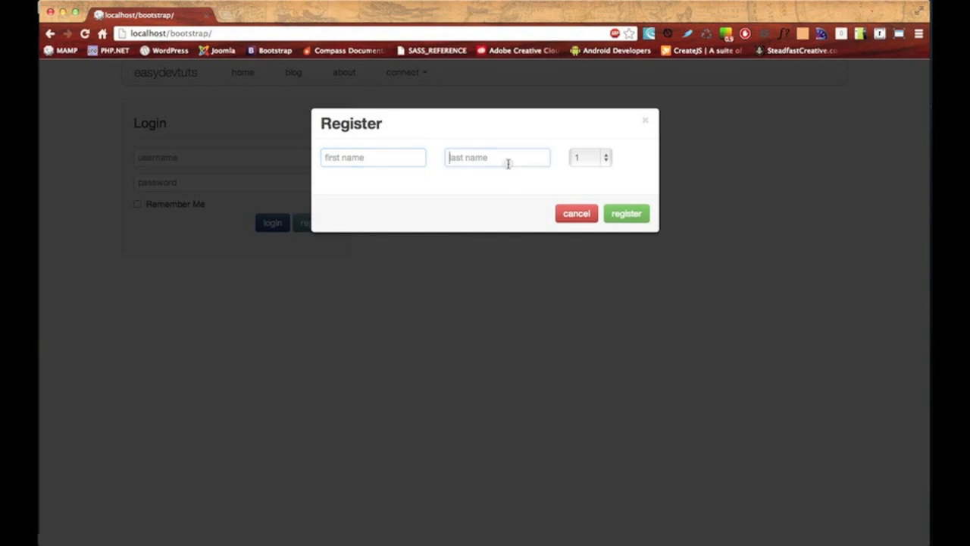
{"action": "left_click", "coordinate": [590, 157]}
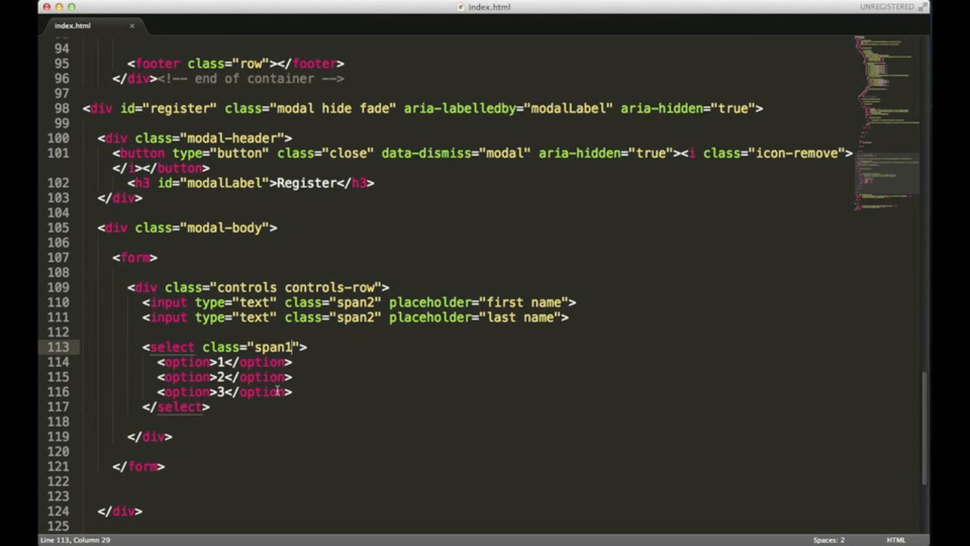
{"action": "mouse_move", "coordinate": [262, 423]}
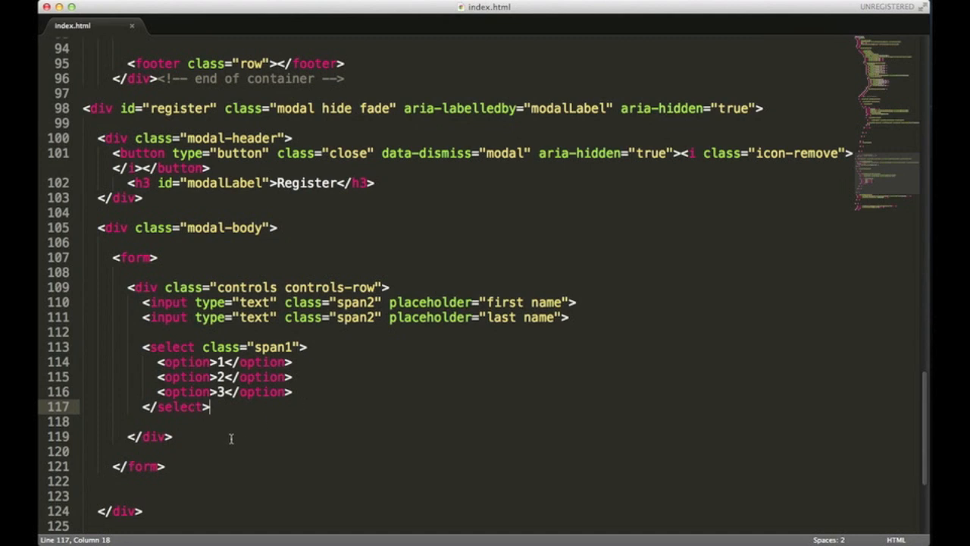
Below the controls row, type a div with classes "controls control-group"
{"action": "left_click", "coordinate": [209, 437]}
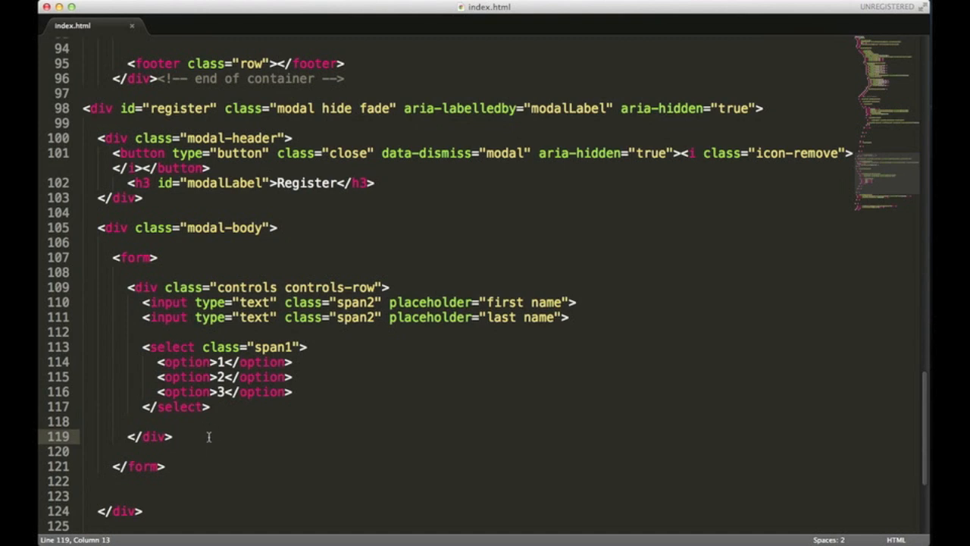
{"action": "type", "text": "<div></div>"}
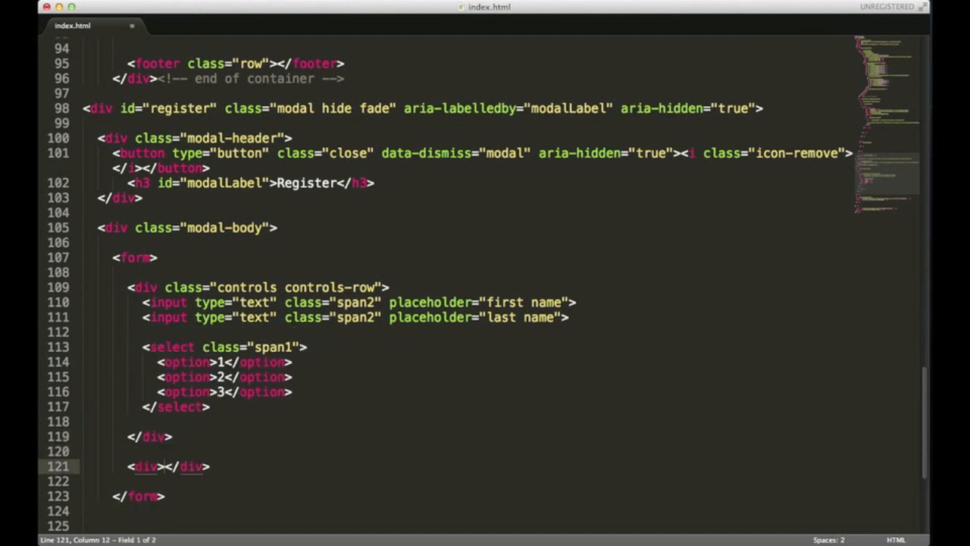
{"action": "type", "text": "class="}
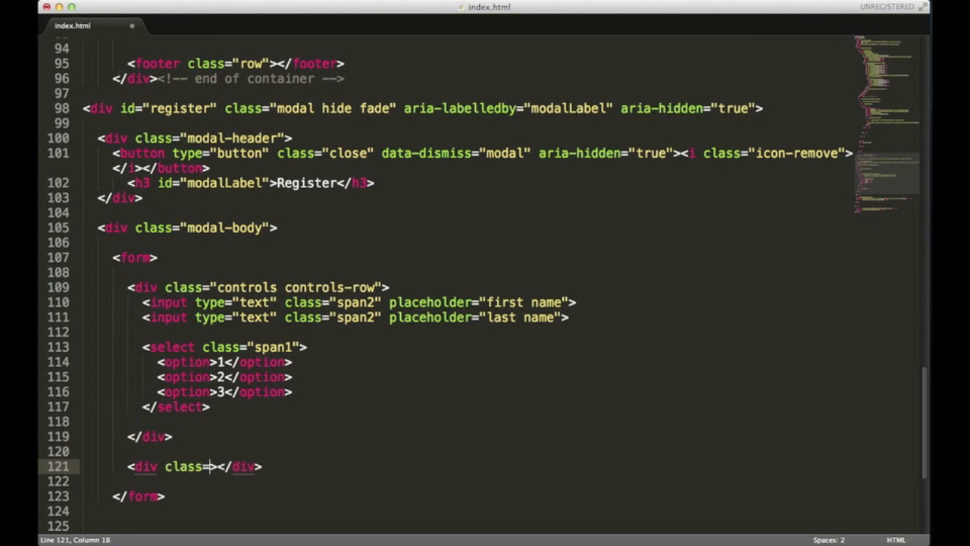
{"action": "type", "text": "controls\""}
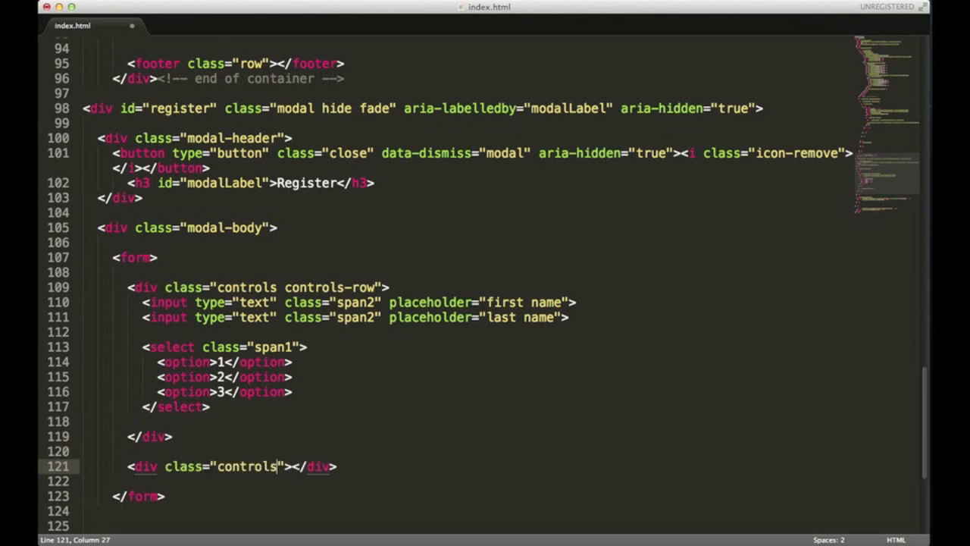
{"action": "type", "text": "control"}
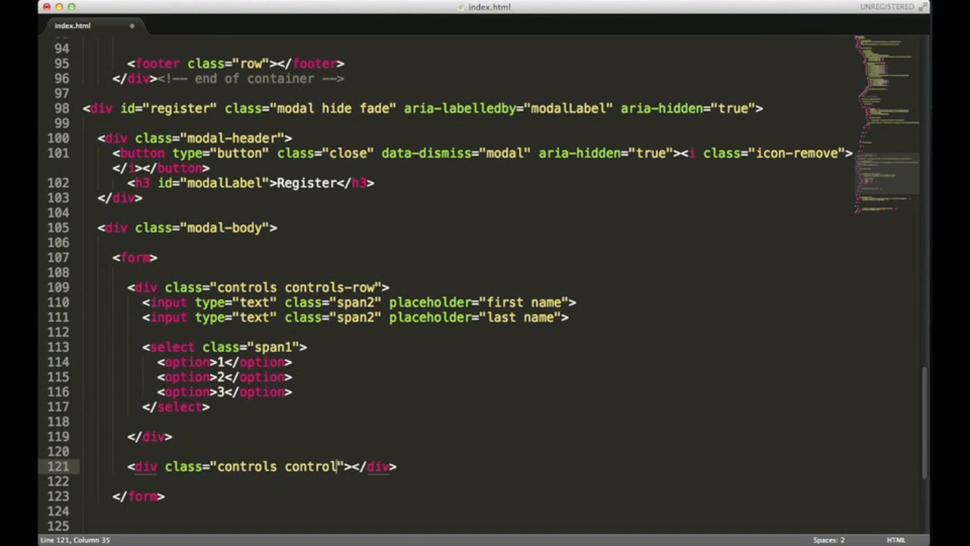
{"action": "type", "text": "-"}
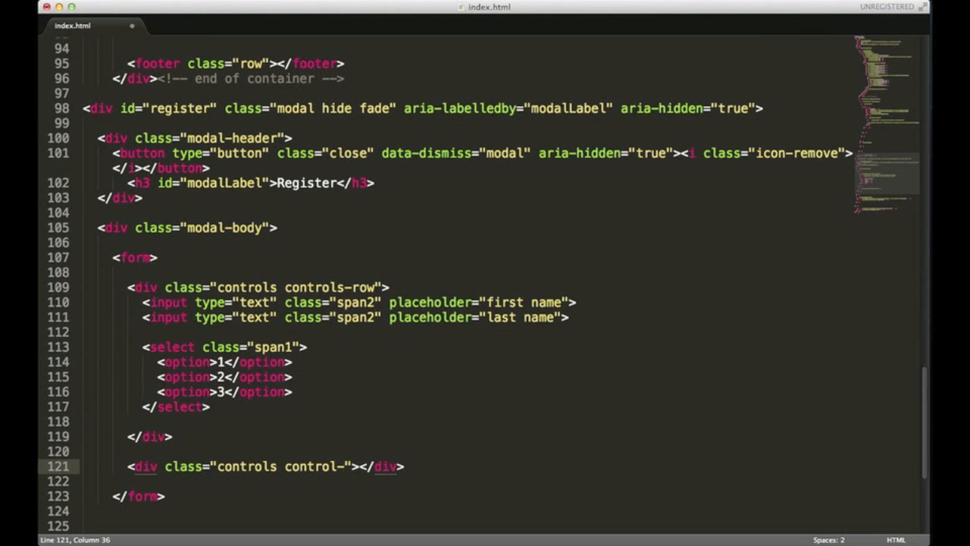
{"action": "type", "text": "group"}
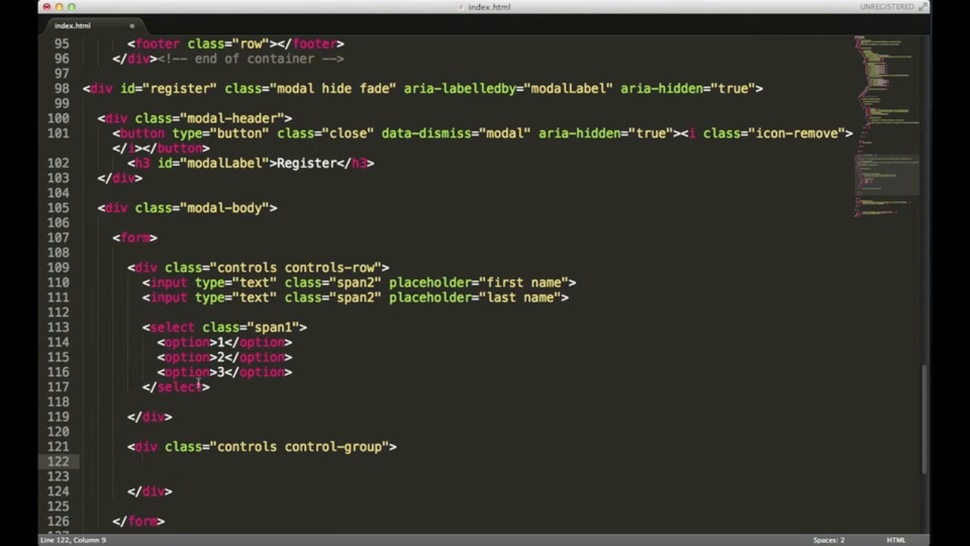
Copy the two name inputs into the control-group div and add a third input
{"action": "left_click_drag", "start_coordinate": [140, 282], "coordinate": [567, 297]}
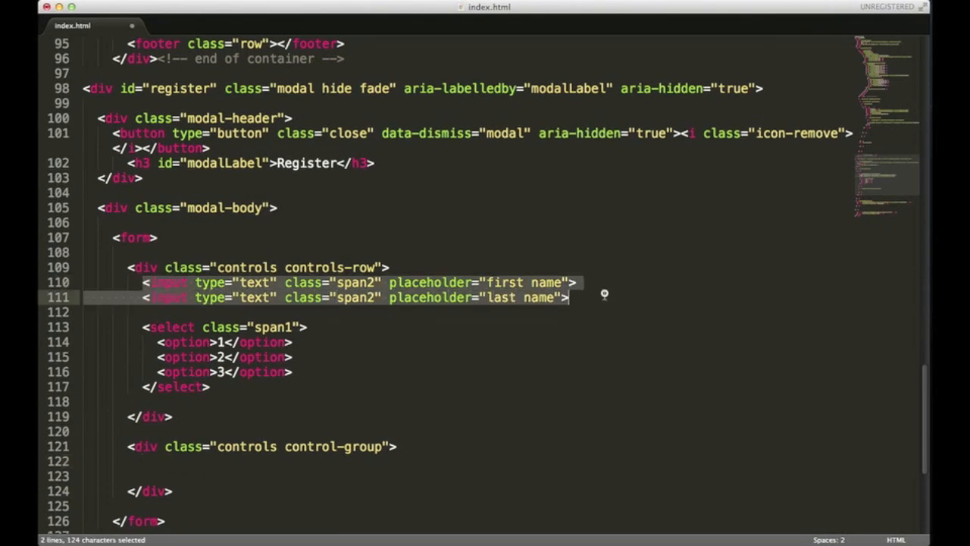
{"action": "key", "text": "cmd+c"}
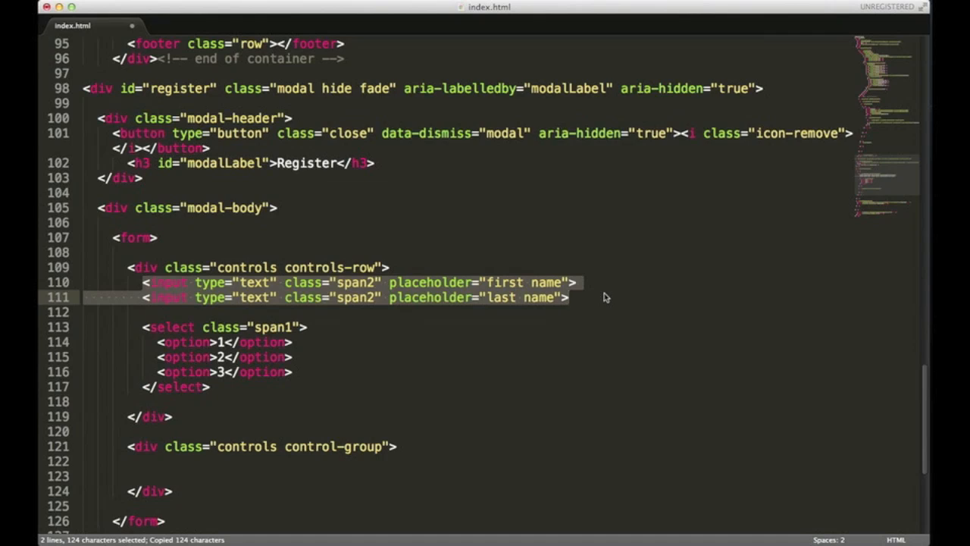
{"action": "left_click", "coordinate": [159, 461]}
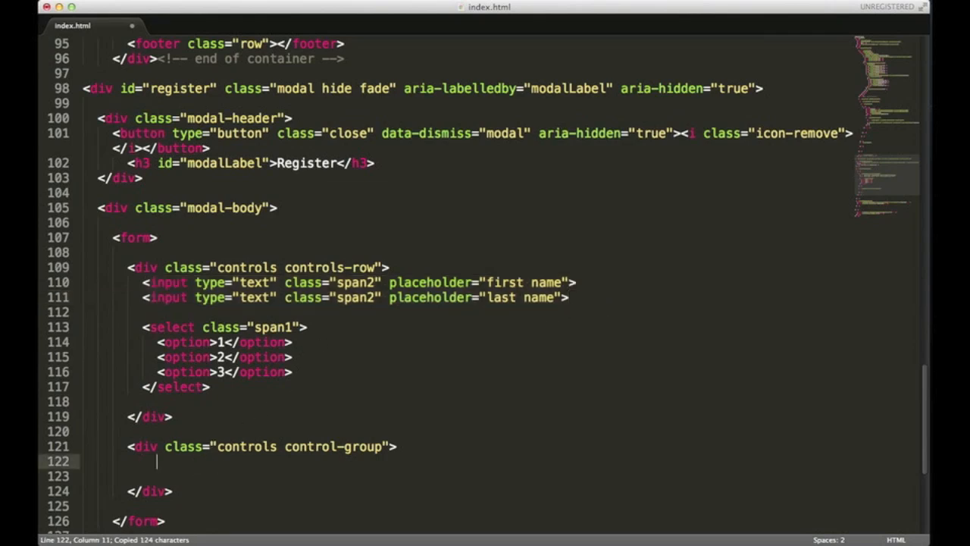
{"action": "key", "text": "cmd+v"}
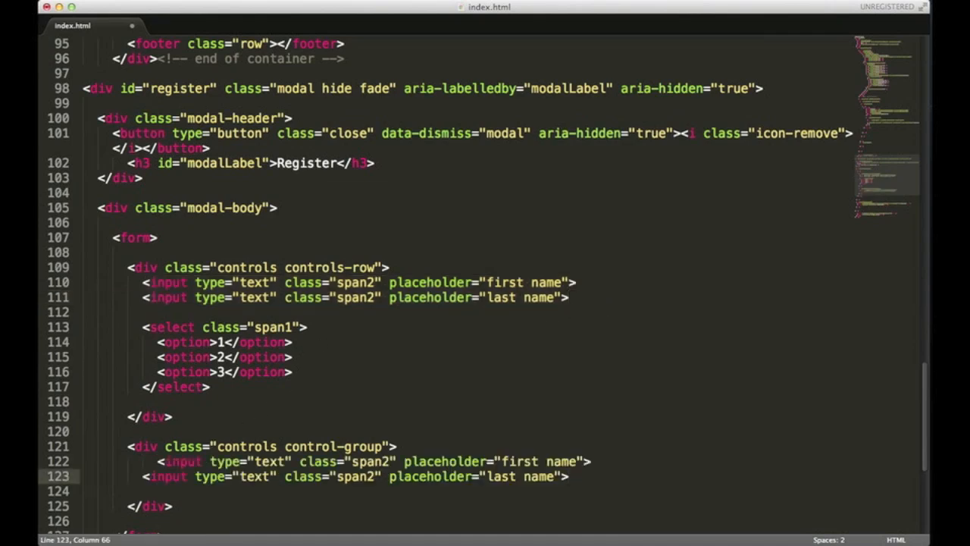
{"action": "type", "text": "<input type=\"text\" class=\"span2\" placeholder=\"last name\">"}
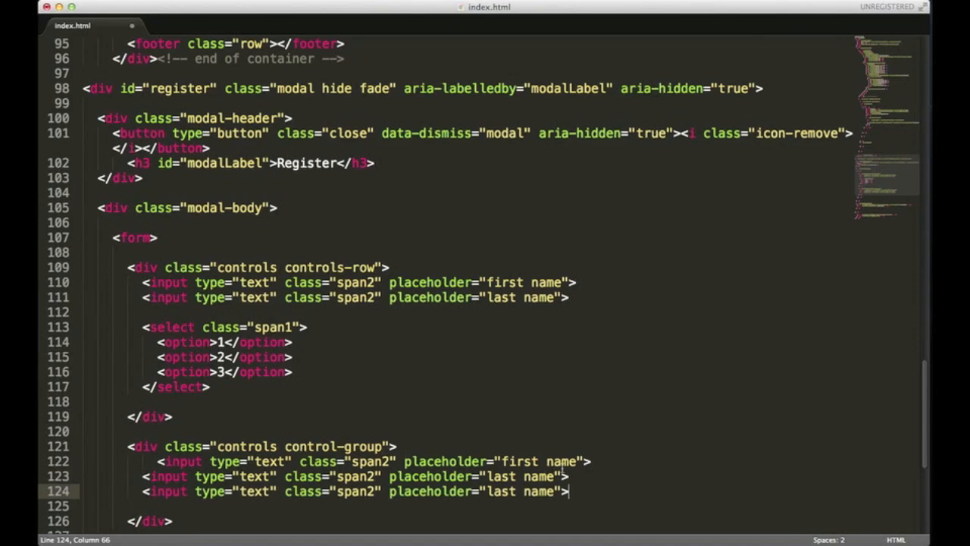
Set placeholders to username, email and confirm email, widen inputs to span5, and save
{"action": "double_click", "coordinate": [540, 462]}
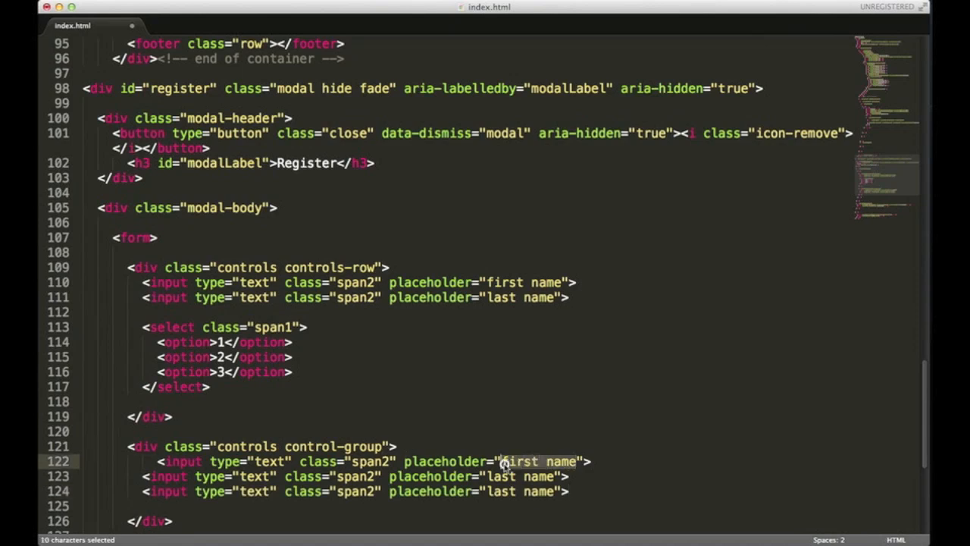
{"action": "type", "text": "usse"}
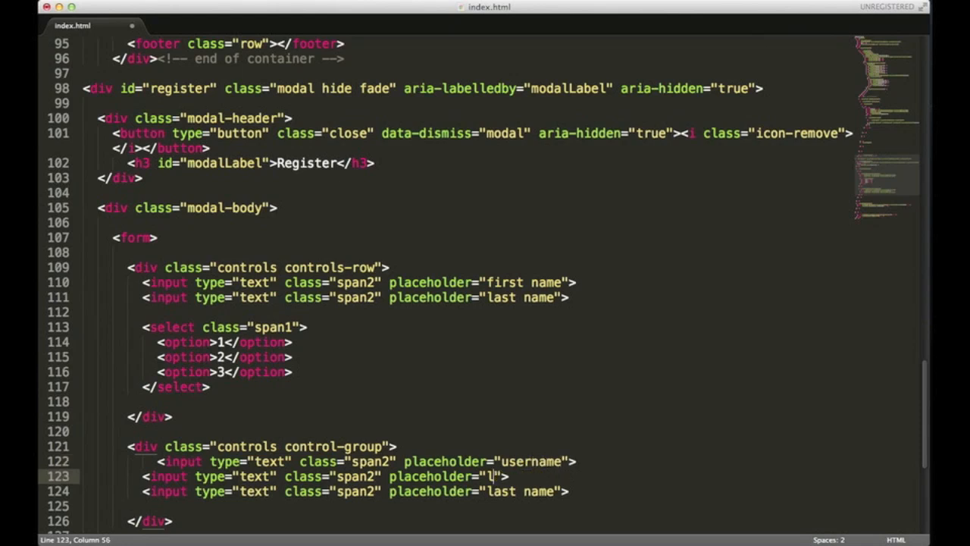
{"action": "type", "text": "email"}
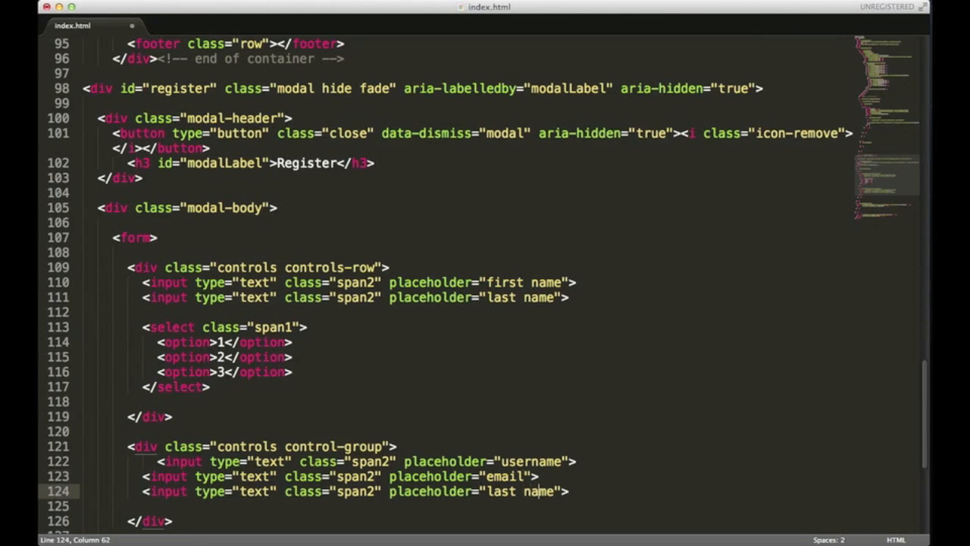
{"action": "key", "text": "Backspace"}
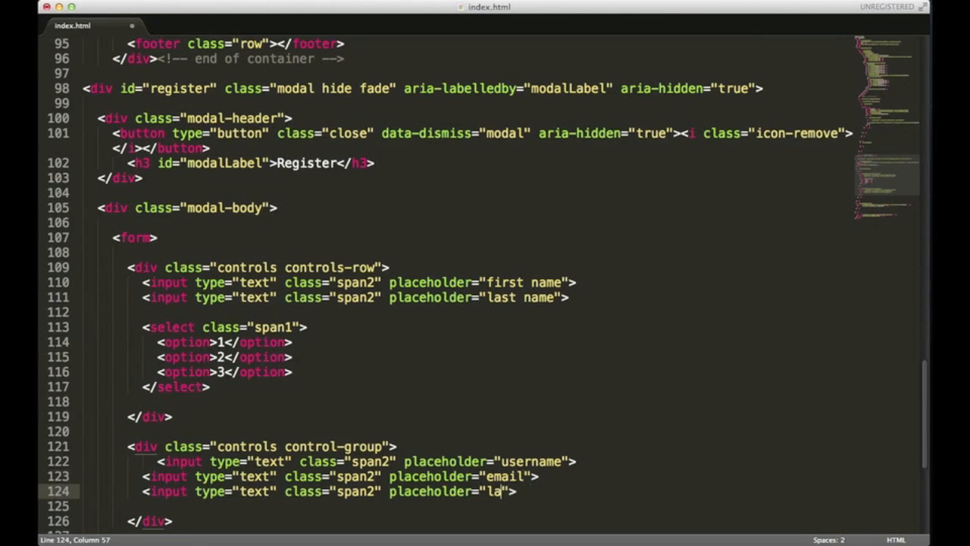
{"action": "type", "text": "confirm emai"}
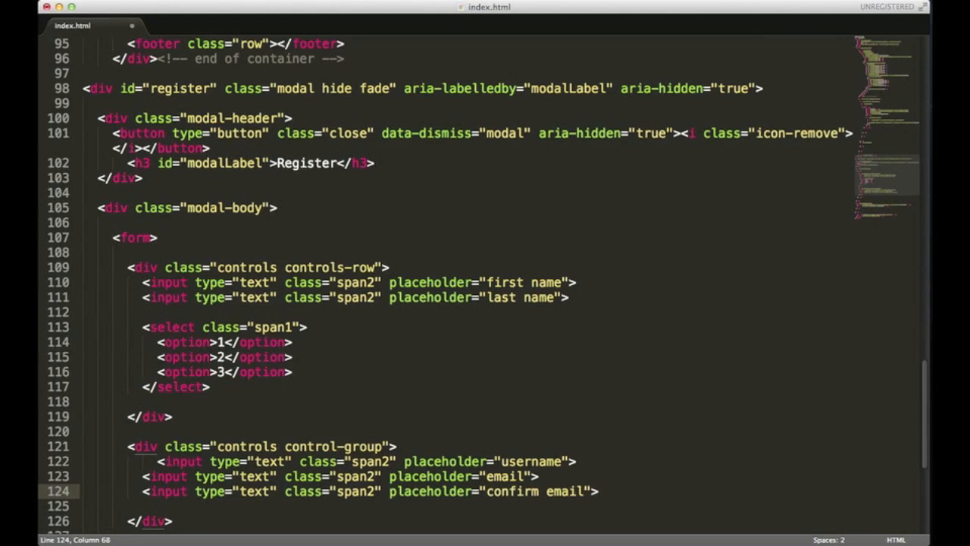
{"action": "left_click", "coordinate": [388, 460]}
{"action": "type", "text": "5"}
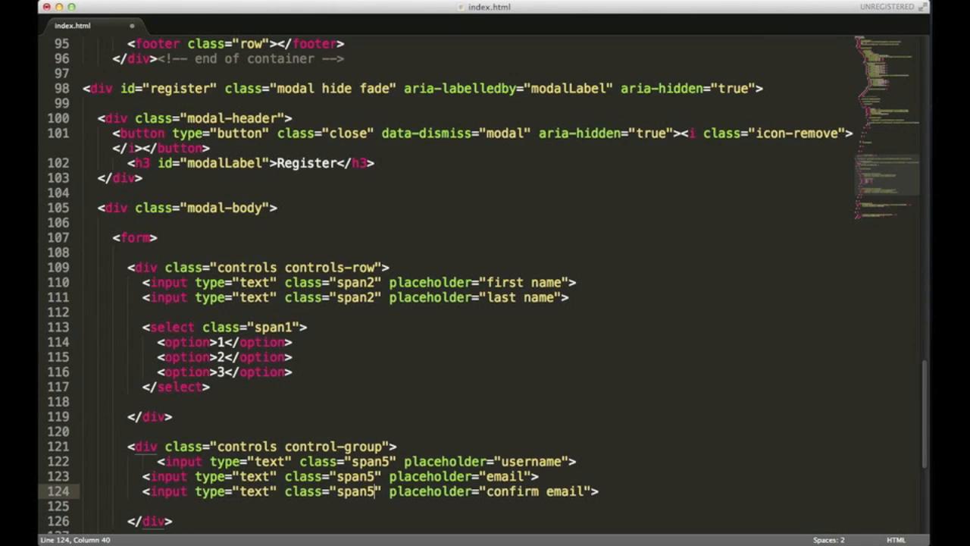
{"action": "key", "text": "cmd+s"}
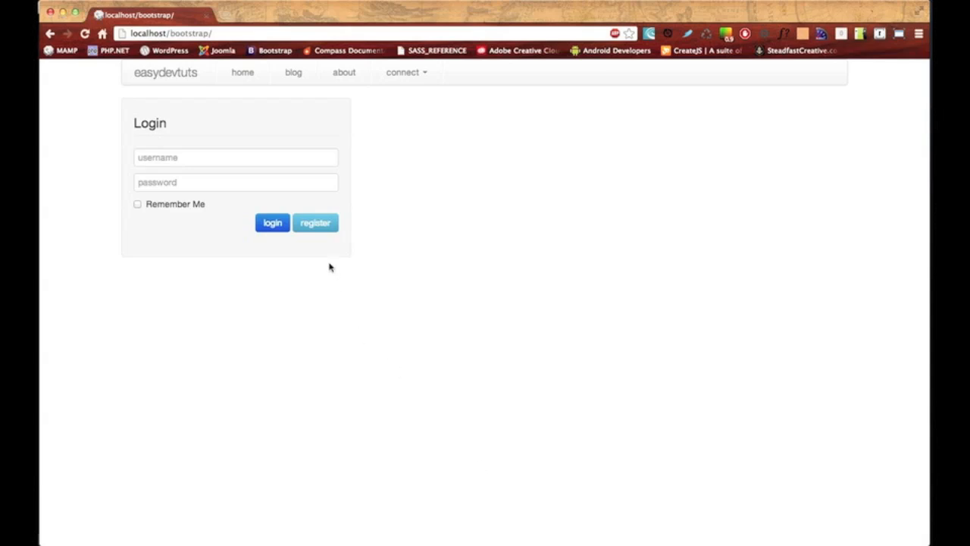
Open the Register modal to view the wider username, email and confirm email fields
{"action": "left_click", "coordinate": [315, 222]}
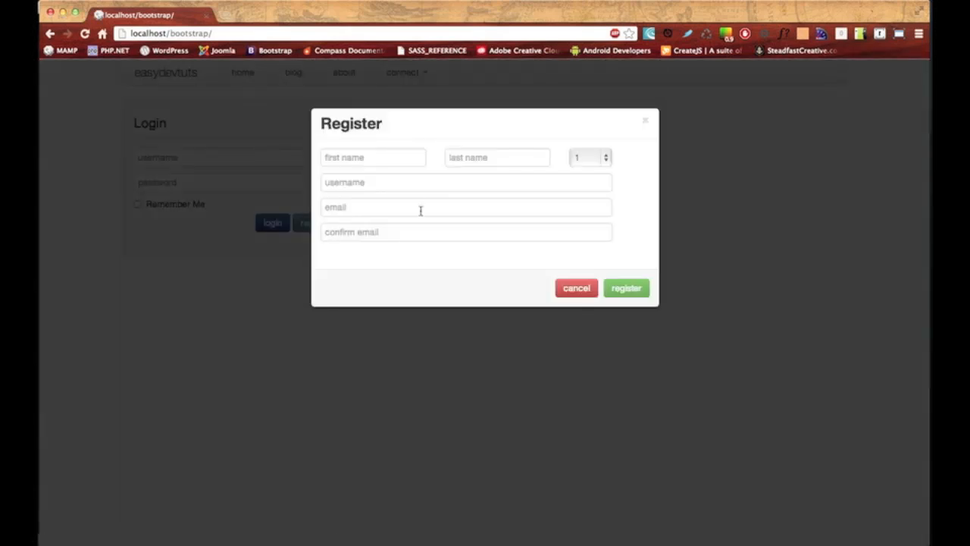
{"action": "mouse_move", "coordinate": [559, 154]}
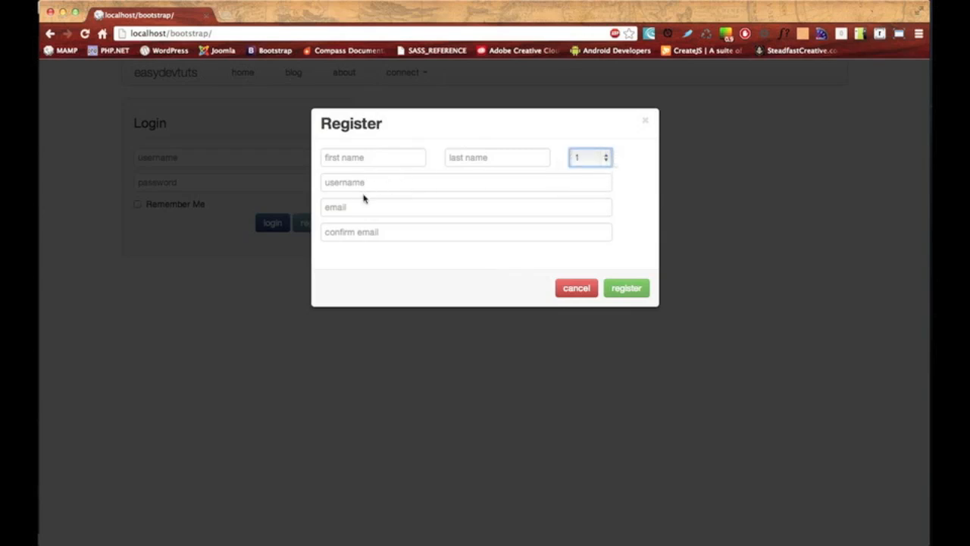
{"action": "mouse_move", "coordinate": [510, 260]}
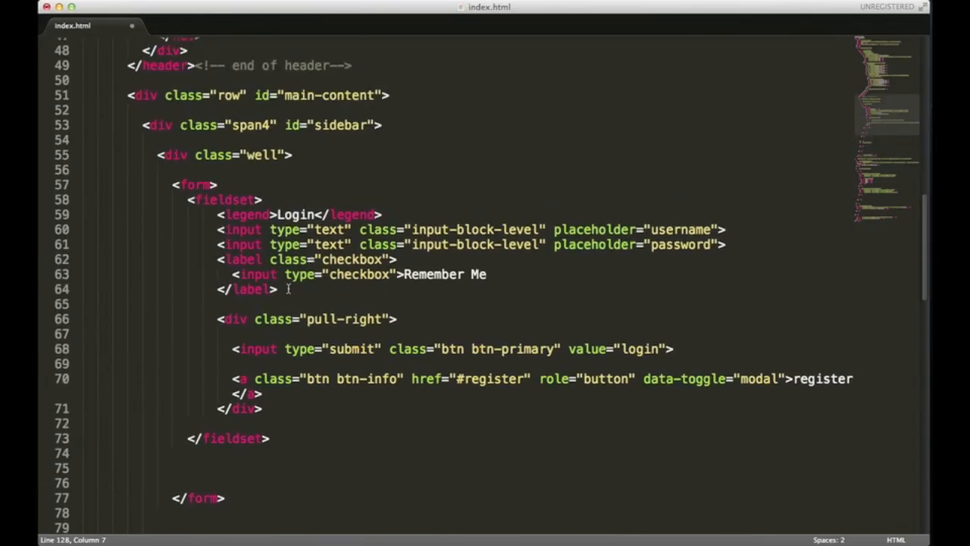
Copy the login form's Remember Me checkbox into the register form as "checkbox inline"
{"action": "left_click_drag", "start_coordinate": [216, 259], "coordinate": [279, 289]}
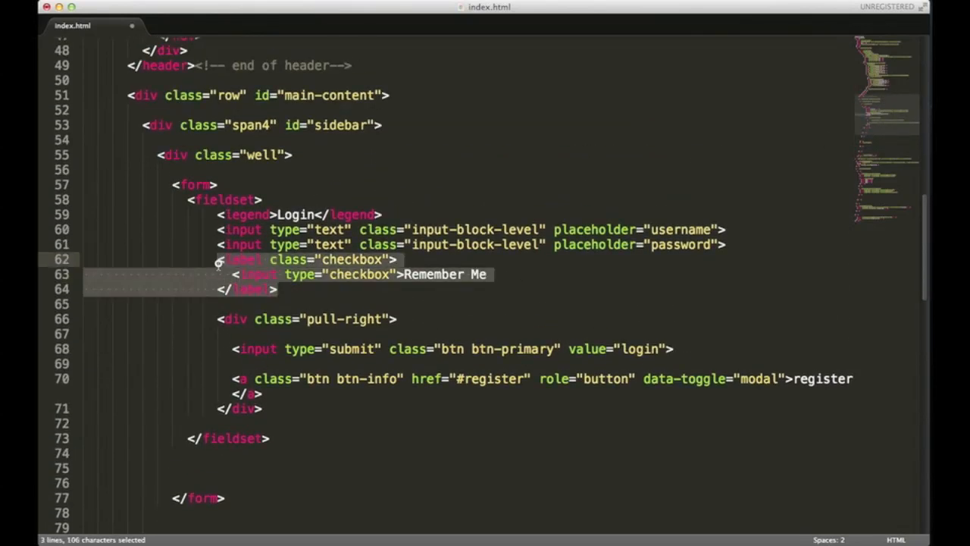
{"action": "key", "text": "cmd+c"}
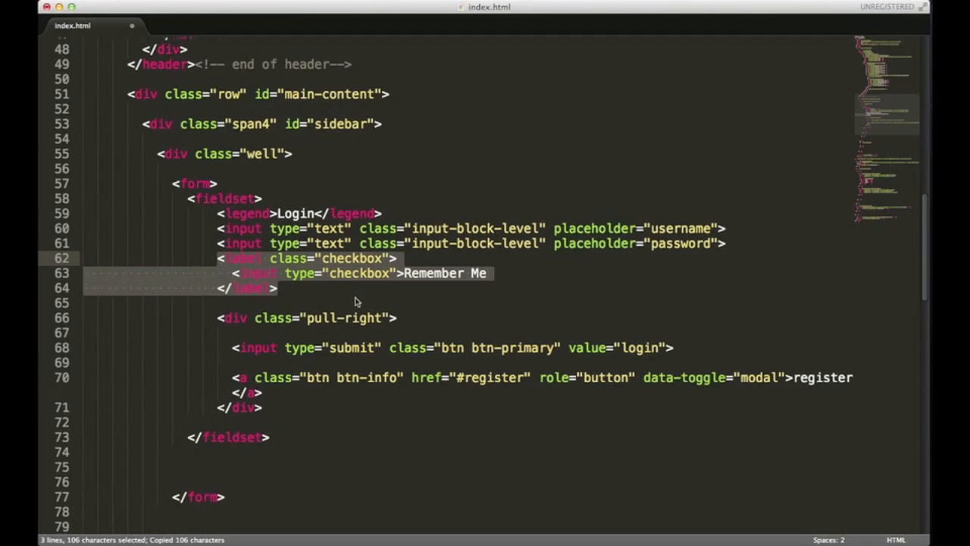
{"action": "scroll", "scroll_direction": "down", "scroll_amount": 3}
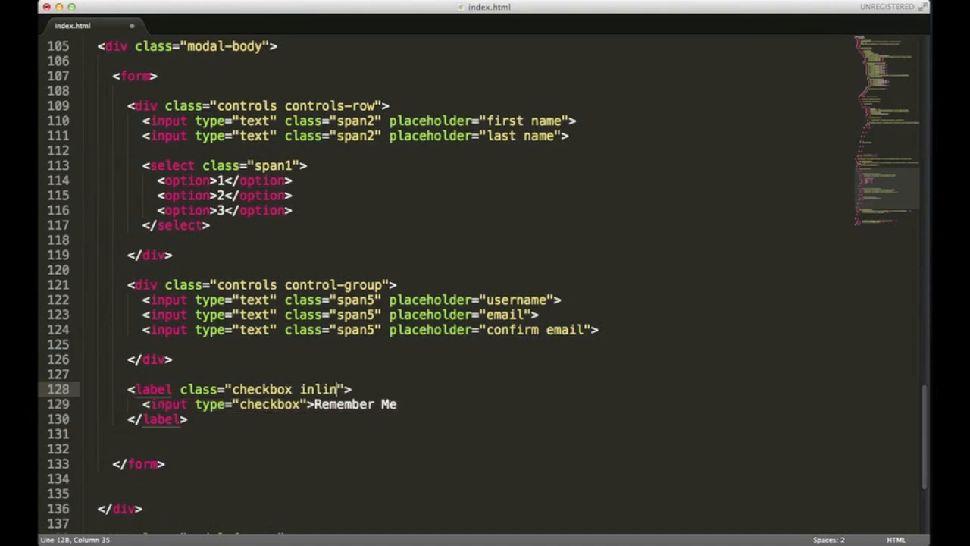
{"action": "type", "text": "e"}
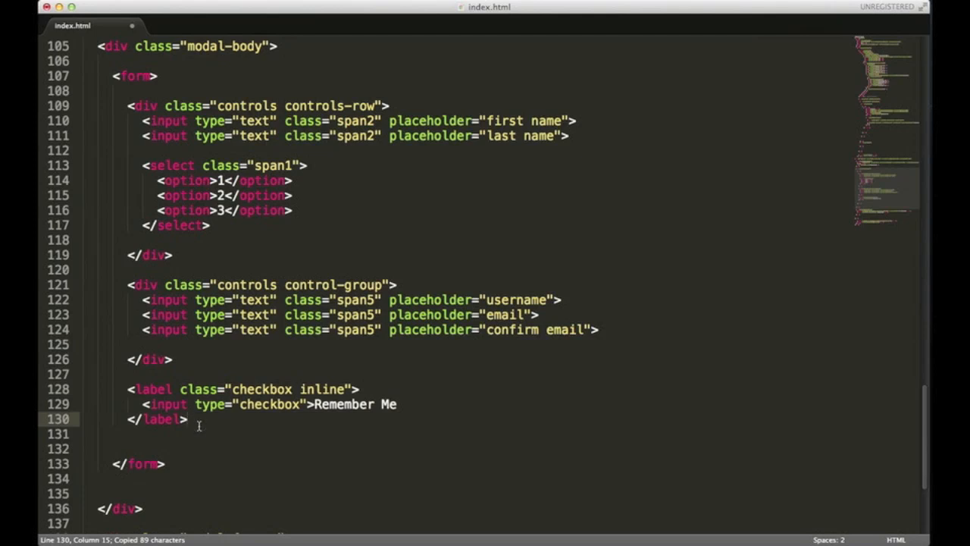
Paste two more checkbox copies and relabel them HTML/CSS, Javascript and PHP
{"action": "key", "text": "cmd+v"}
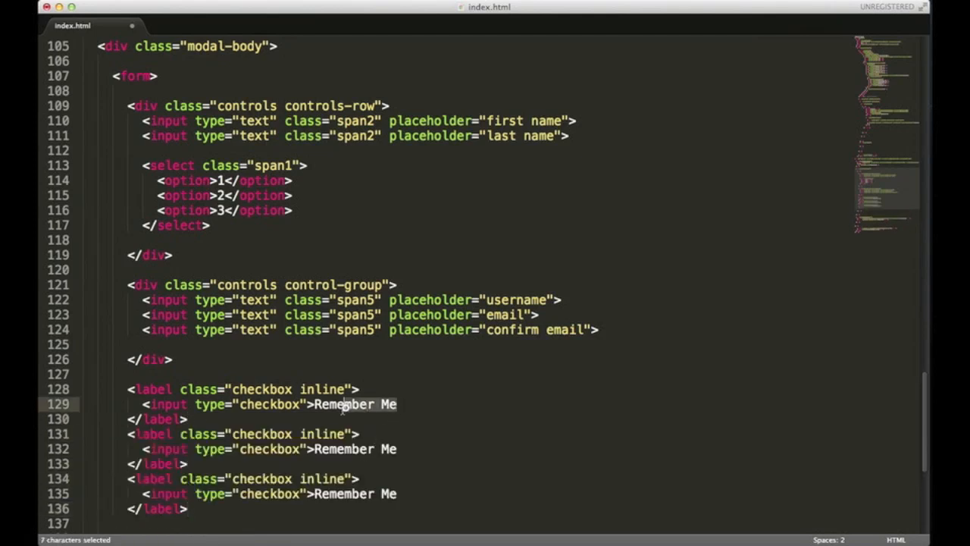
{"action": "type", "text": "HT"}
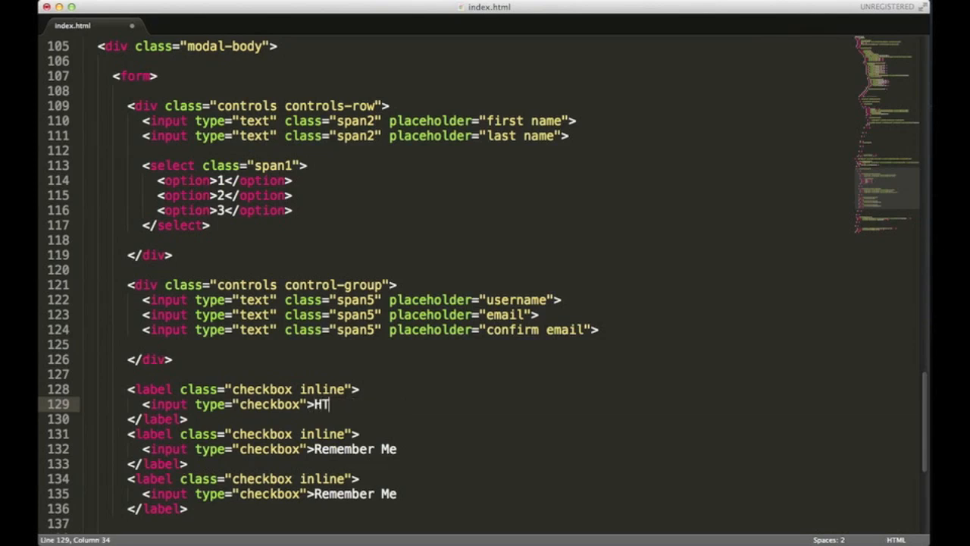
{"action": "type", "text": "ML?CS"}
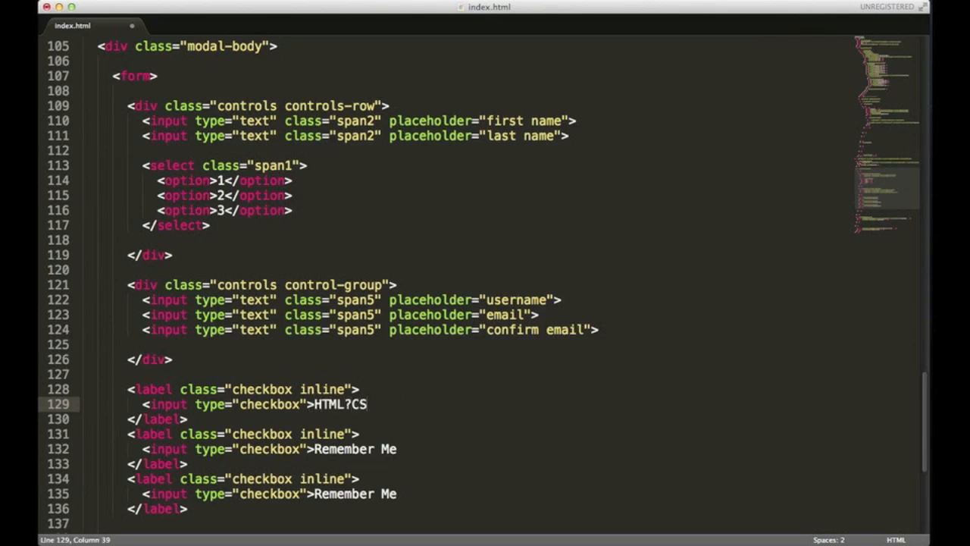
{"action": "type", "text": "/CSS"}
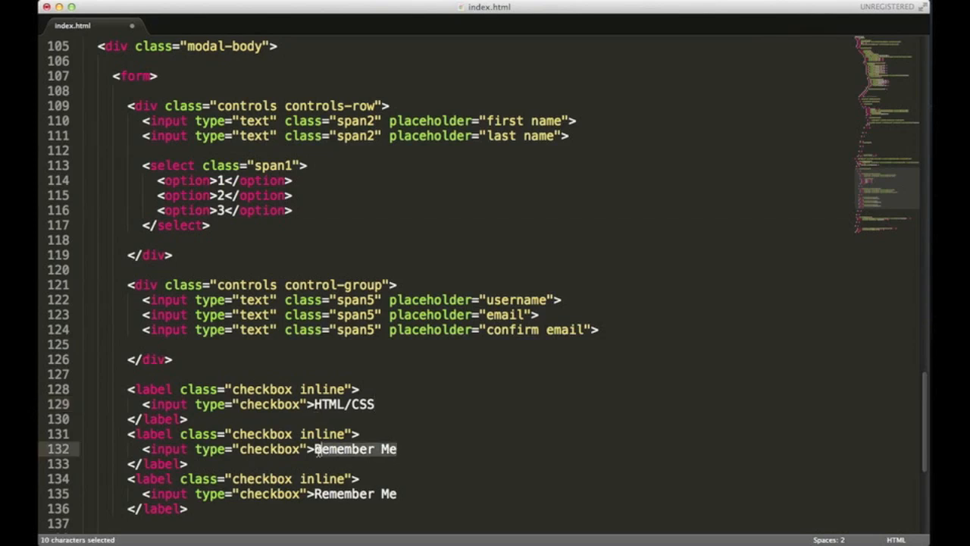
{"action": "type", "text": "Ja"}
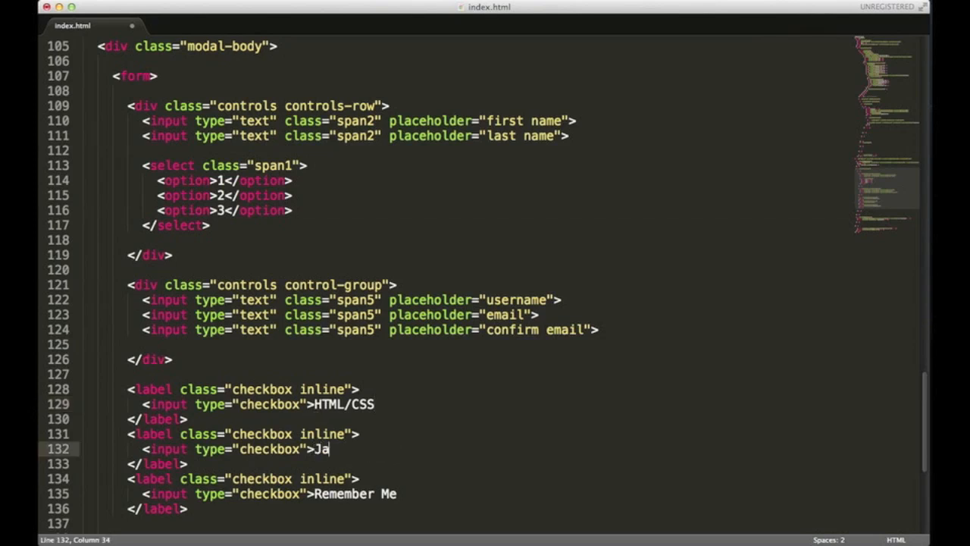
{"action": "type", "text": "vascript"}
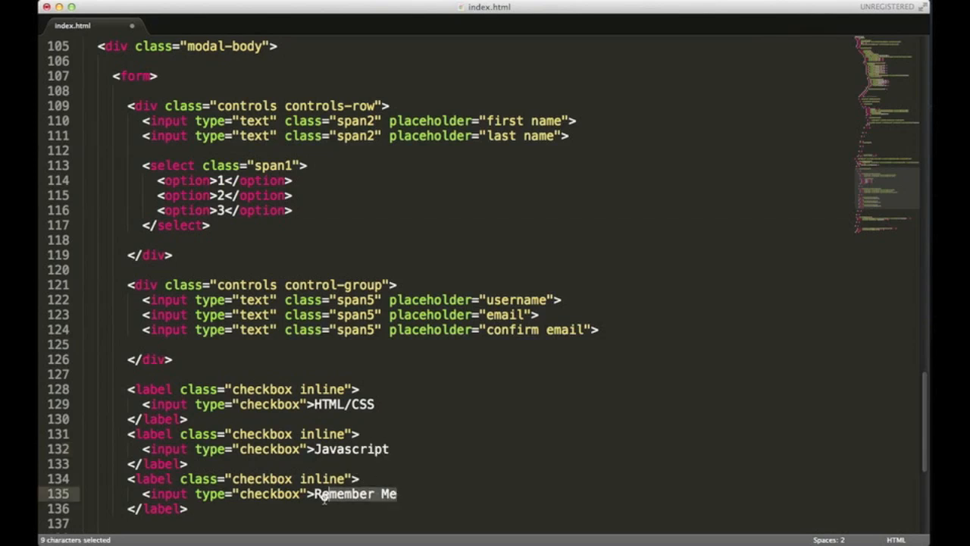
{"action": "type", "text": "PHP"}
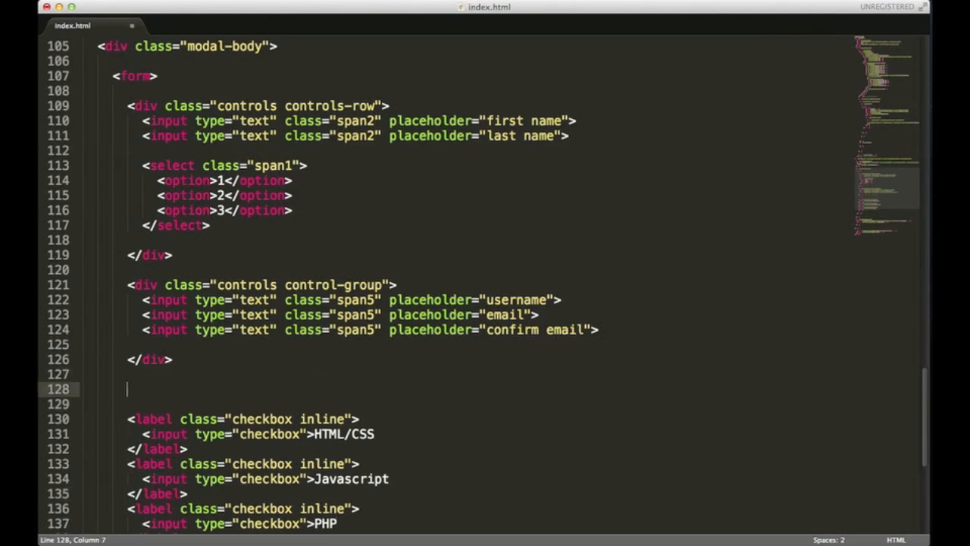
Type <p class="help-block">I love to learn about: </p> on the blank line above the checkboxes
{"action": "type", "text": "<p class=\"h"}
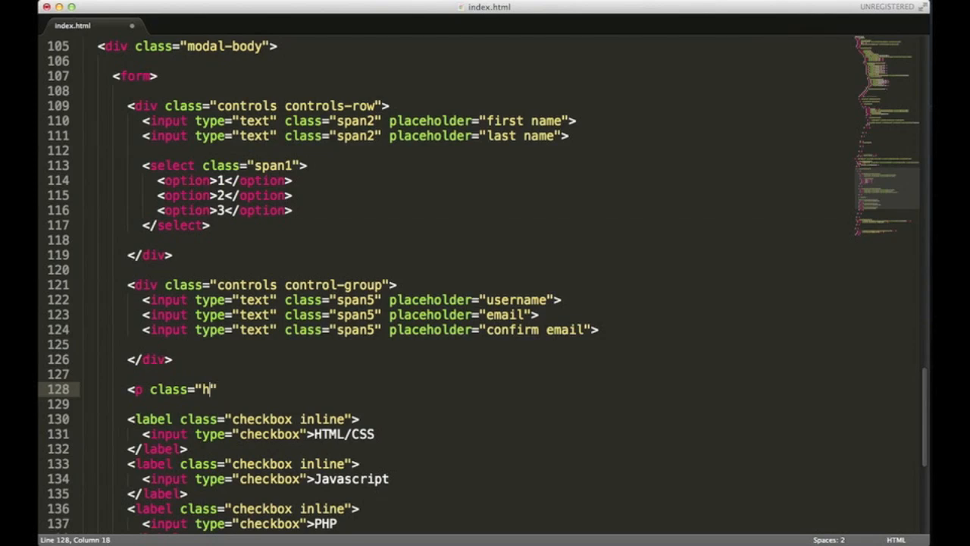
{"action": "type", "text": "elp"}
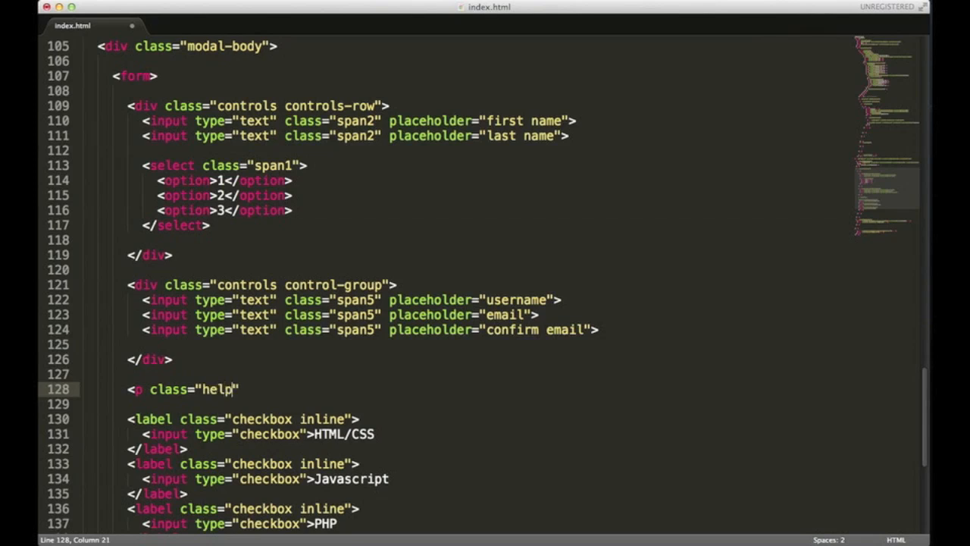
{"action": "type", "text": "-block"}
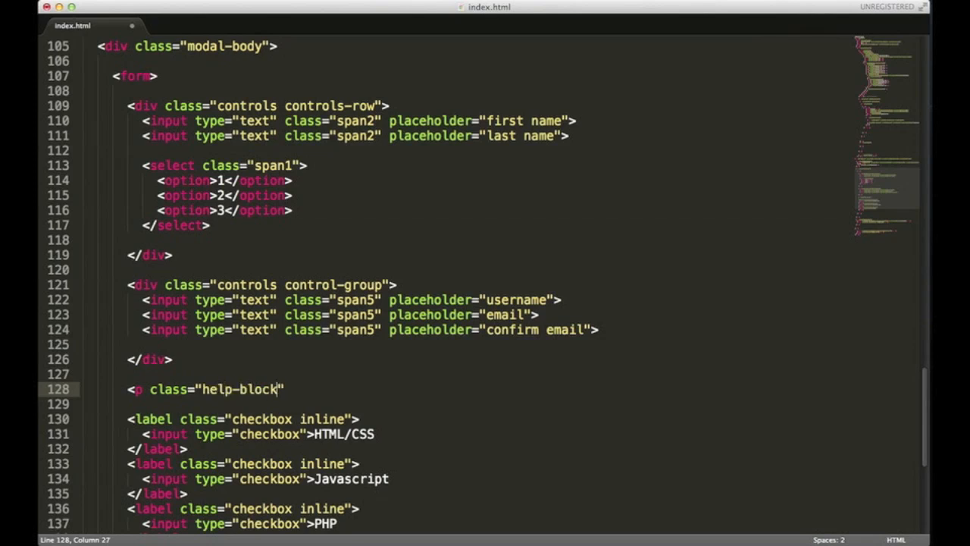
{"action": "type", "text": ">"}
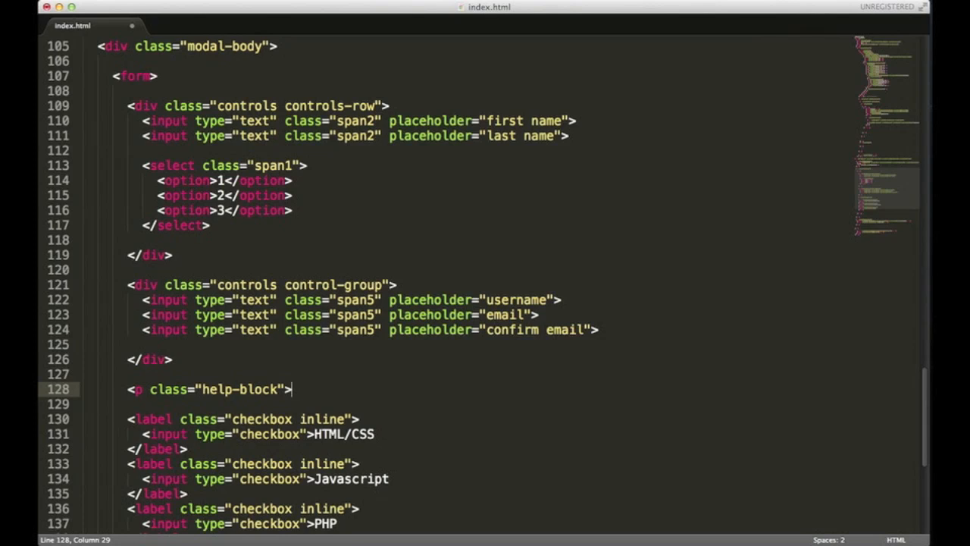
{"action": "type", "text": "I love to ela"}
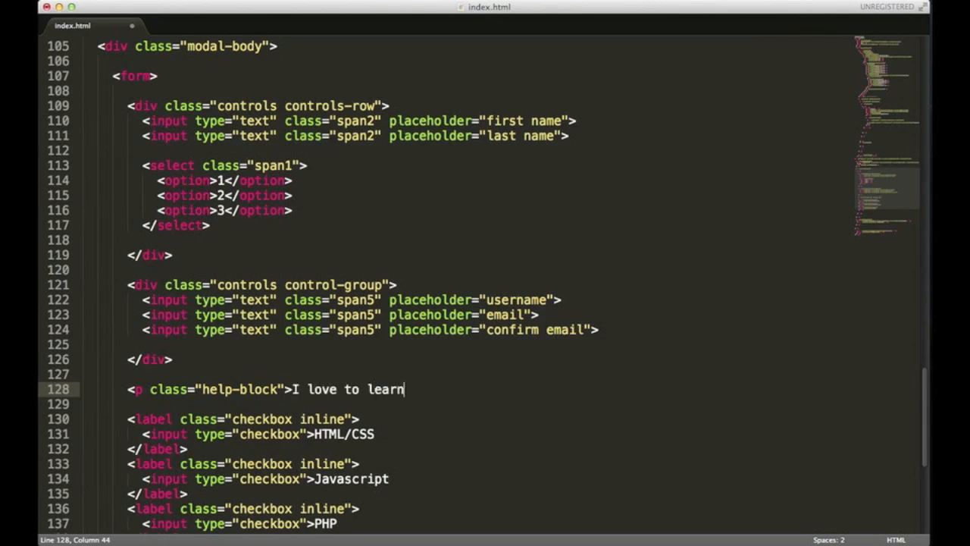
{"action": "type", "text": "abou"}
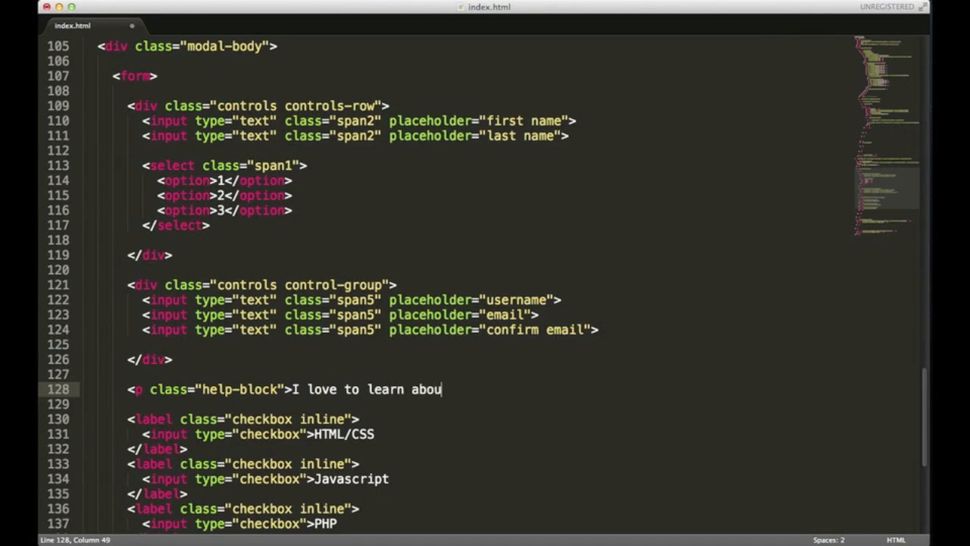
{"action": "type", "text": "t:"}
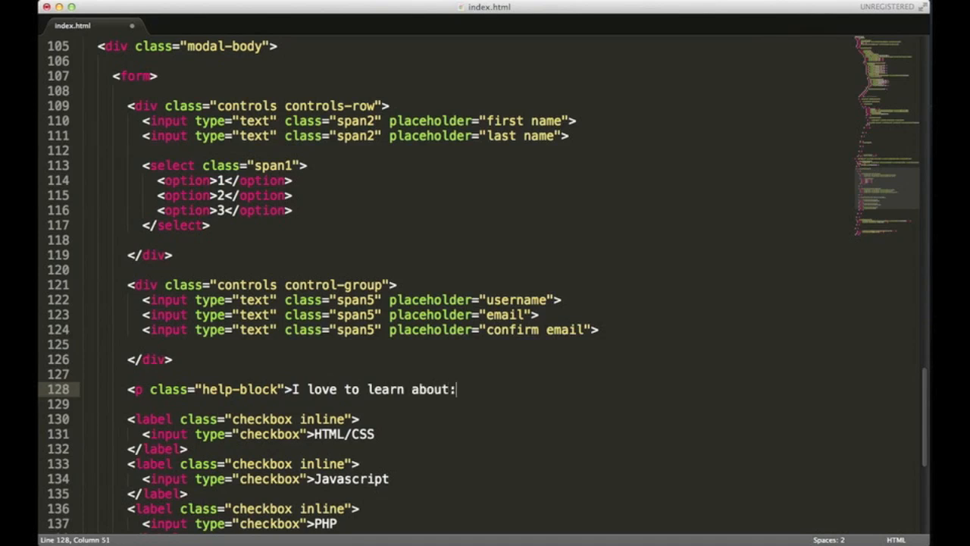
{"action": "type", "text": "</"}
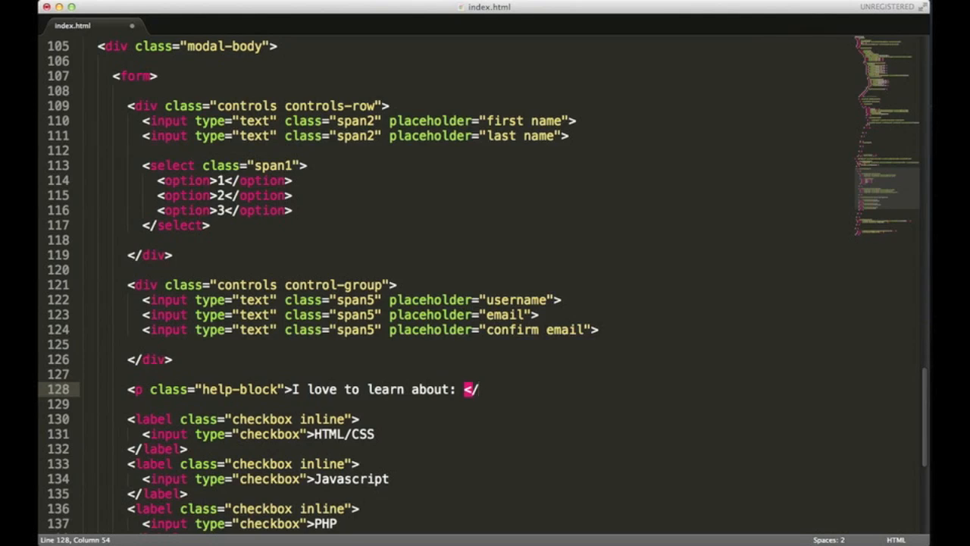
{"action": "type", "text": "p>"}
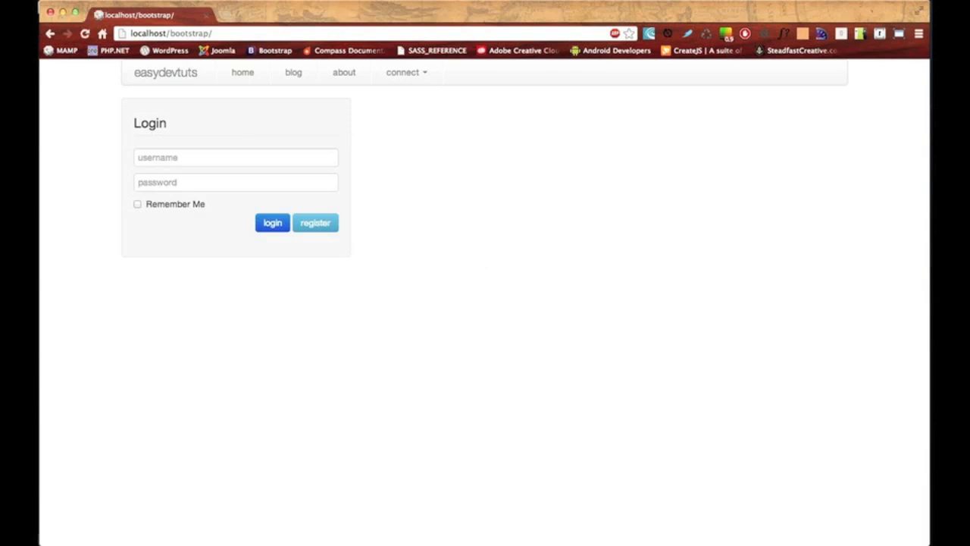
Preview the Register modal's new skill checkboxes in Chrome, then return to the code
{"action": "left_click", "coordinate": [315, 222]}
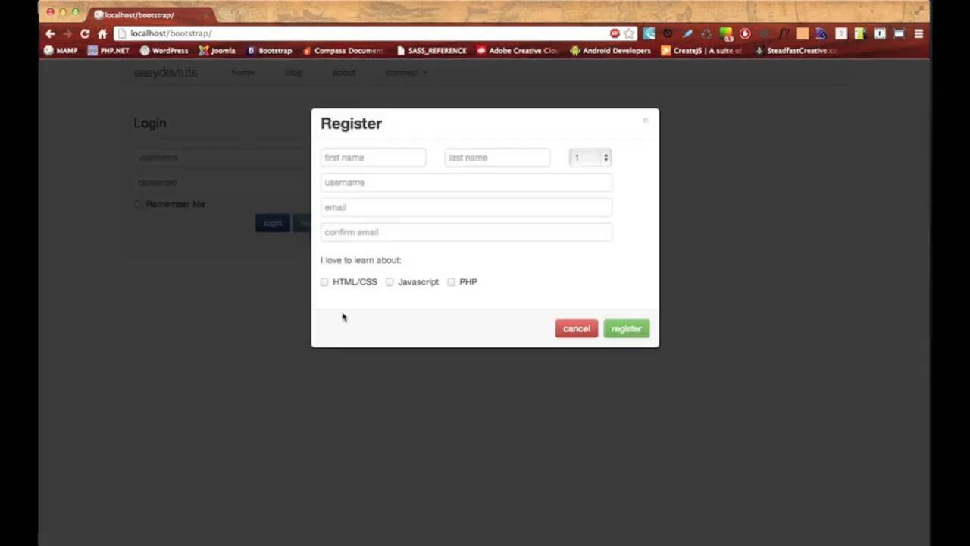
{"action": "mouse_move", "coordinate": [320, 289]}
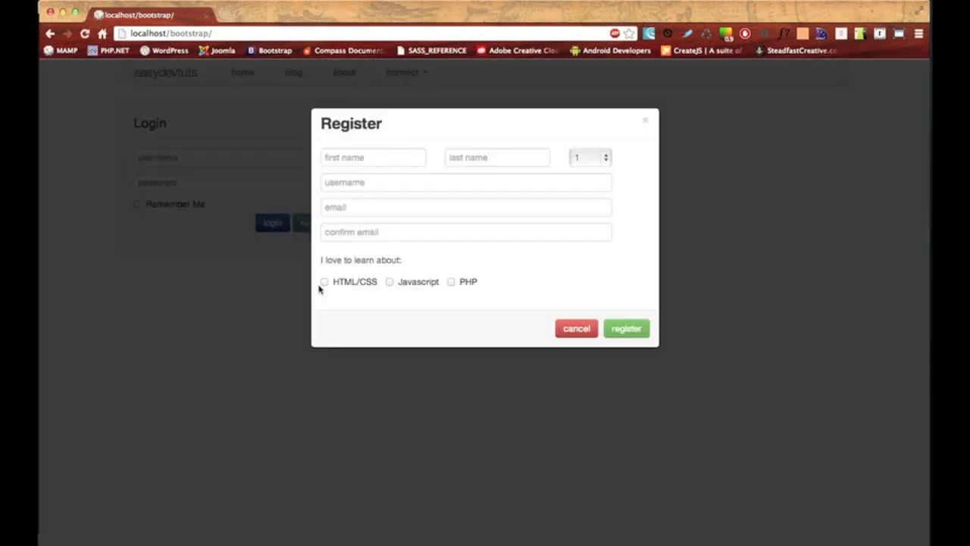
{"action": "mouse_move", "coordinate": [347, 302]}
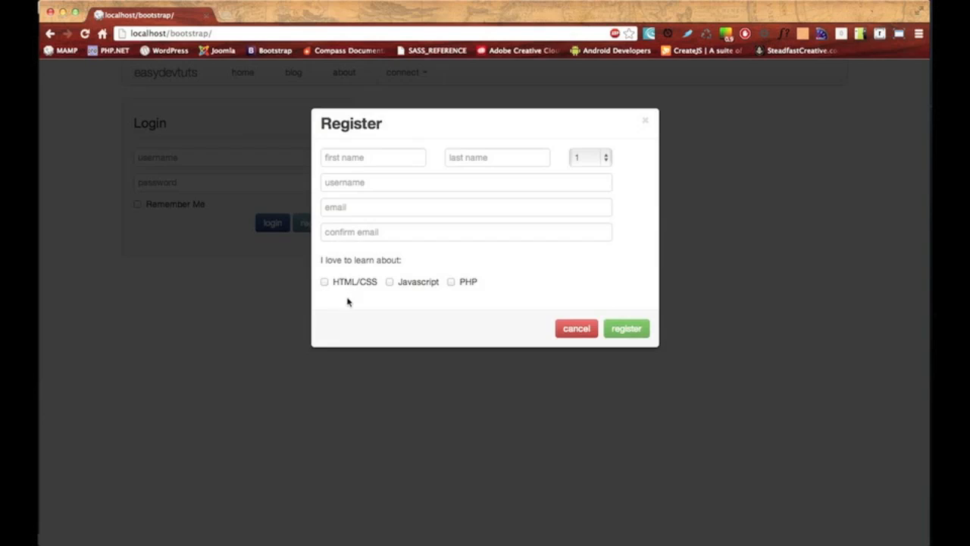
{"action": "mouse_move", "coordinate": [380, 290]}
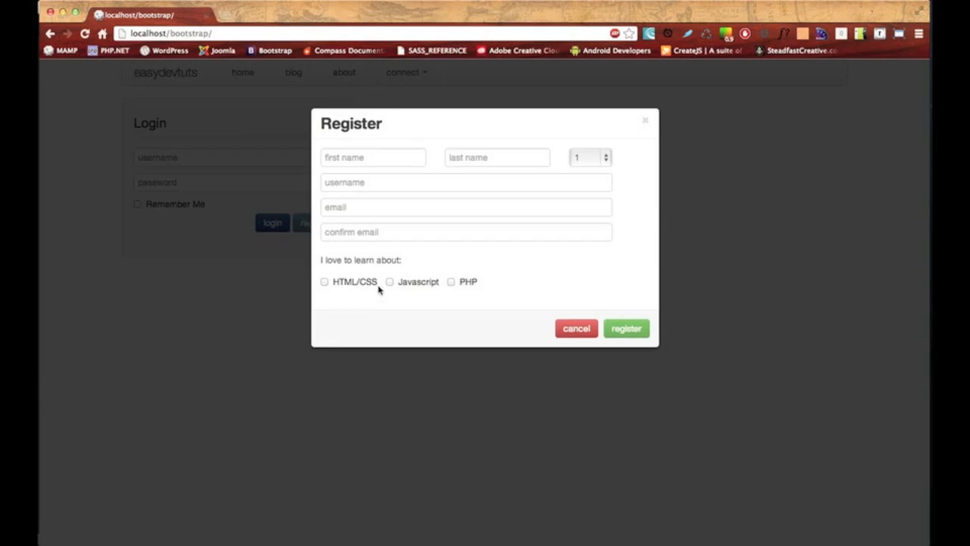
{"action": "mouse_move", "coordinate": [515, 292]}
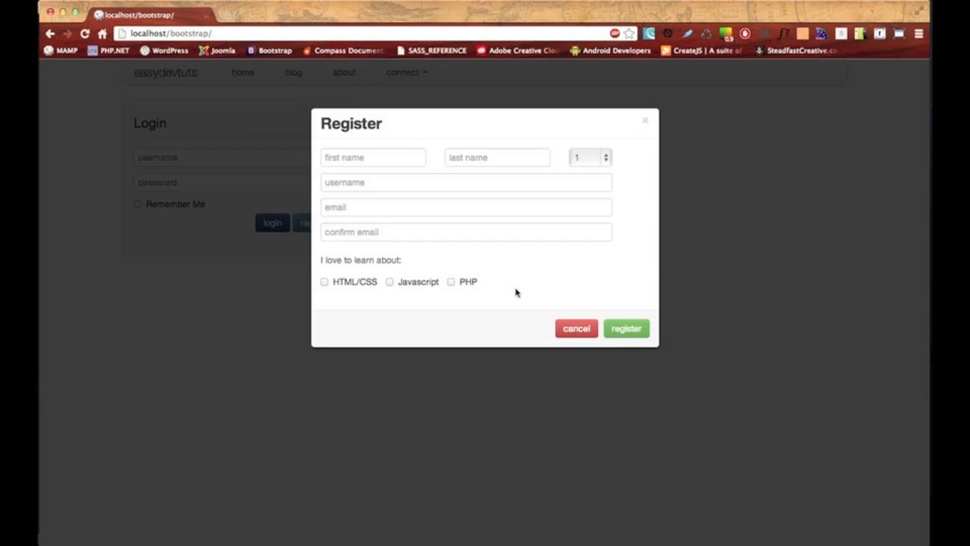
{"action": "mouse_move", "coordinate": [321, 263]}
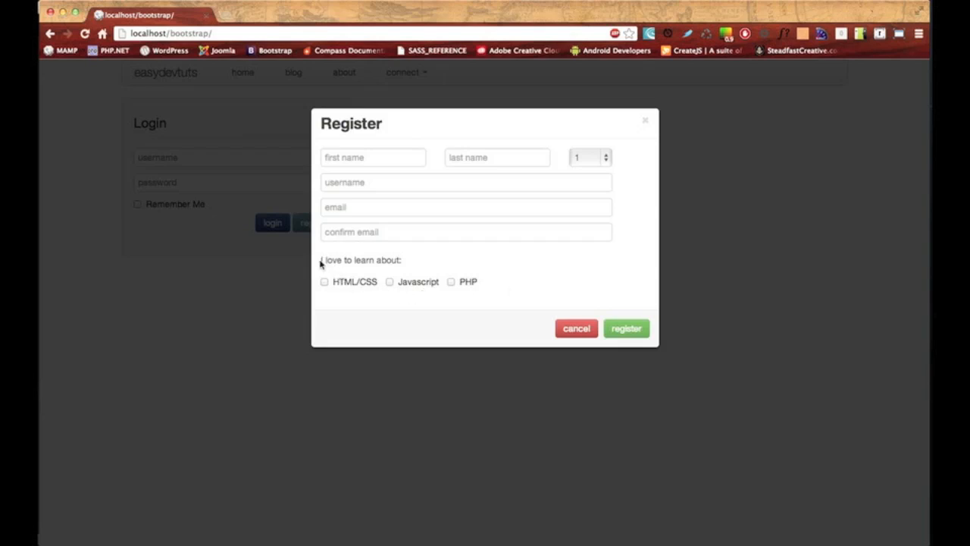
{"action": "mouse_move", "coordinate": [403, 266]}
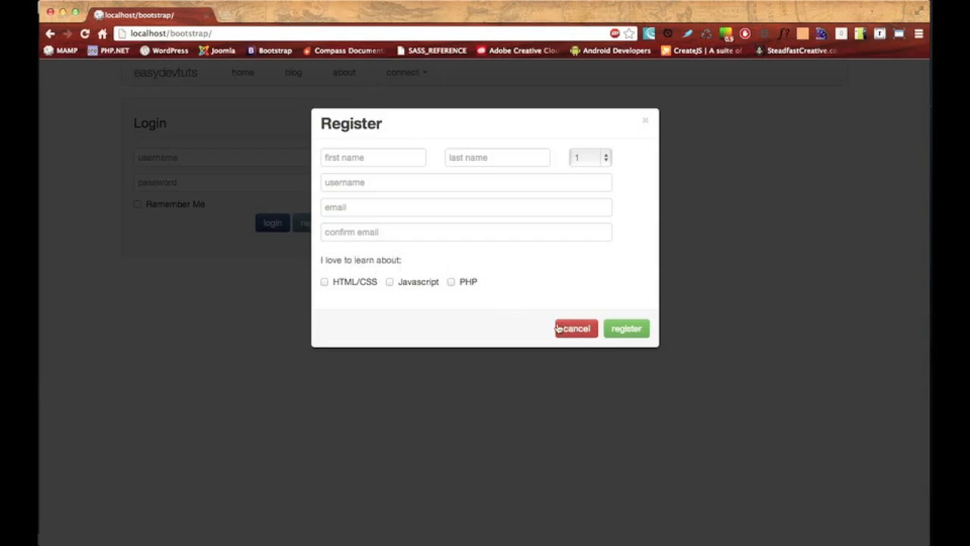
{"action": "mouse_move", "coordinate": [385, 260]}
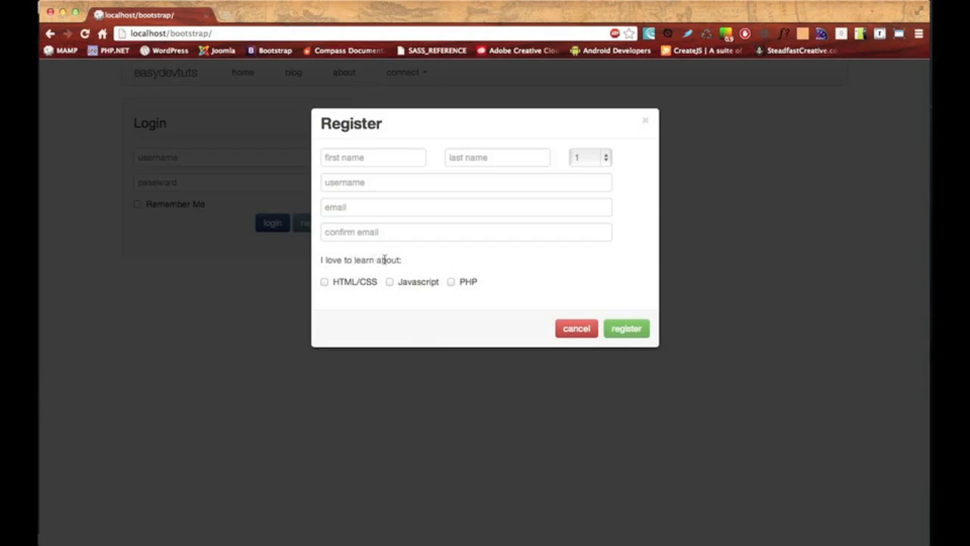
{"action": "left_click", "coordinate": [576, 328]}
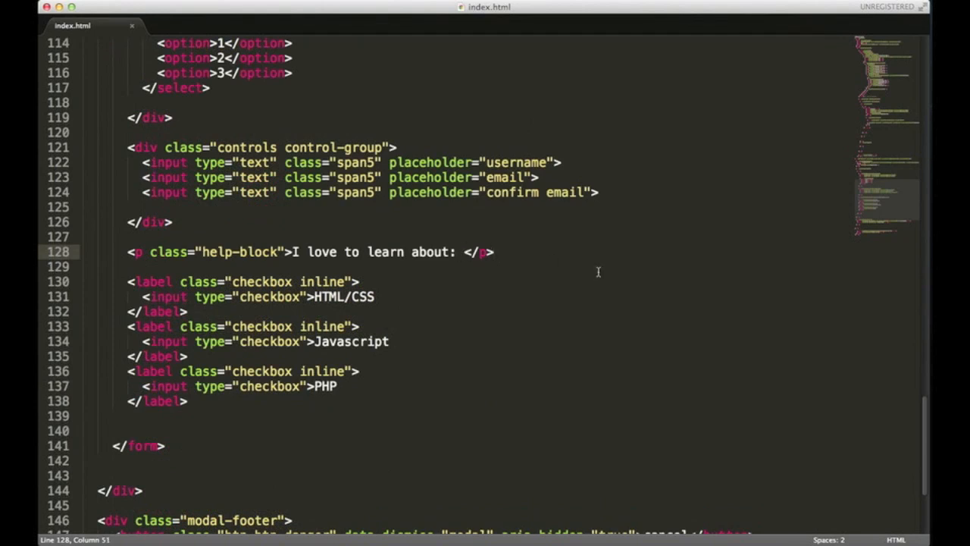
Insert an anchor with href "#" in the help-block paragraph, moving </p> to its own line
{"action": "type", "text": "<a <"}
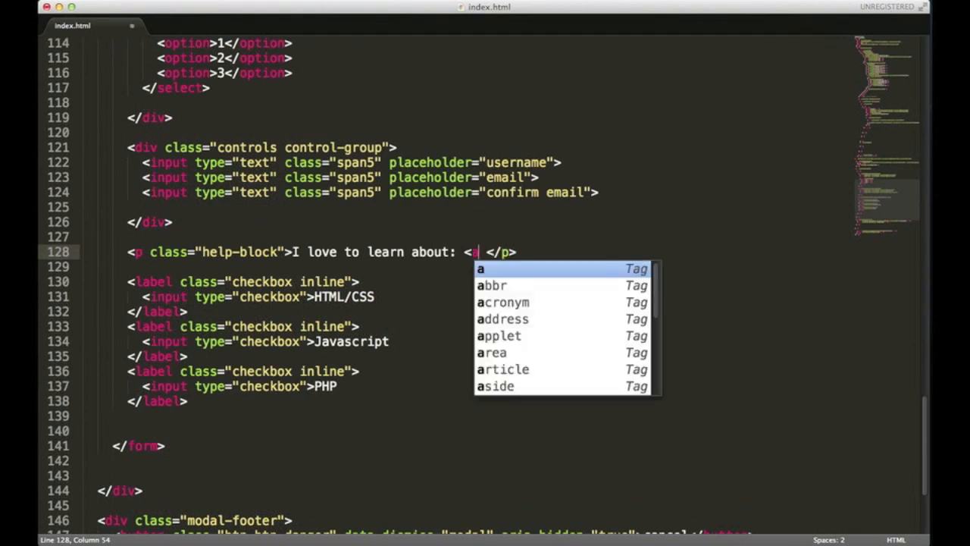
{"action": "key", "text": "Tab"}
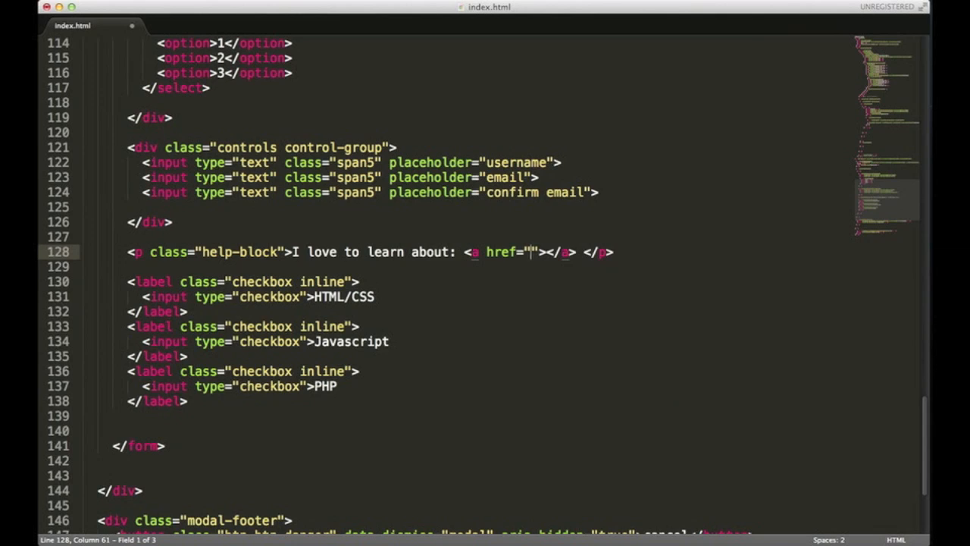
{"action": "type", "text": "#"}
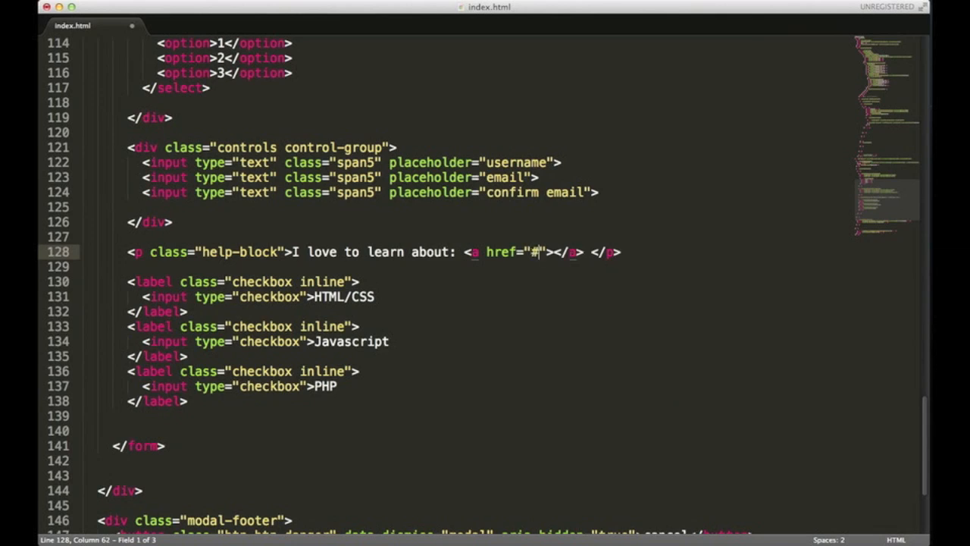
{"action": "key", "text": "right"}
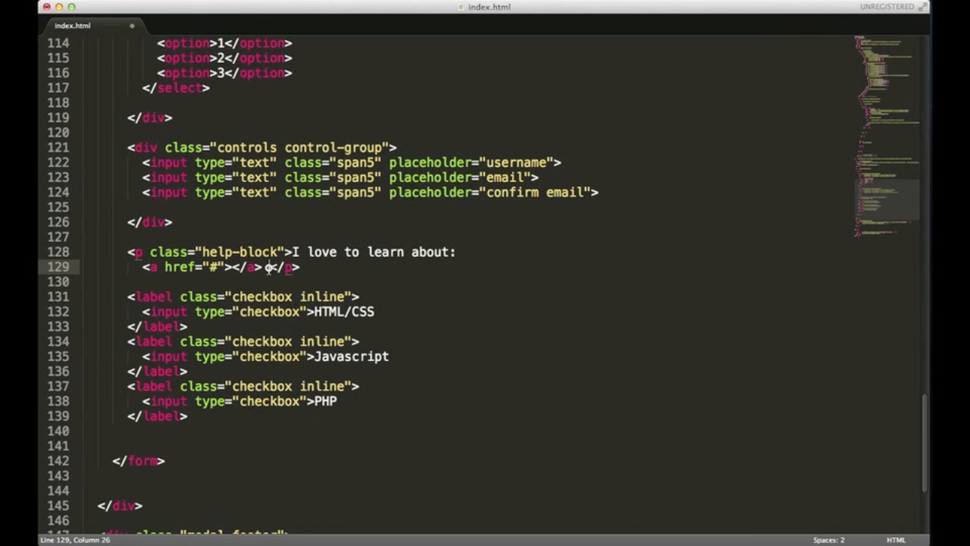
{"action": "key", "text": "enter"}
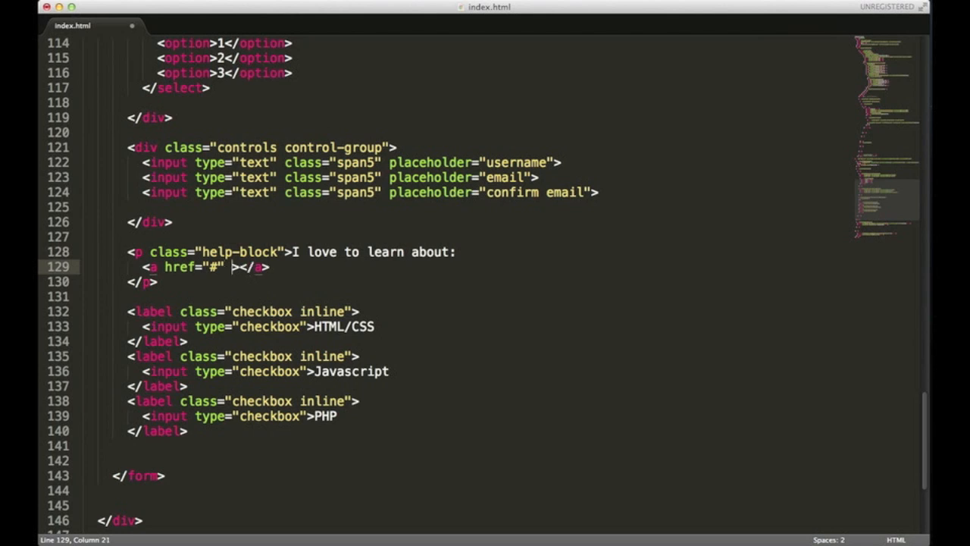
Give the link id "tip" and rel "tooltip", and begin a data attribute
{"action": "type", "text": "id=\"\""}
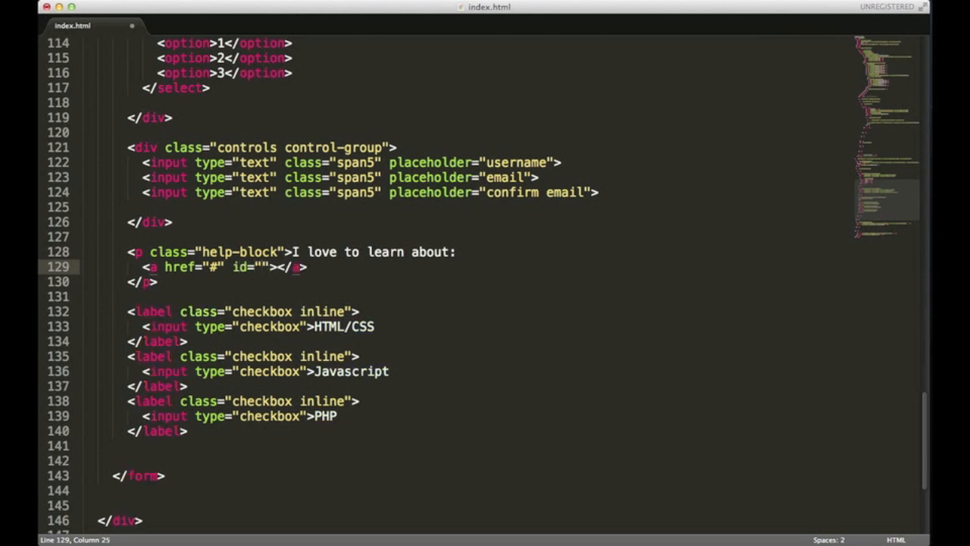
{"action": "type", "text": "tip"}
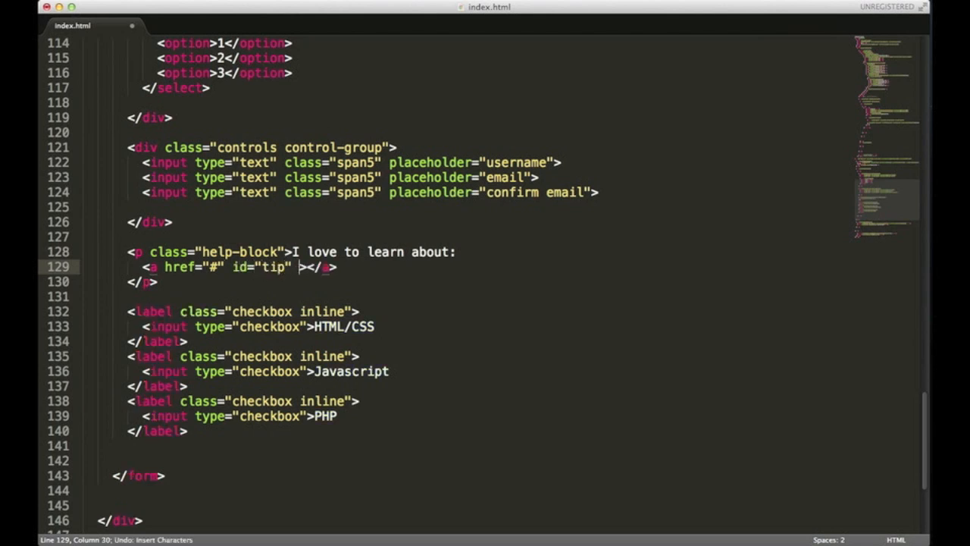
{"action": "type", "text": "rel=\"\""}
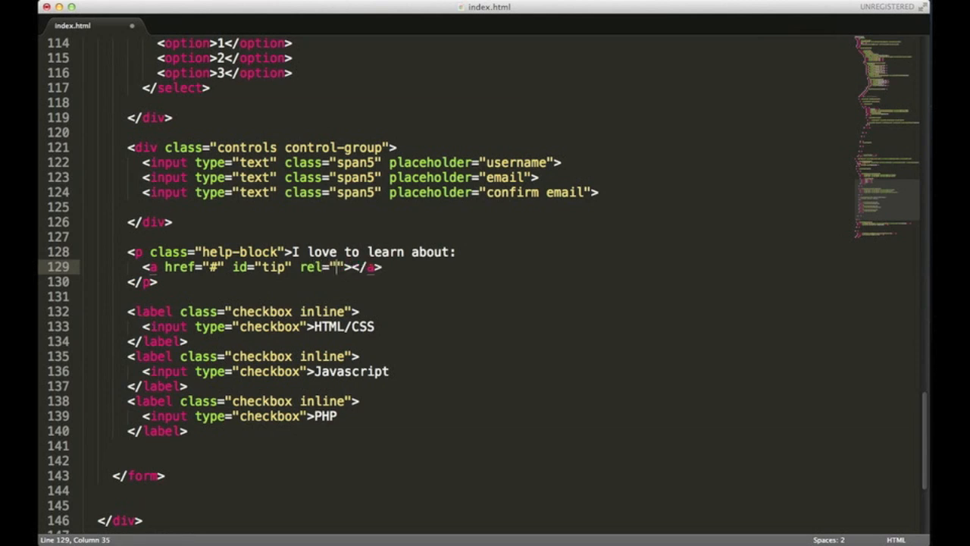
{"action": "type", "text": "t"}
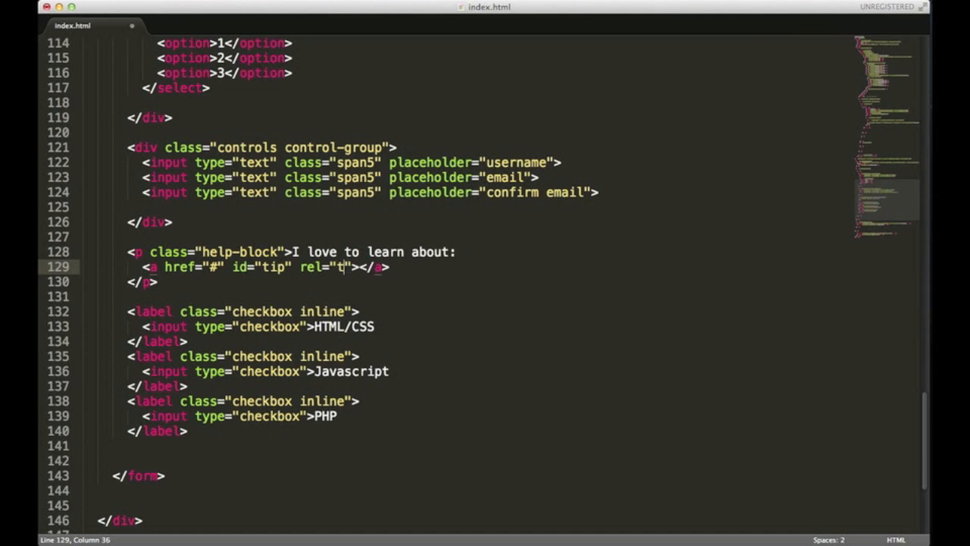
{"action": "type", "text": "ooltip"}
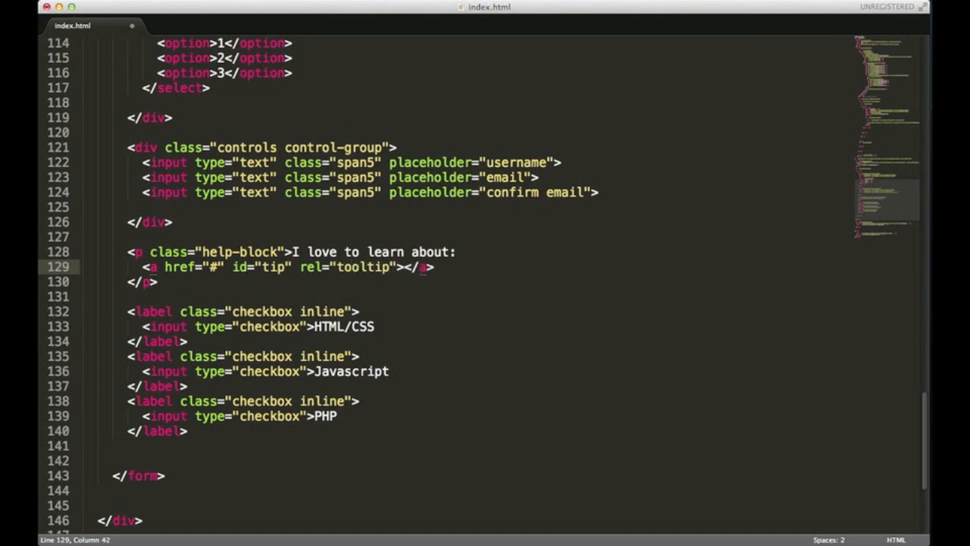
{"action": "type", "text": "data-animation"}
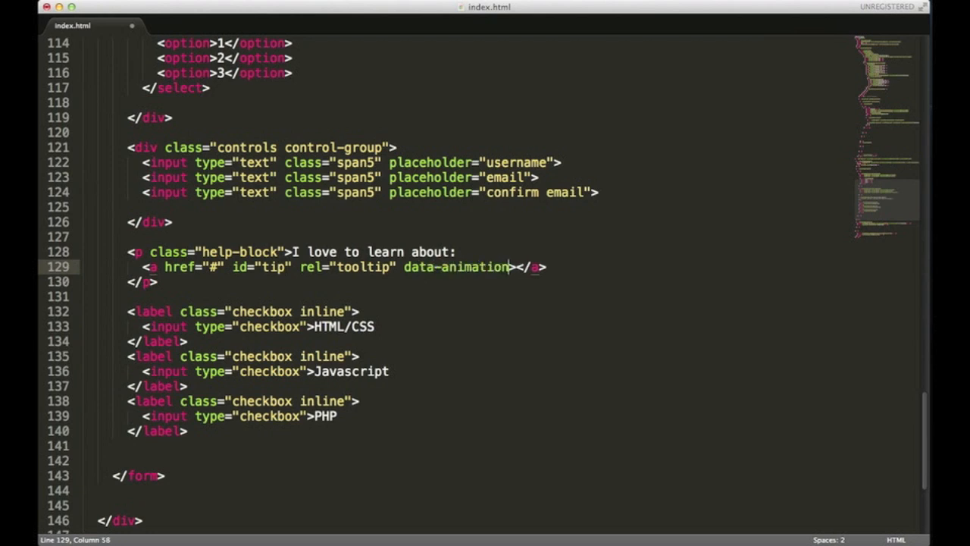
Set the tip link's data-animation "true", data-original-title "Cool tip" and data-placement right
{"action": "type", "text": "=\"\""}
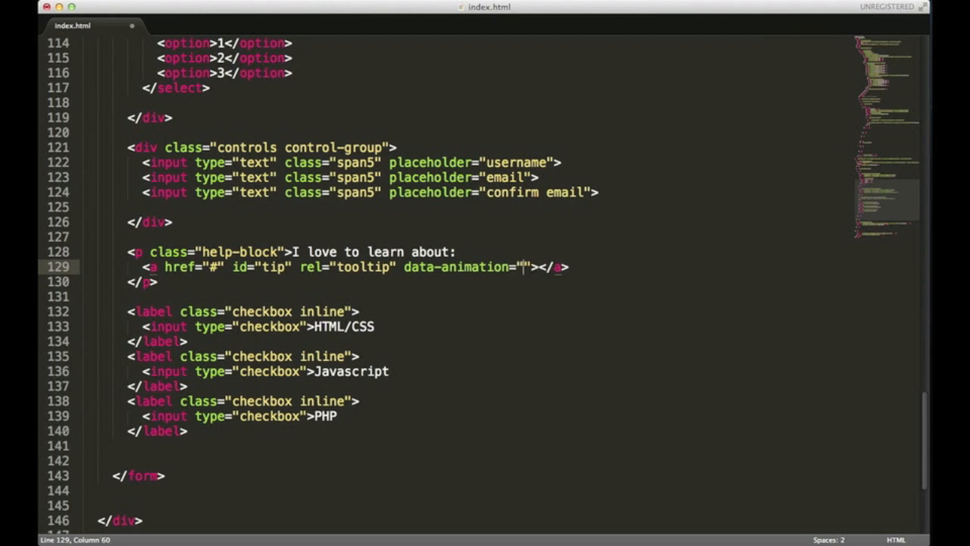
{"action": "type", "text": "true"}
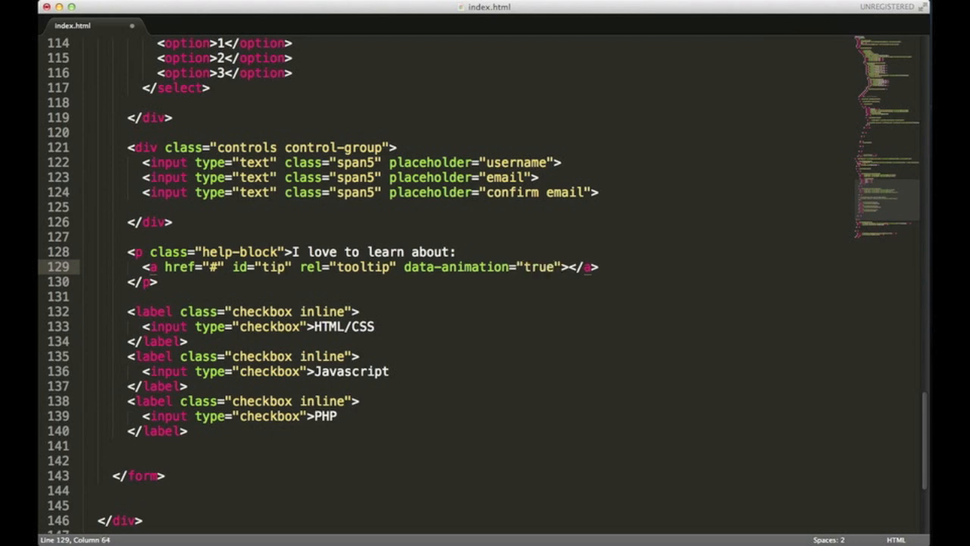
{"action": "type", "text": "data"}
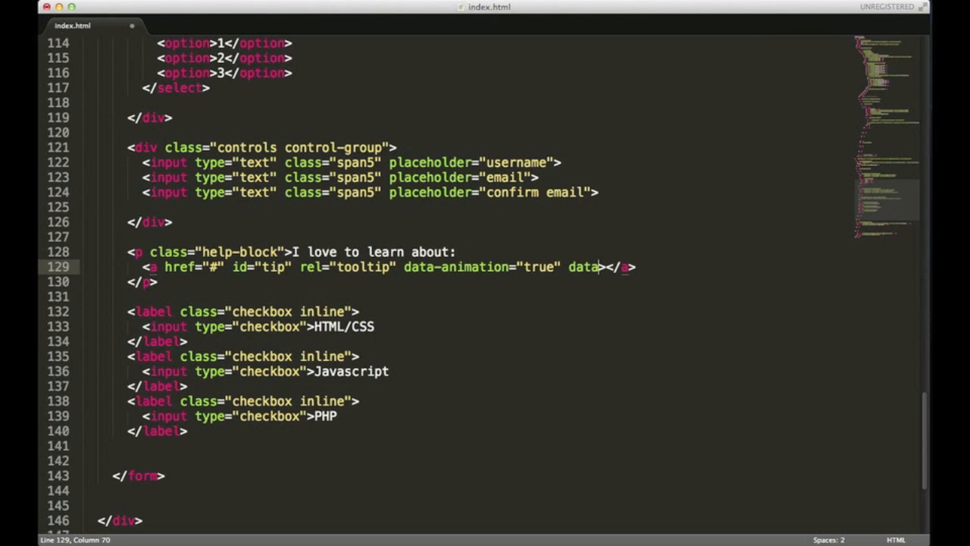
{"action": "type", "text": "-or"}
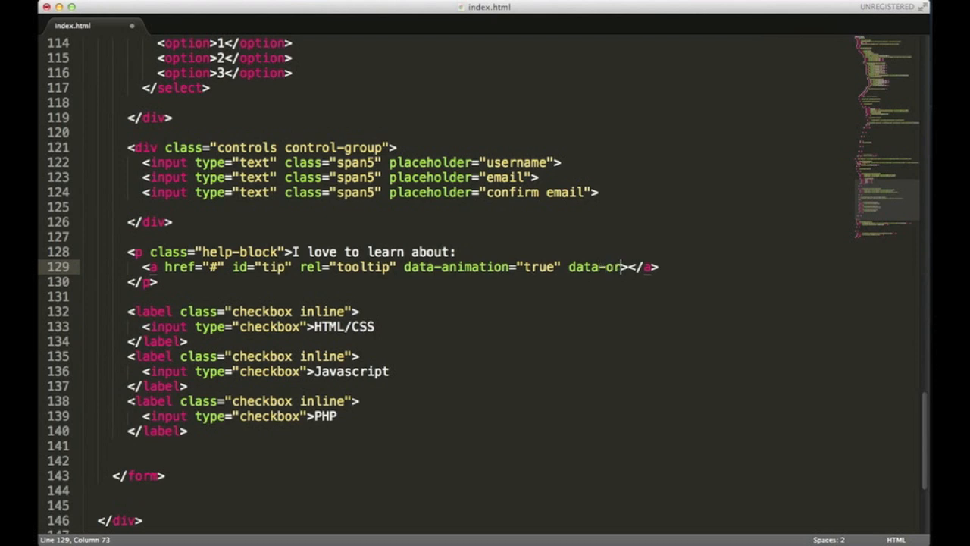
{"action": "type", "text": "iginal"}
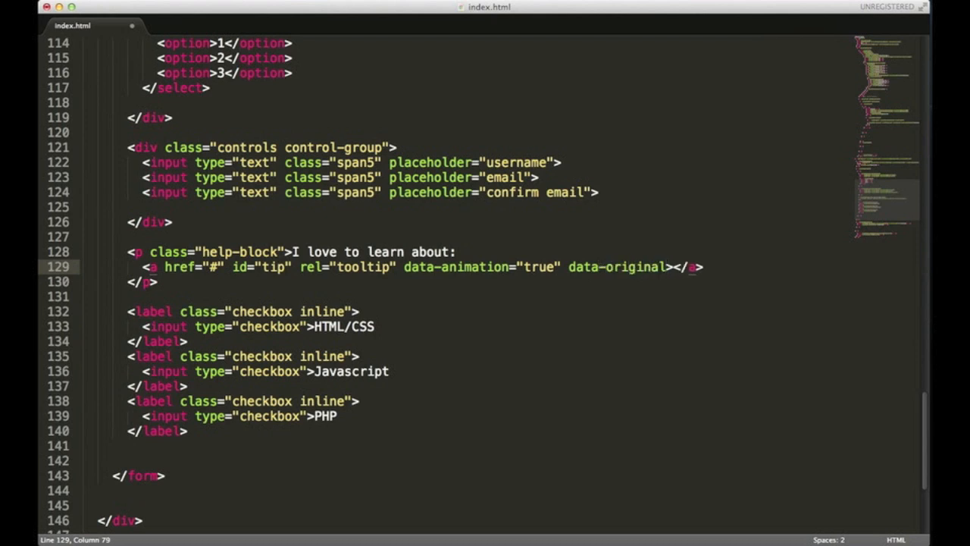
{"action": "type", "text": "-title"}
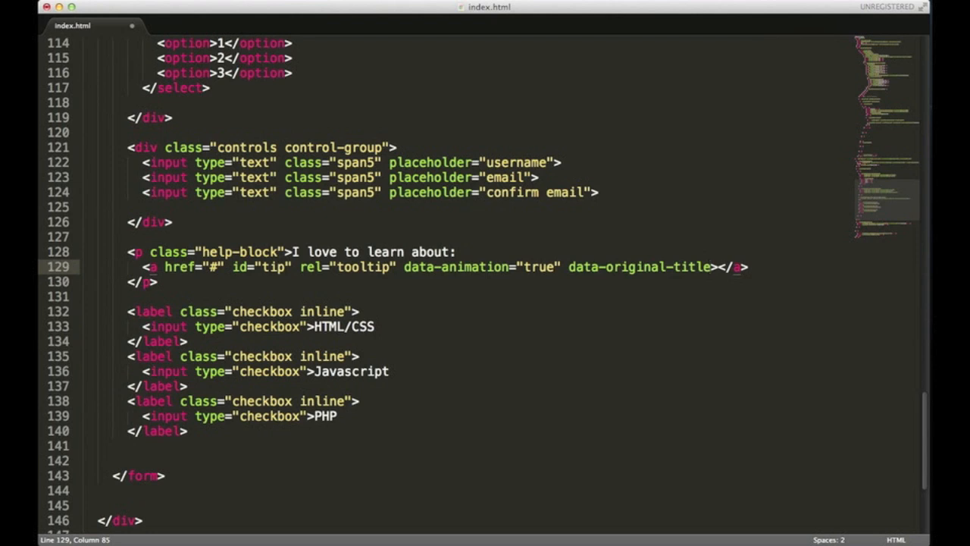
{"action": "type", "text": "=\""}
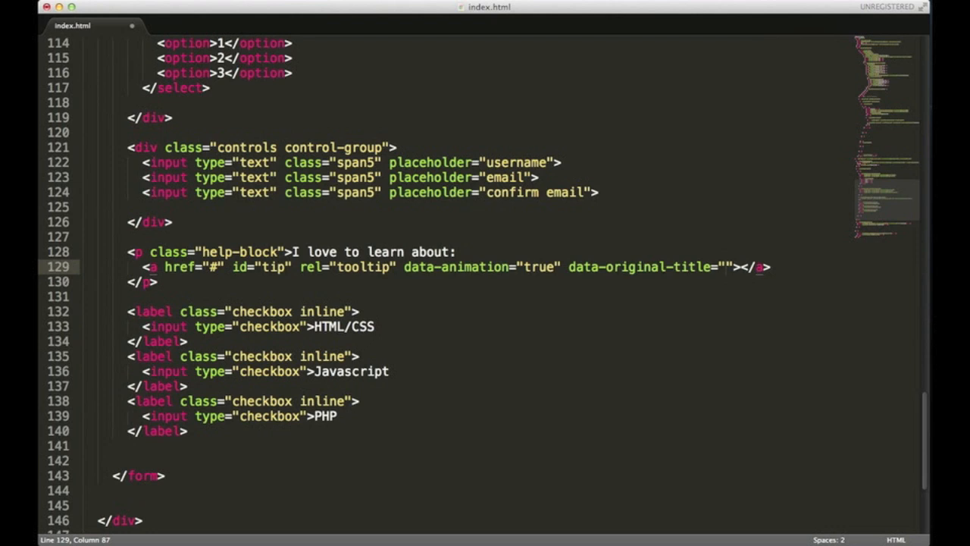
{"action": "type", "text": "Cool ti"}
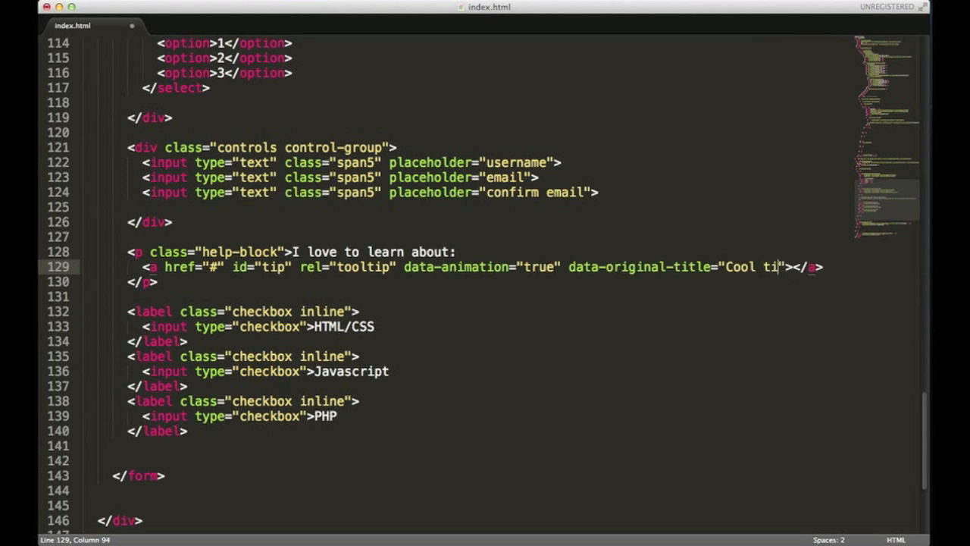
{"action": "type", "text": "p"}
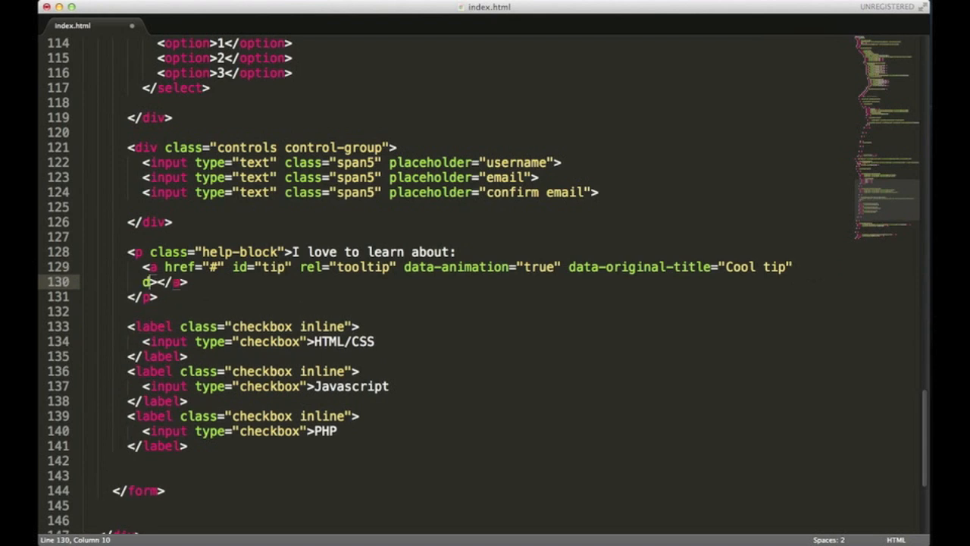
{"action": "type", "text": "data-place"}
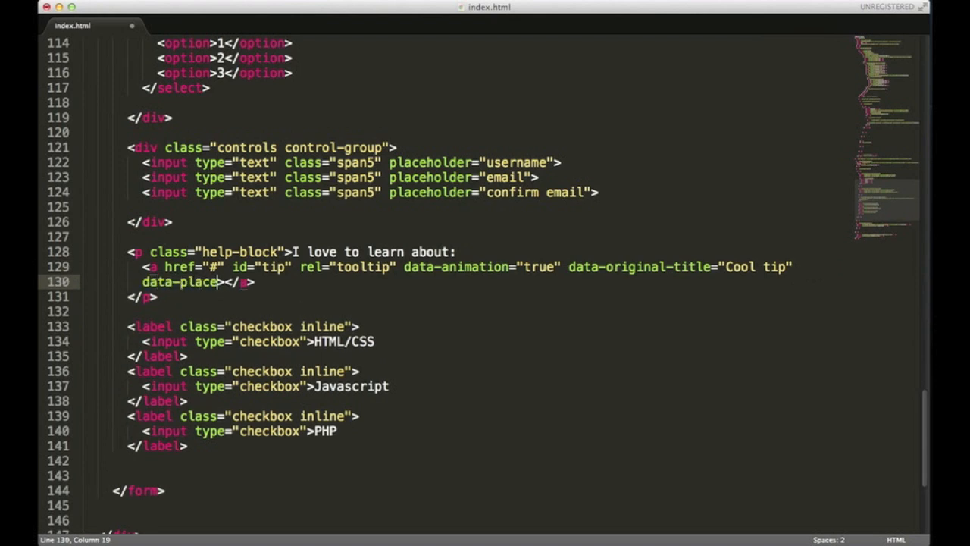
{"action": "type", "text": "ment=\"right\">"}
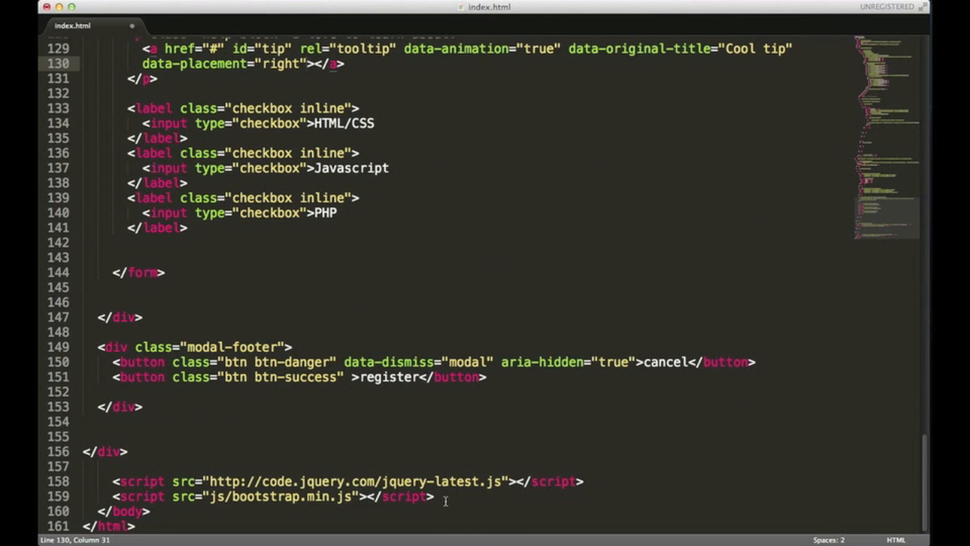
Add a script block calling $("#tip").tooltip(); below the bootstrap.min.js include
{"action": "type", "text": "<"}
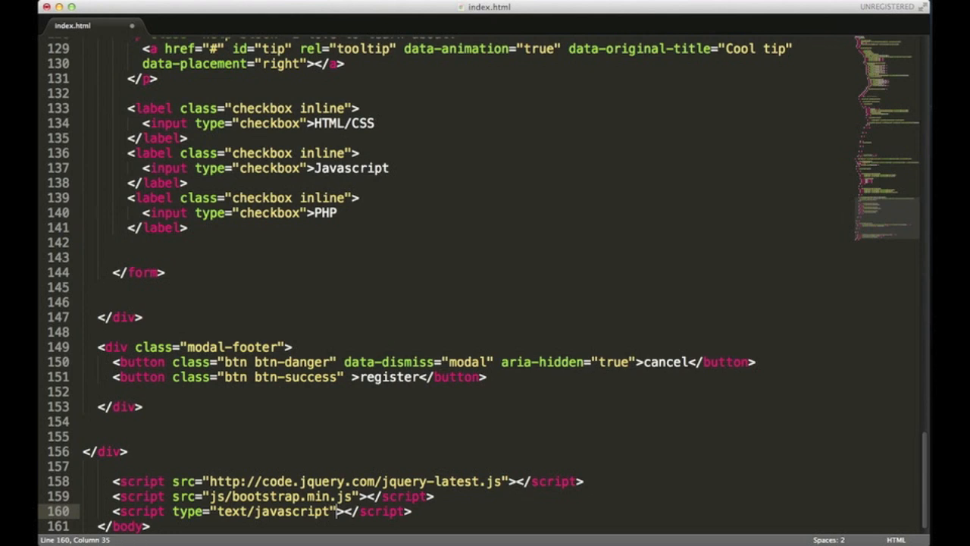
{"action": "key", "text": "enter"}
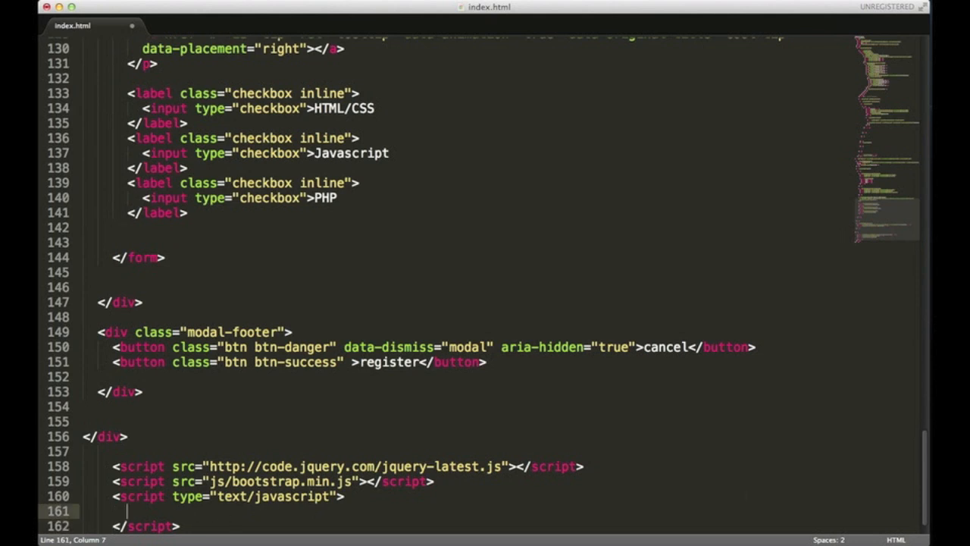
{"action": "type", "text": "$()"}
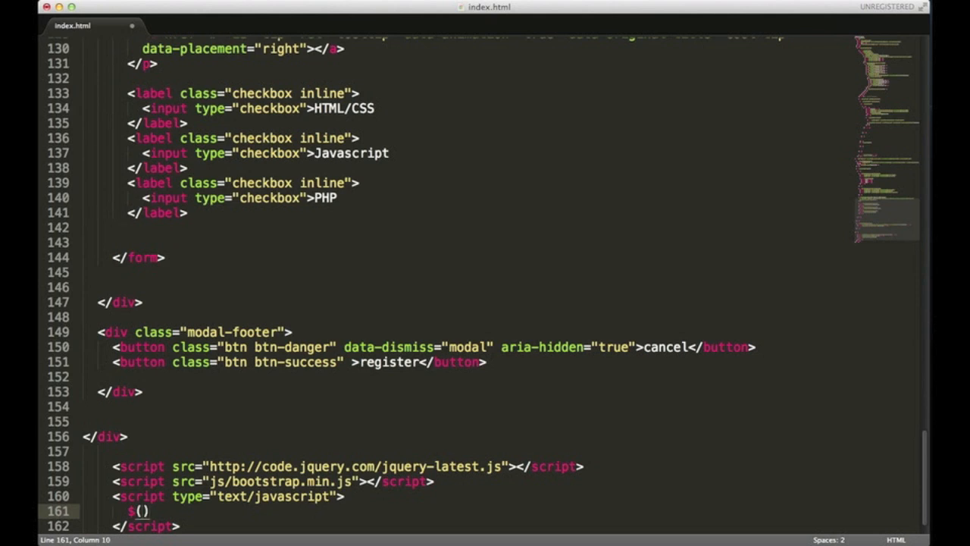
{"action": "type", "text": "tooltip"}
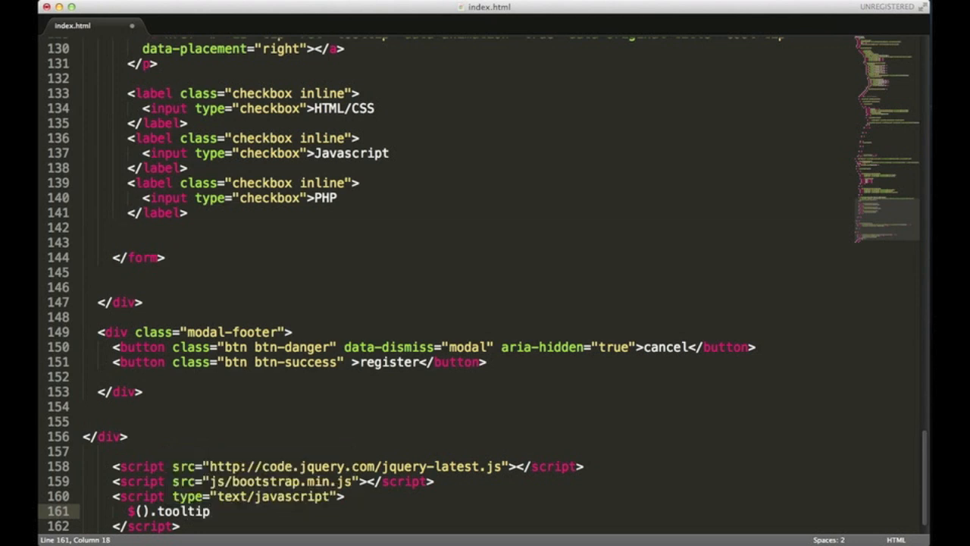
{"action": "type", "text": "()"}
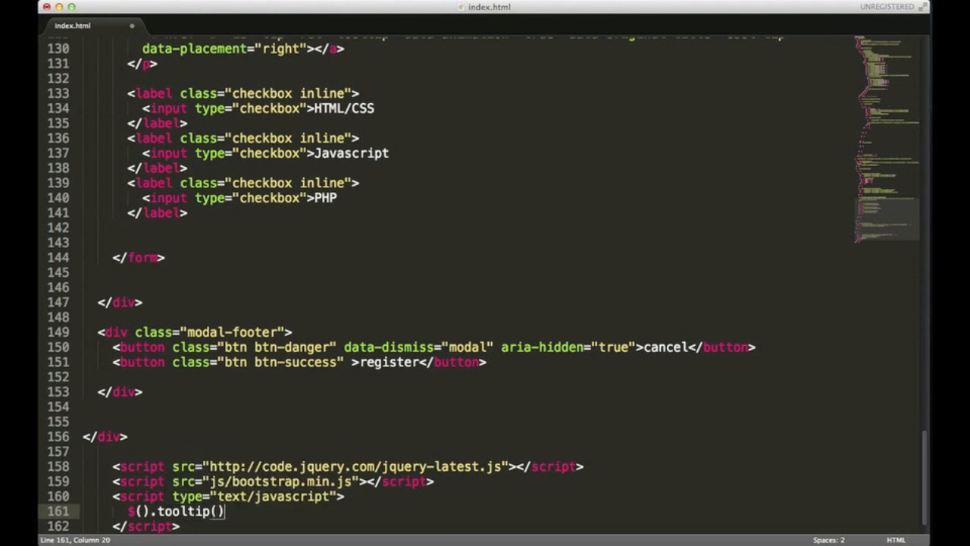
{"action": "type", "text": ";"}
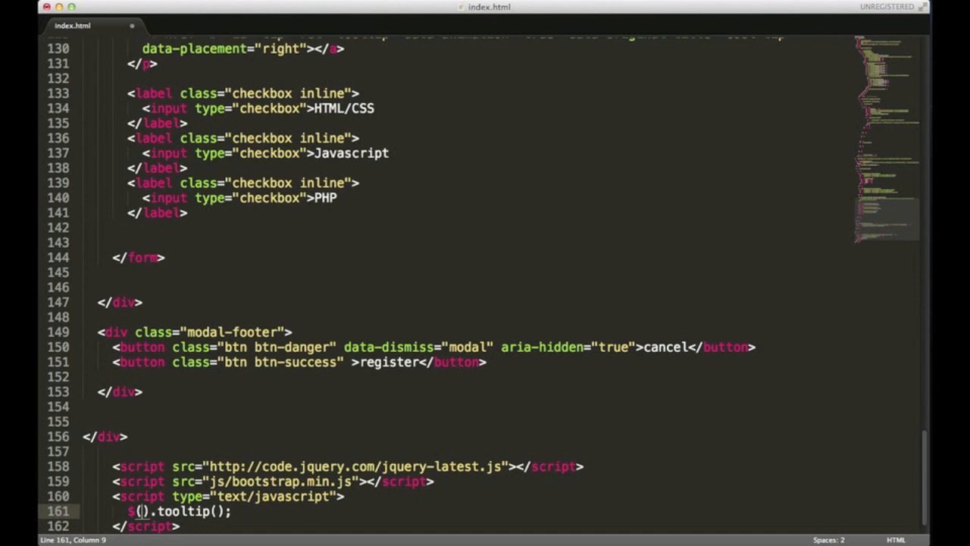
{"action": "type", "text": "\""}
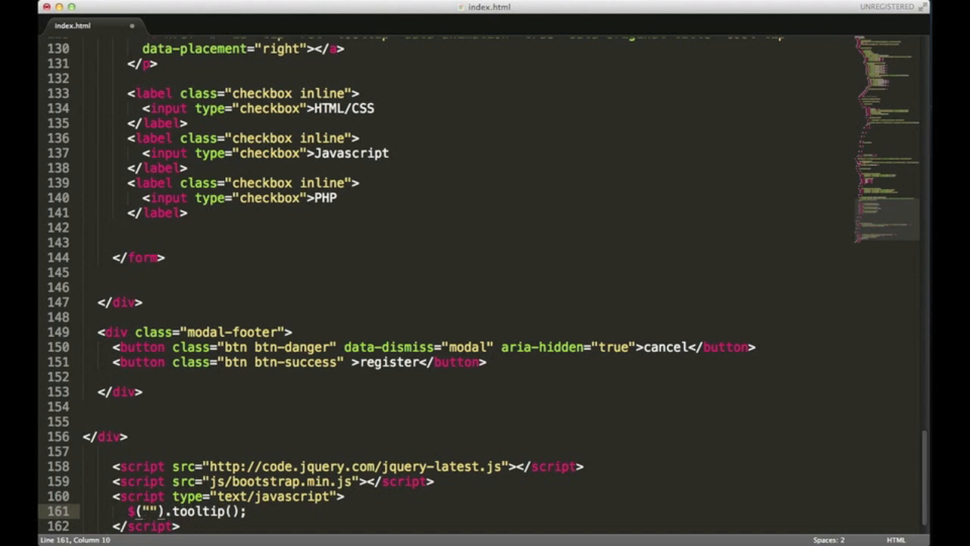
{"action": "type", "text": "#tip"}
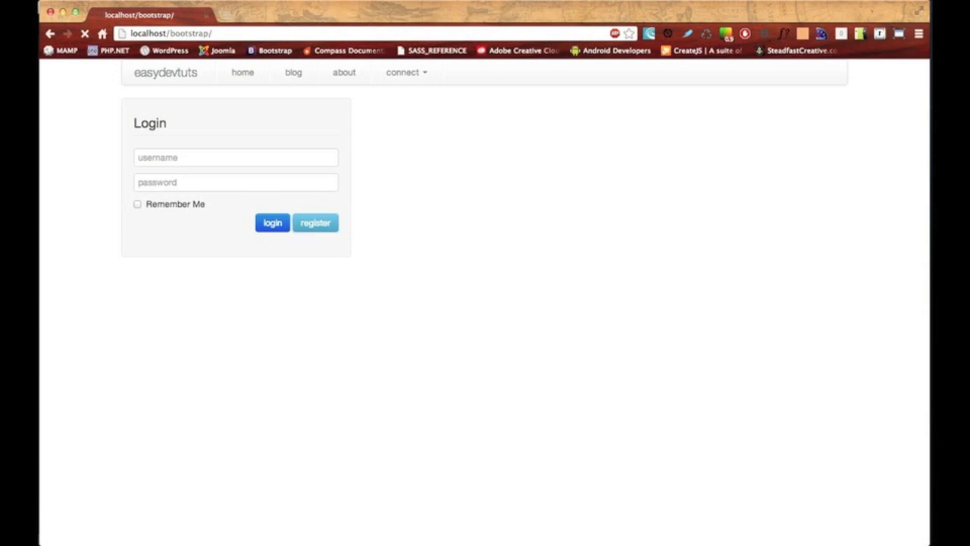
Reload localhost/bootstrap in Chrome and open the Register dialog
{"action": "left_click", "coordinate": [315, 222]}
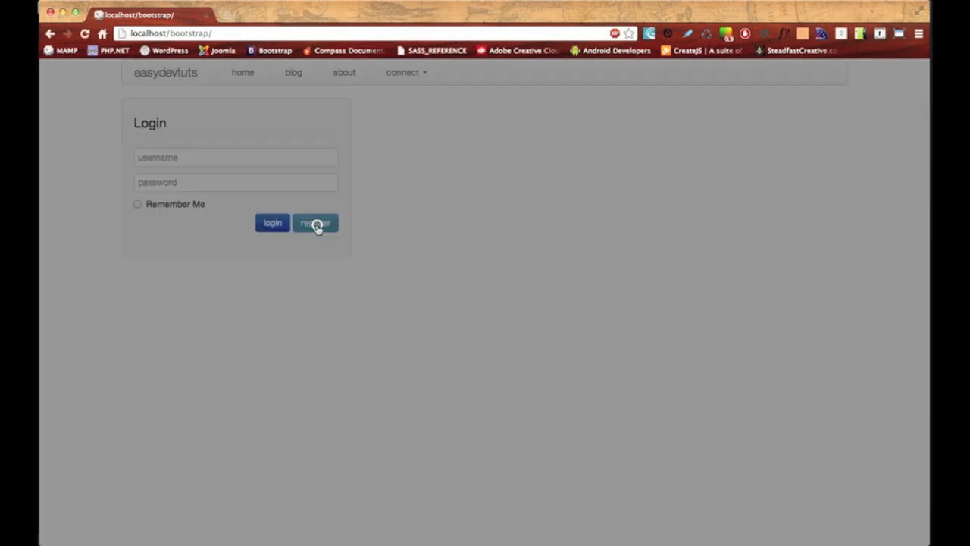
{"action": "left_click", "coordinate": [316, 223]}
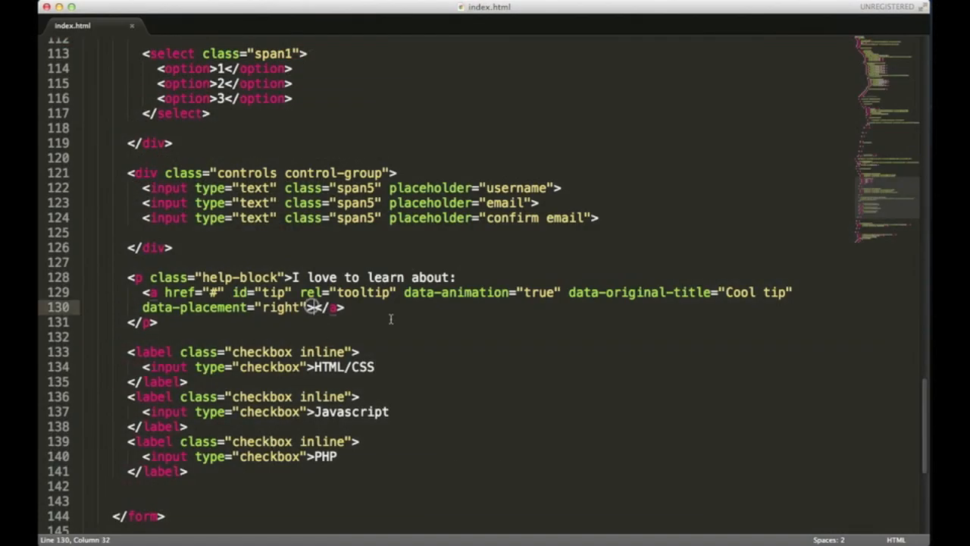
Put the text "Tip" inside the tooltip link and save the file
{"action": "type", "text": "Tip"}
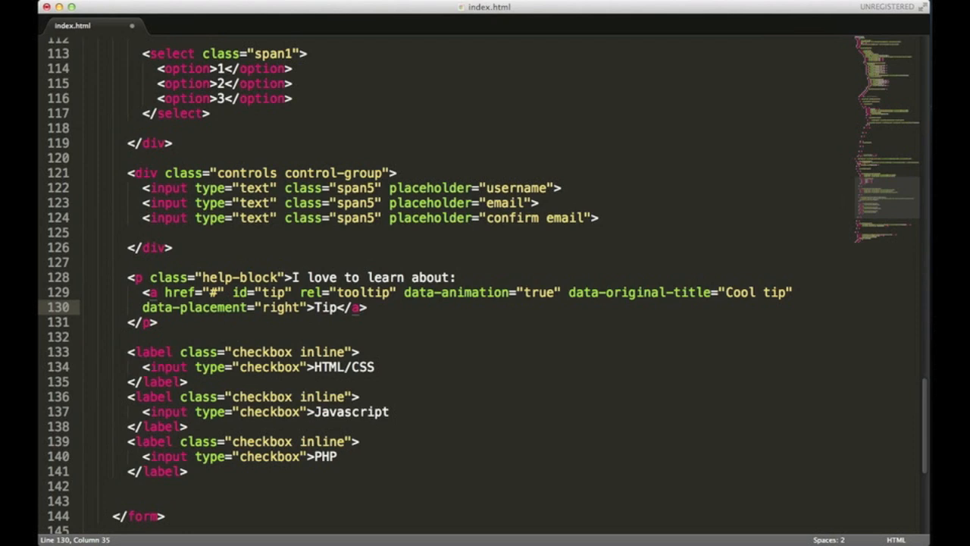
{"action": "key", "text": "cmd+s"}
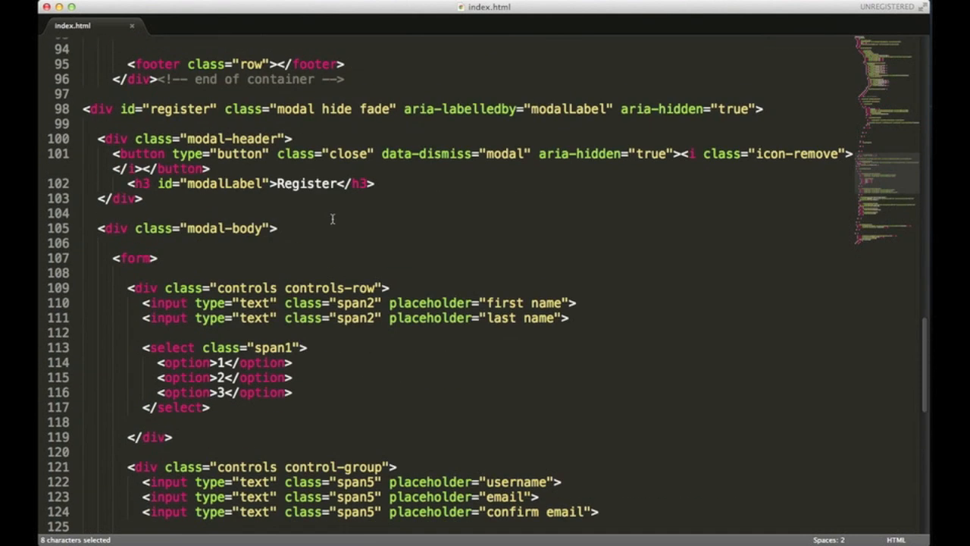
{"action": "mouse_move", "coordinate": [194, 269]}
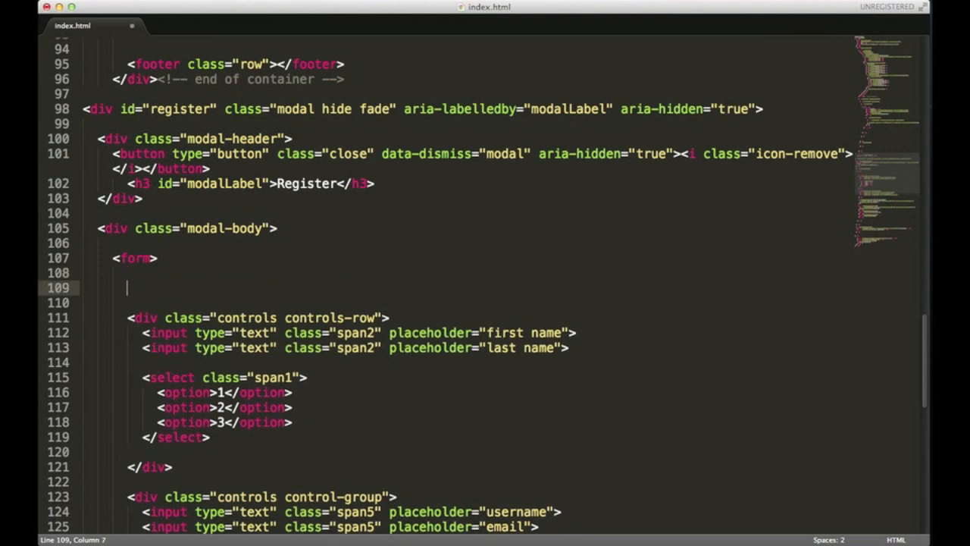
Add <p class="label label-info">required</p> right after the opening form tag
{"action": "type", "text": "<s"}
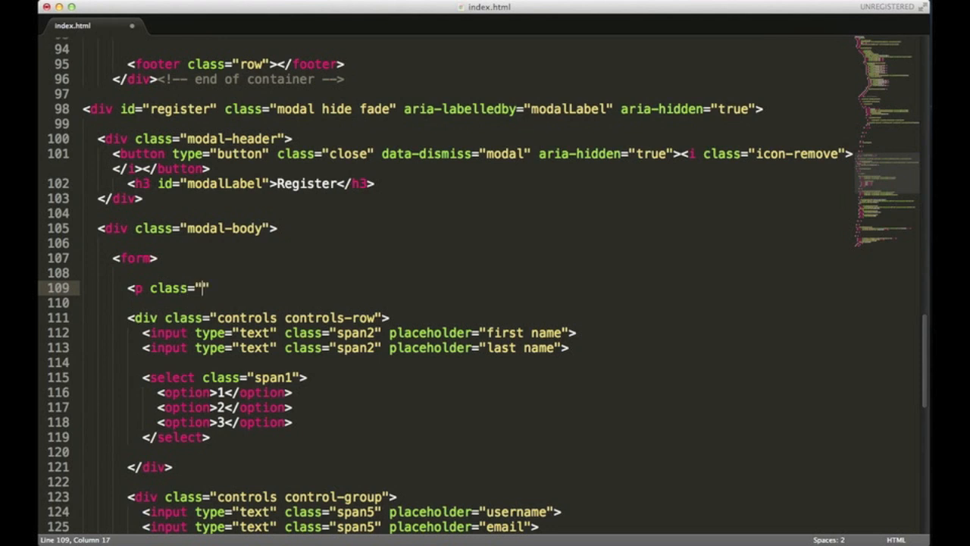
{"action": "type", "text": "label"}
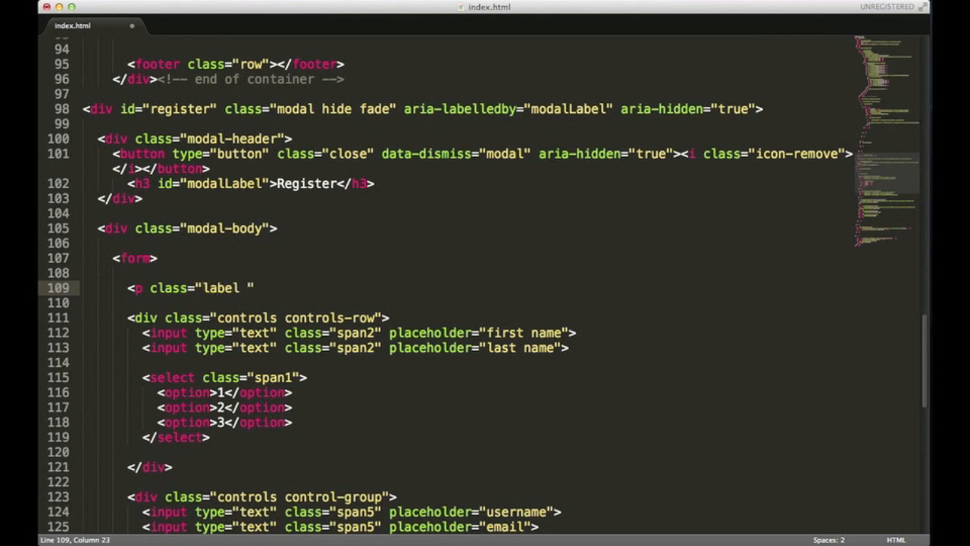
{"action": "type", "text": "label-"}
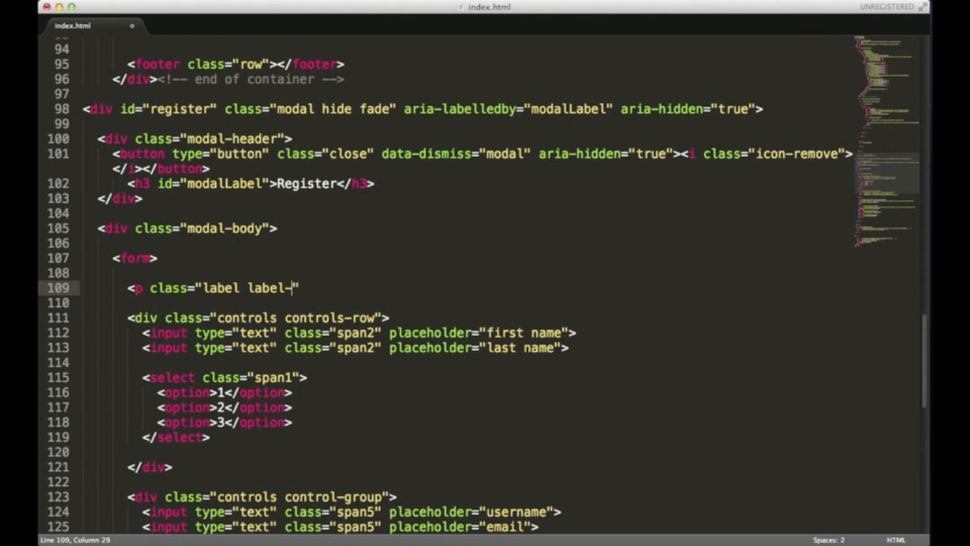
{"action": "type", "text": "info"}
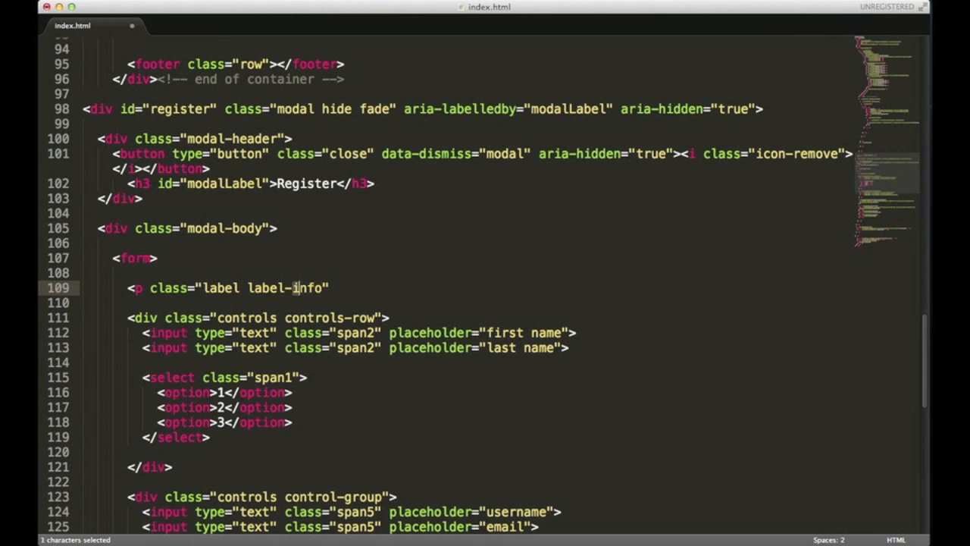
{"action": "double_click", "coordinate": [310, 287]}
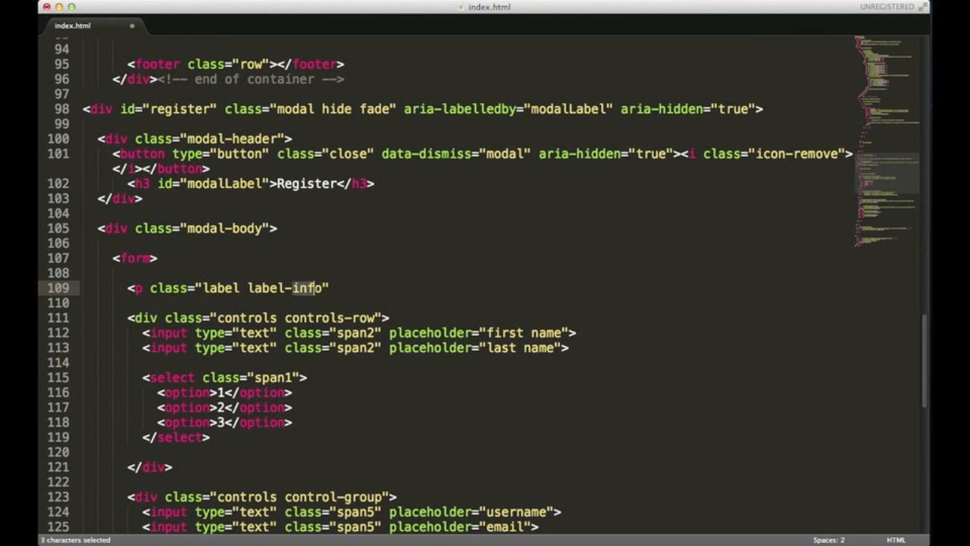
{"action": "left_click", "coordinate": [303, 287]}
{"action": "type", "text": ">"}
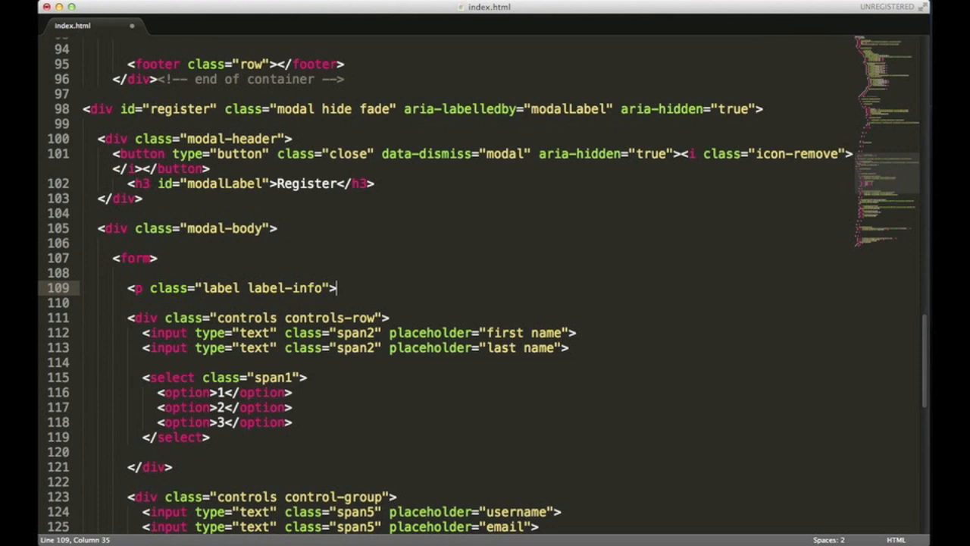
{"action": "type", "text": "required</p"}
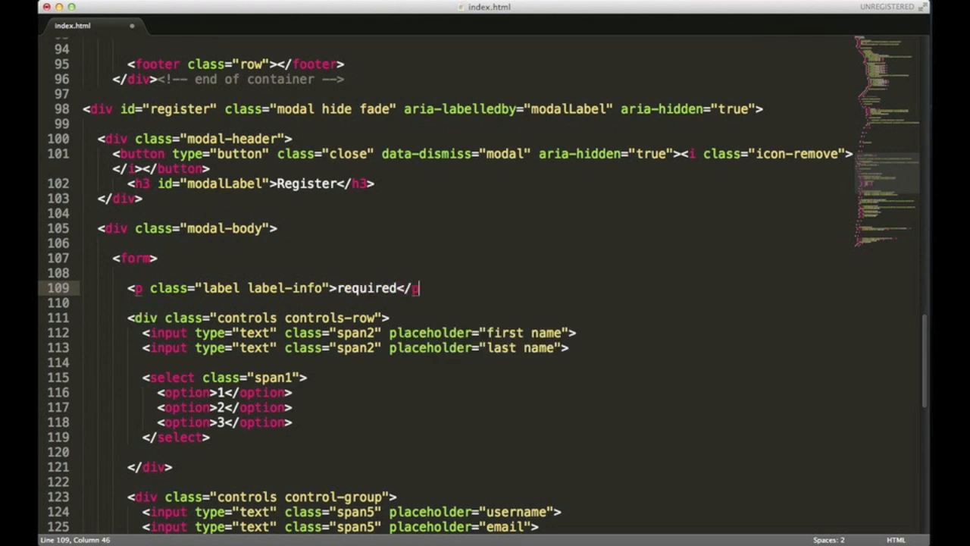
{"action": "type", "text": ">"}
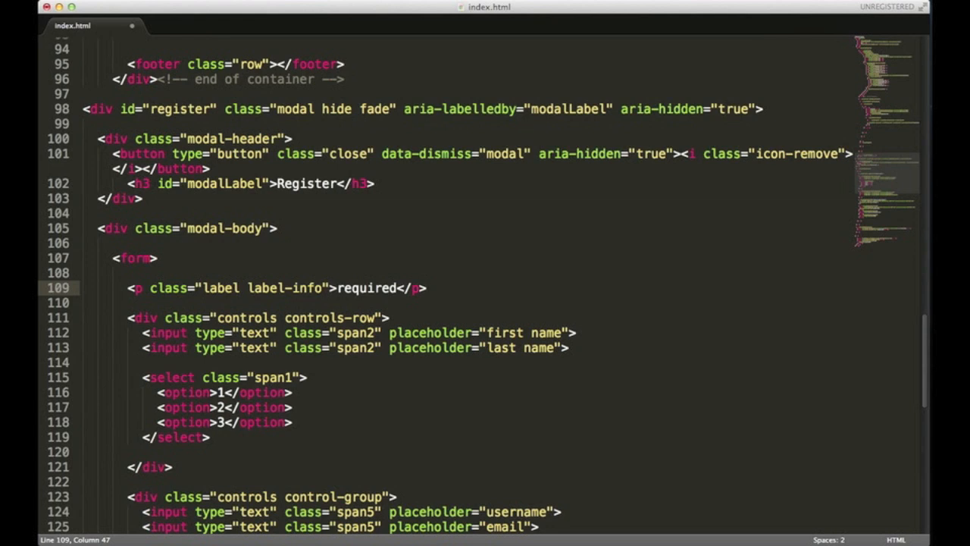
{"action": "scroll", "scroll_direction": "down", "scroll_amount": 3}
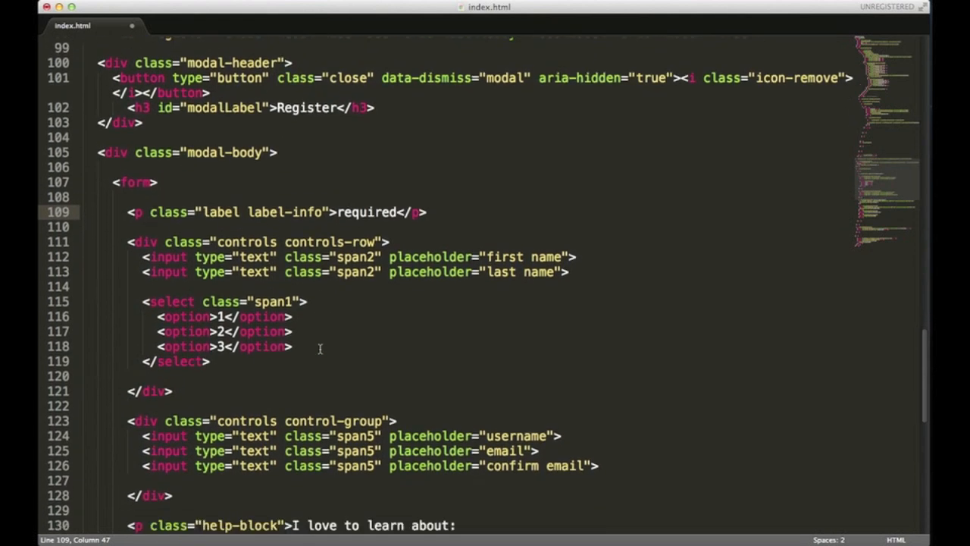
Add id "inputinfo" to the username input
{"action": "scroll", "scroll_direction": "down", "scroll_amount": 3}
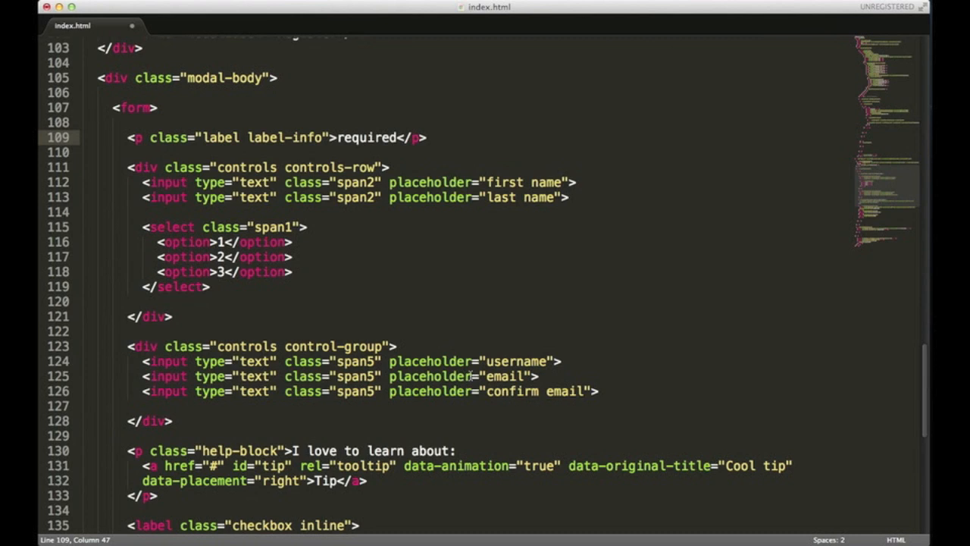
{"action": "left_click", "coordinate": [470, 375]}
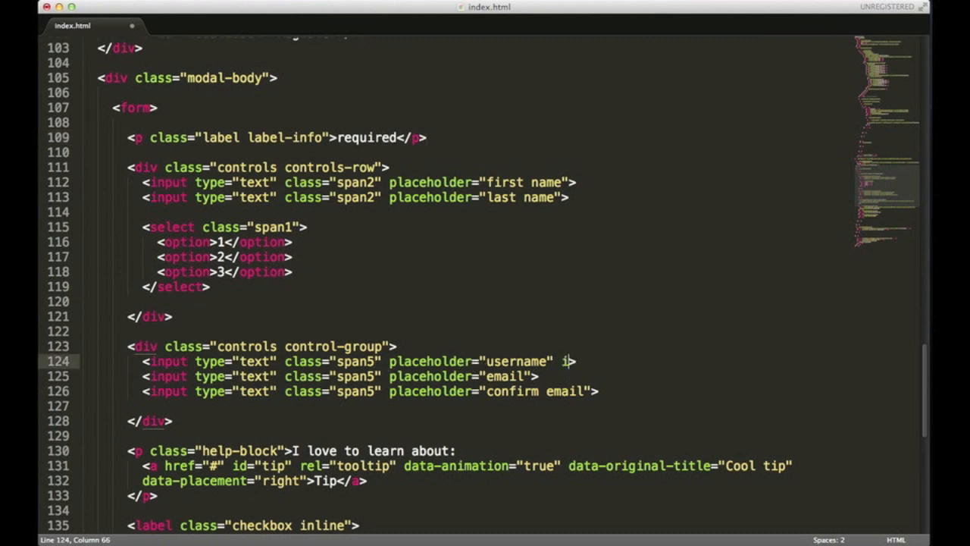
{"action": "type", "text": "id=\"\""}
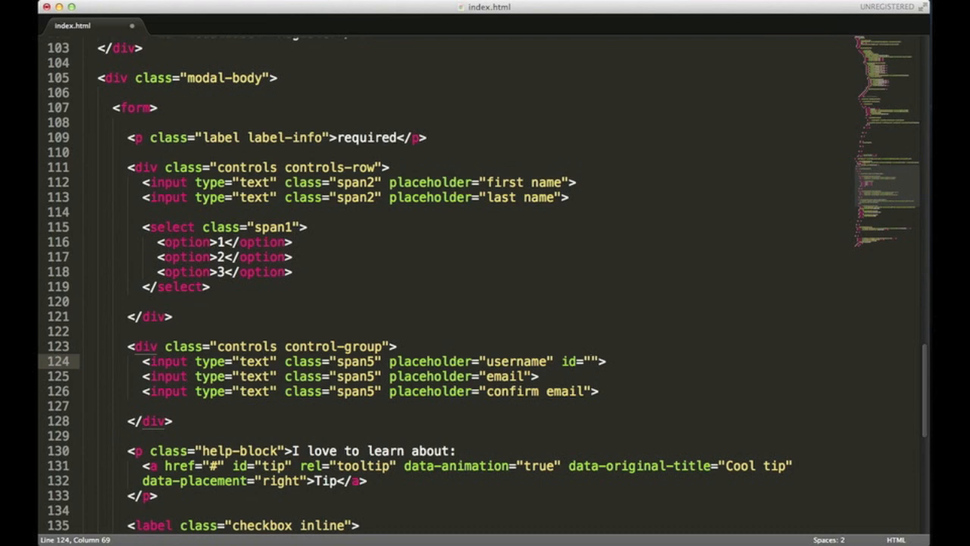
{"action": "type", "text": "inpu"}
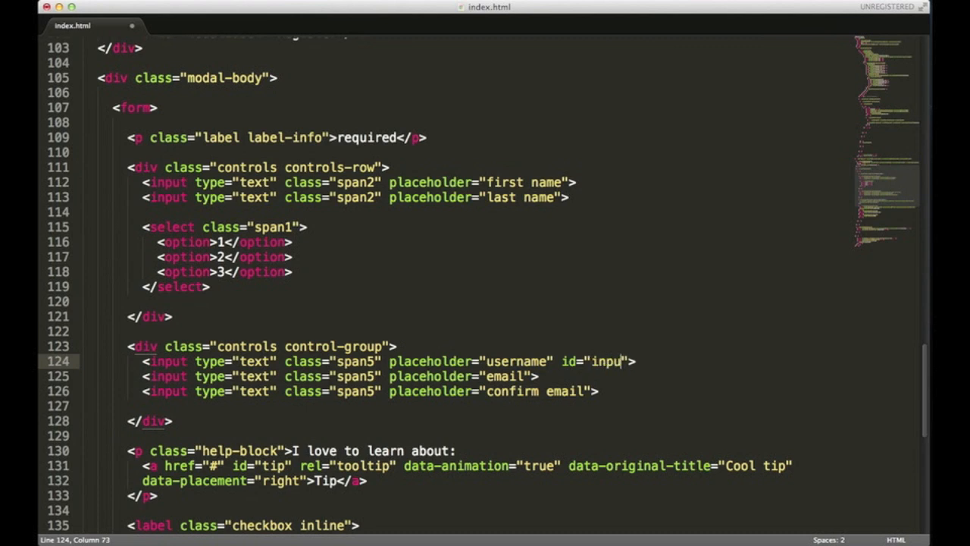
{"action": "type", "text": "info"}
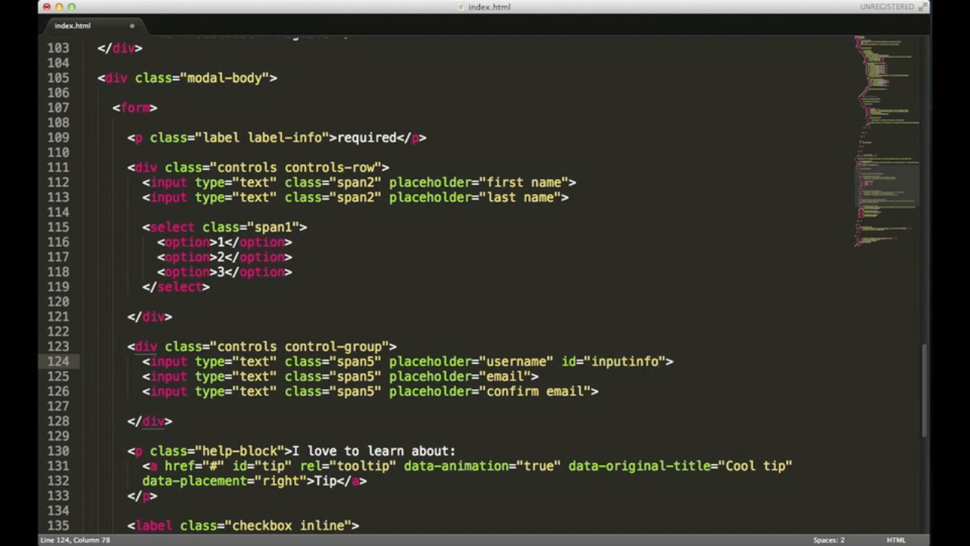
Copy id "inputinfo" to the email and confirm email inputs; add info to the control group
{"action": "double_click", "coordinate": [648, 361]}
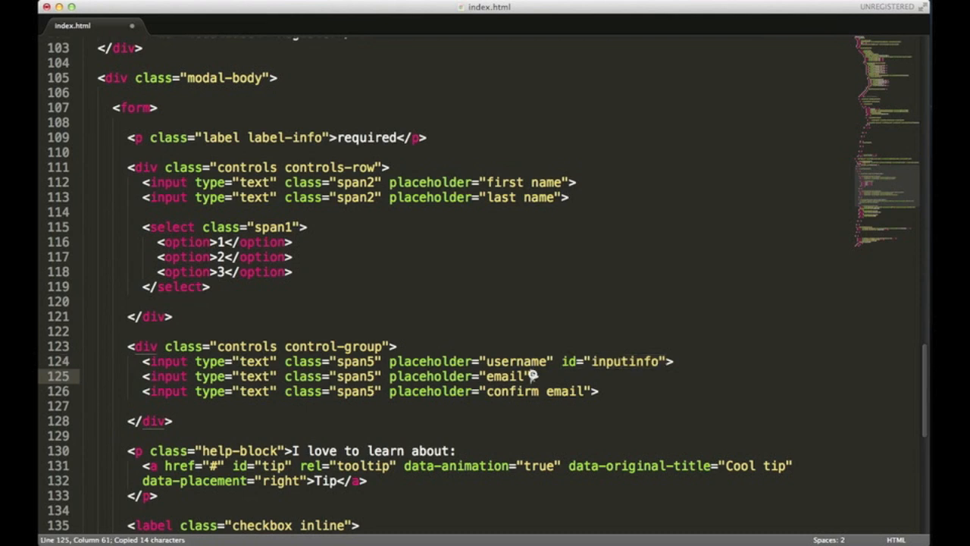
{"action": "type", "text": "id=\"inputinfo\""}
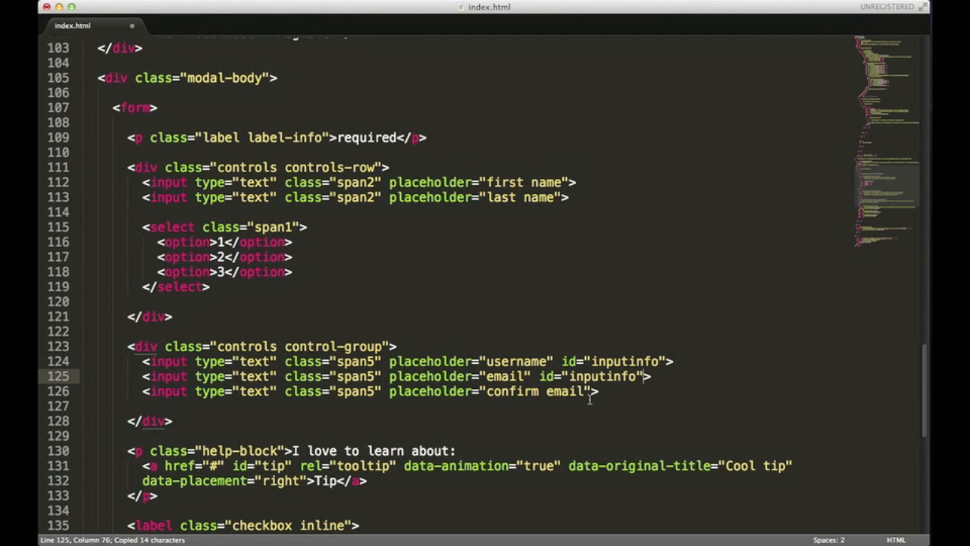
{"action": "type", "text": "id=\"inputinfo\""}
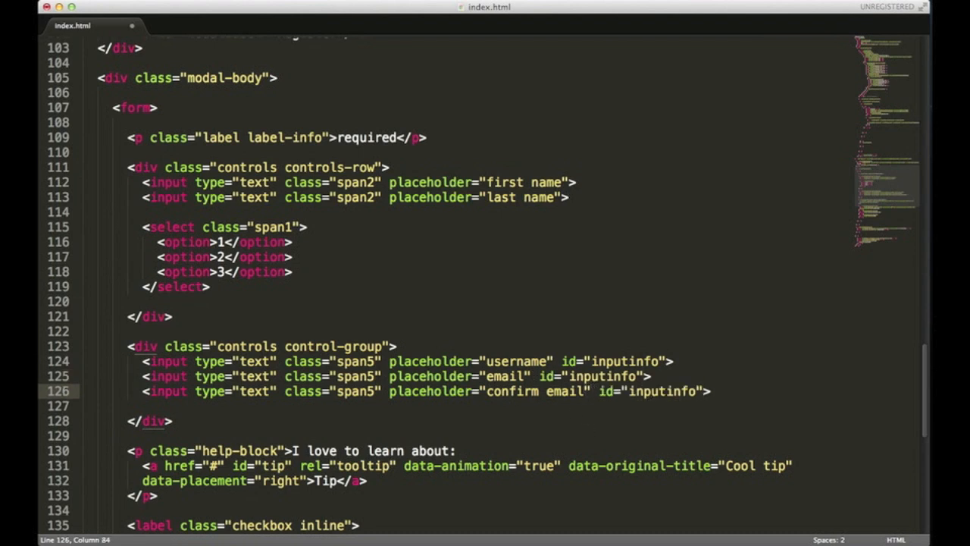
{"action": "mouse_move", "coordinate": [617, 410]}
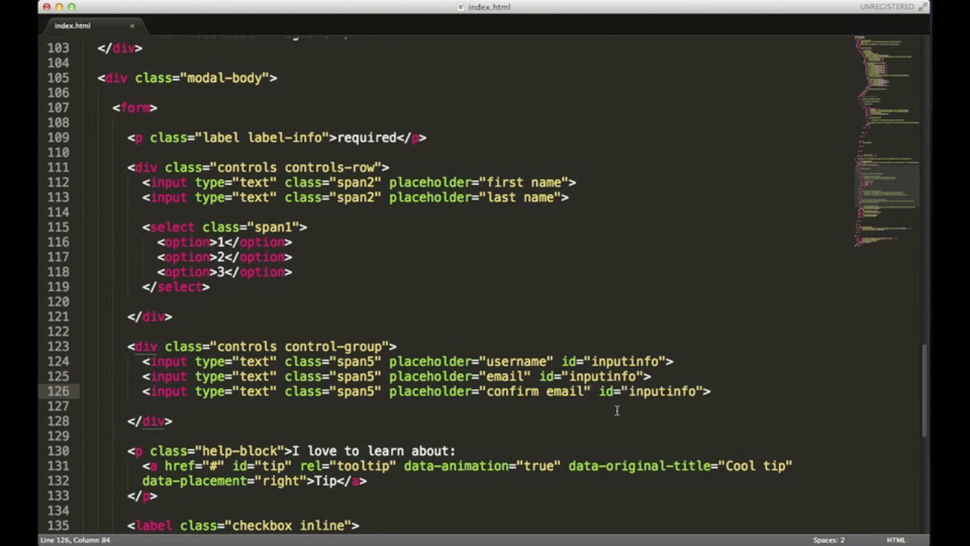
{"action": "left_click", "coordinate": [383, 346]}
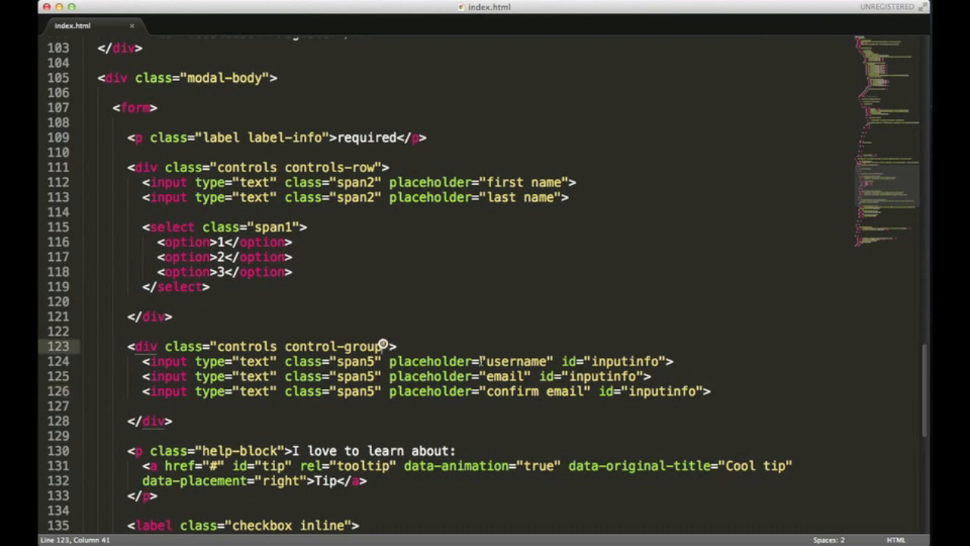
{"action": "type", "text": "inf"}
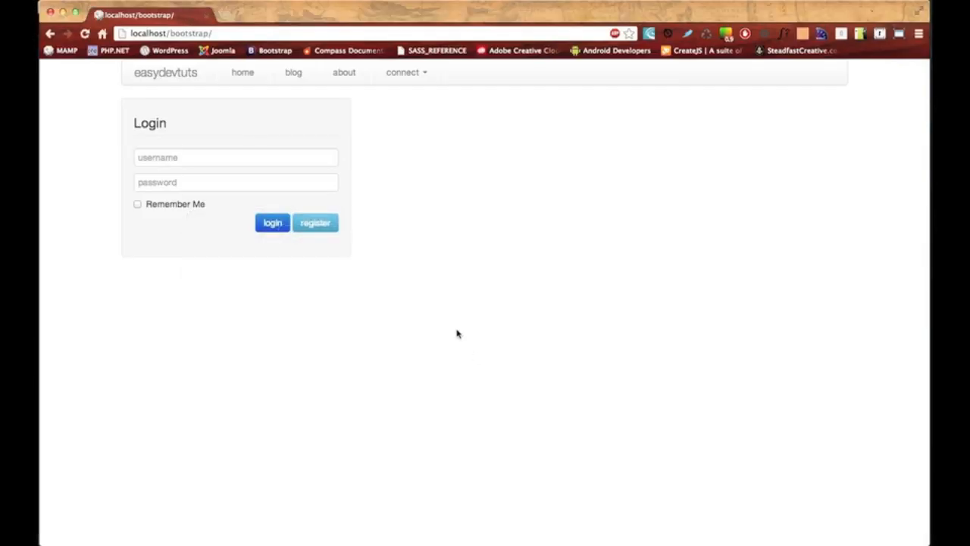
Open the Register modal in Chrome and focus the email and confirm email fields
{"action": "left_click", "coordinate": [315, 222]}
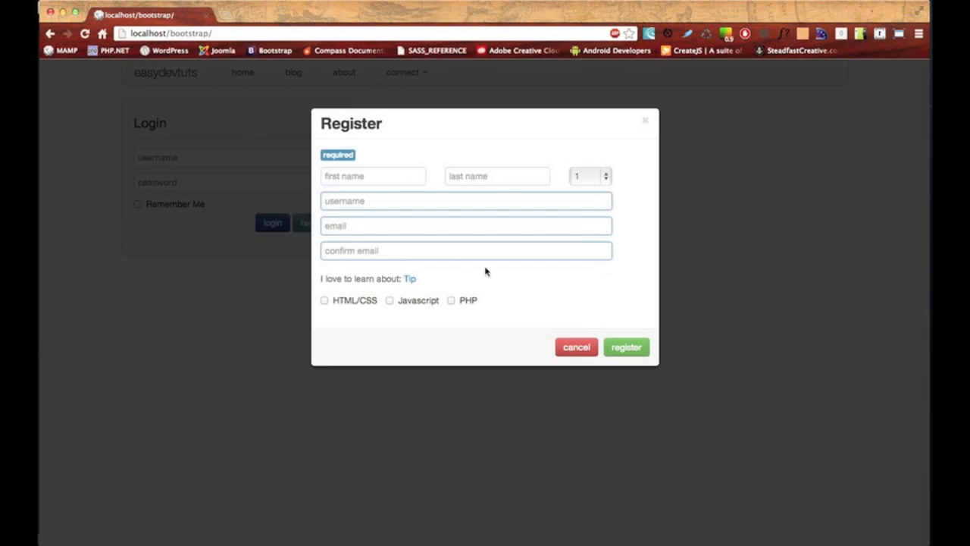
{"action": "mouse_move", "coordinate": [324, 160]}
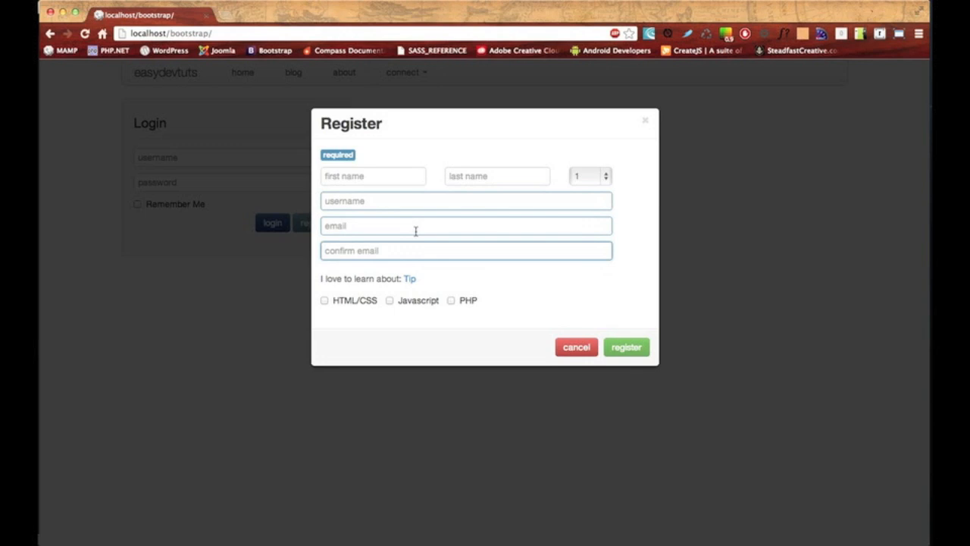
{"action": "left_click", "coordinate": [465, 225]}
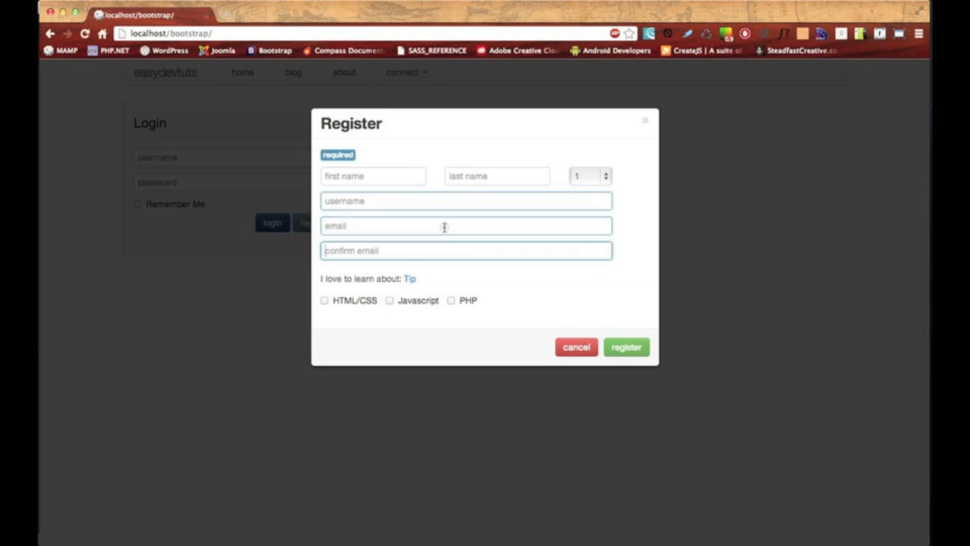
{"action": "left_click", "coordinate": [466, 201]}
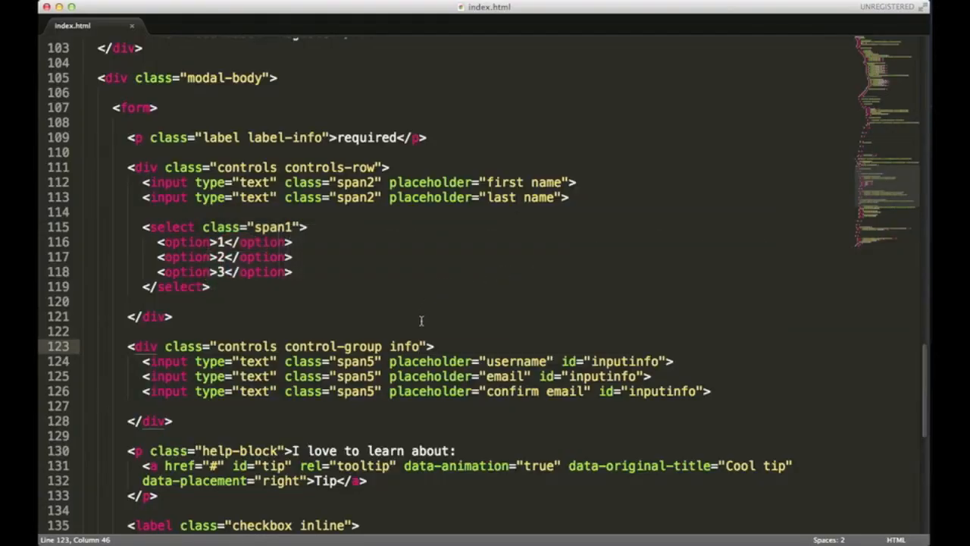
Replace the 'info' control-group class and input ids with 'warning'
{"action": "double_click", "coordinate": [404, 345]}
{"action": "type", "text": "warning"}
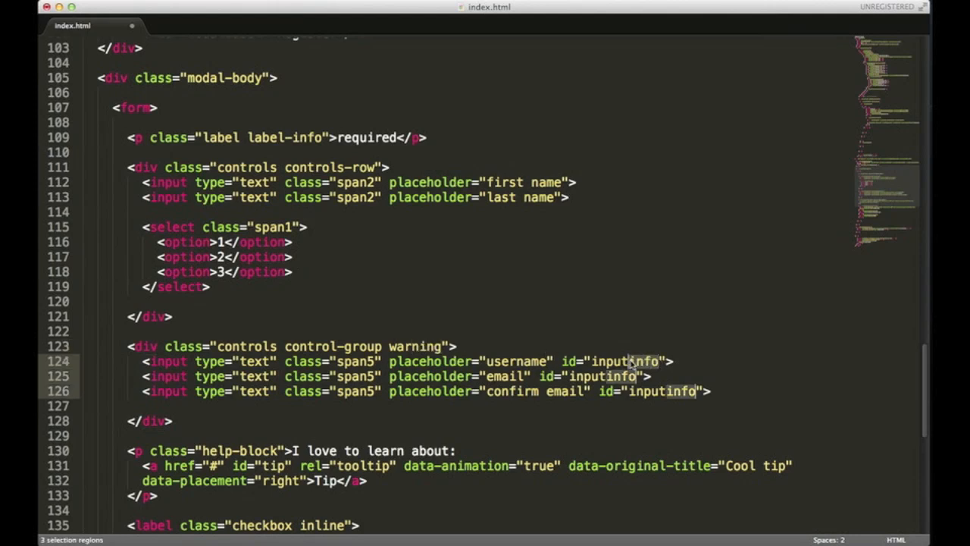
{"action": "type", "text": "wari"}
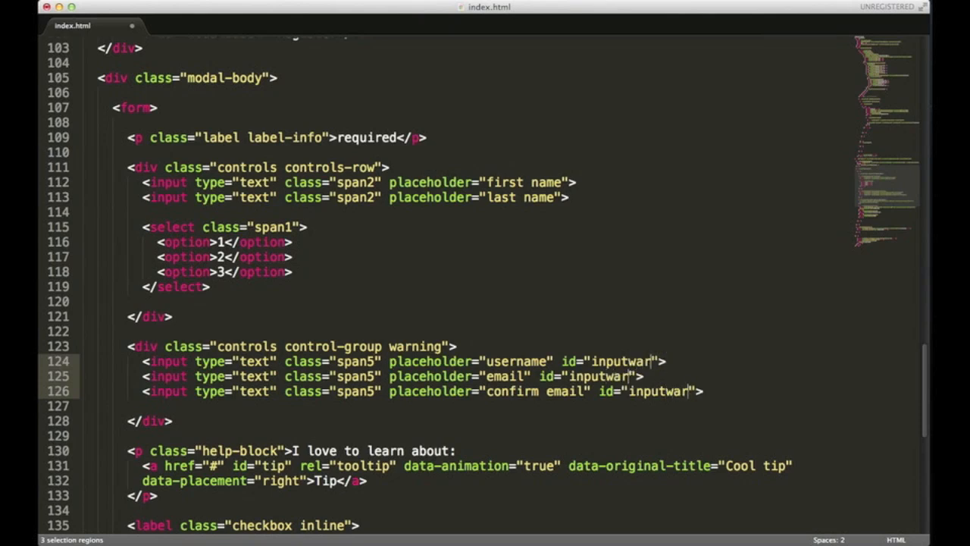
{"action": "type", "text": "ning"}
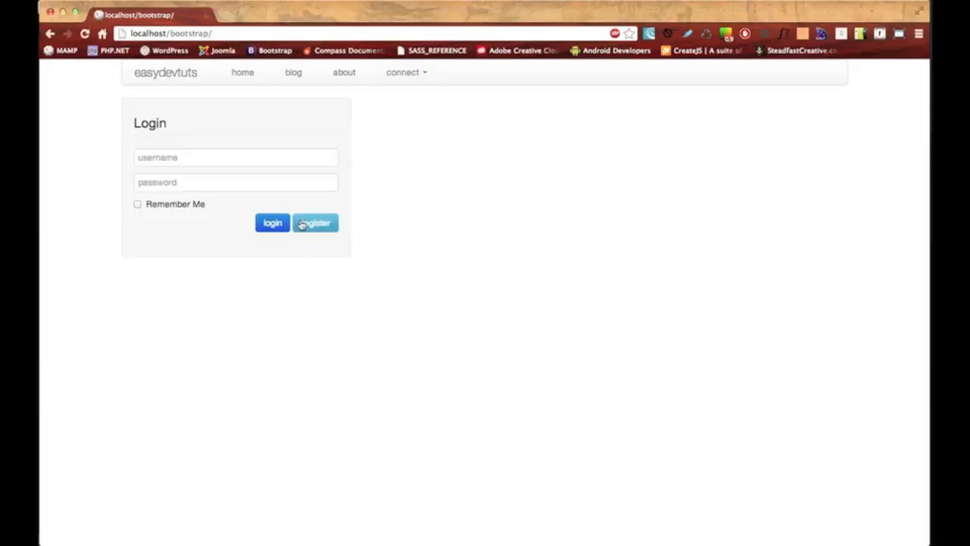
{"action": "left_click", "coordinate": [314, 222]}
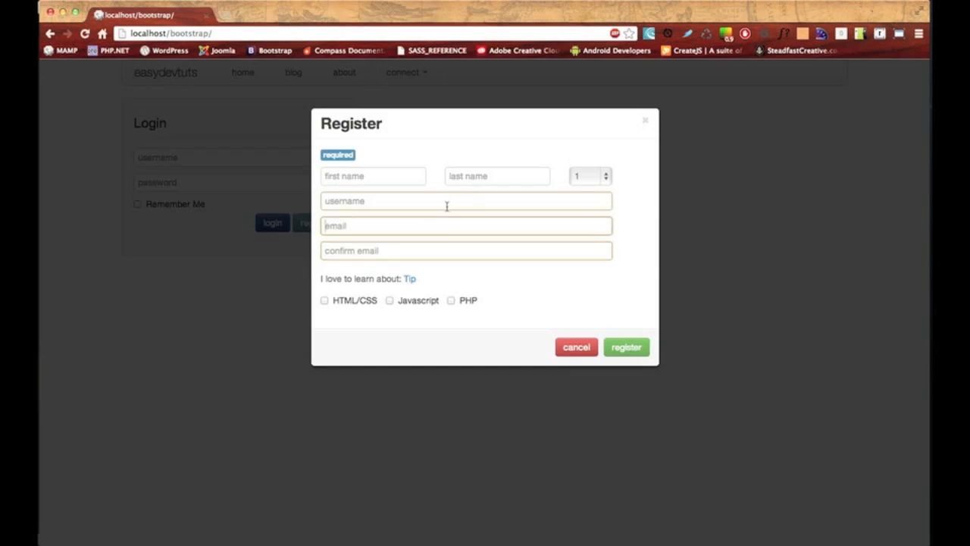
{"action": "mouse_move", "coordinate": [415, 199]}
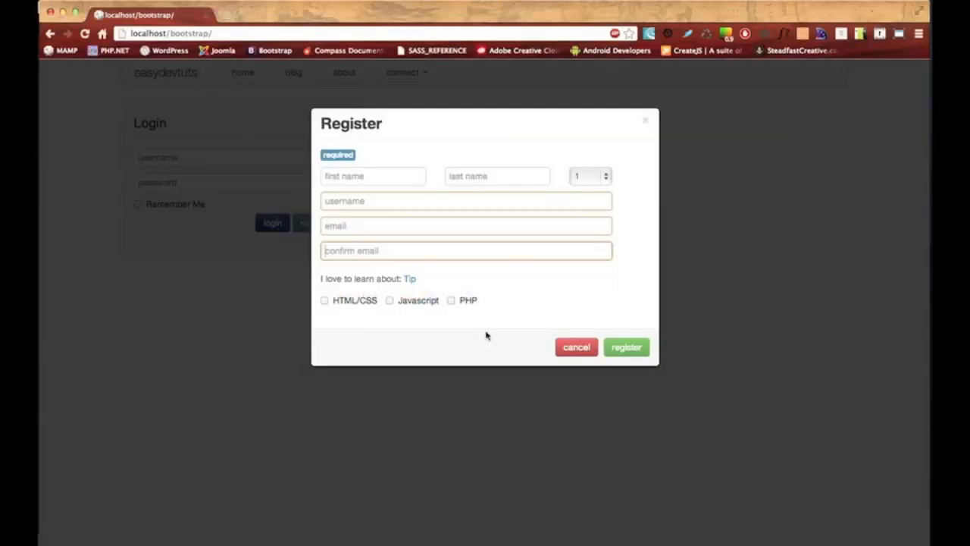
{"action": "mouse_move", "coordinate": [505, 268]}
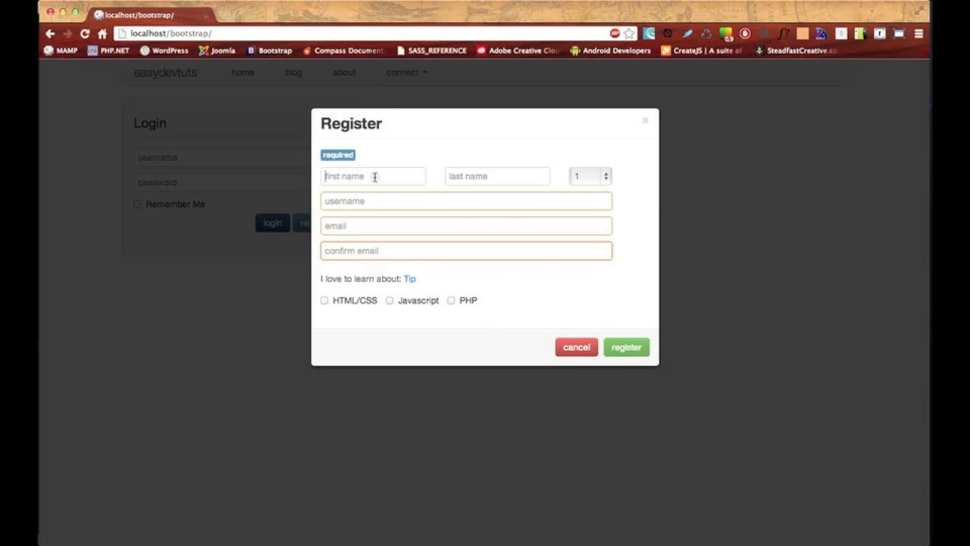
{"action": "left_click", "coordinate": [497, 175]}
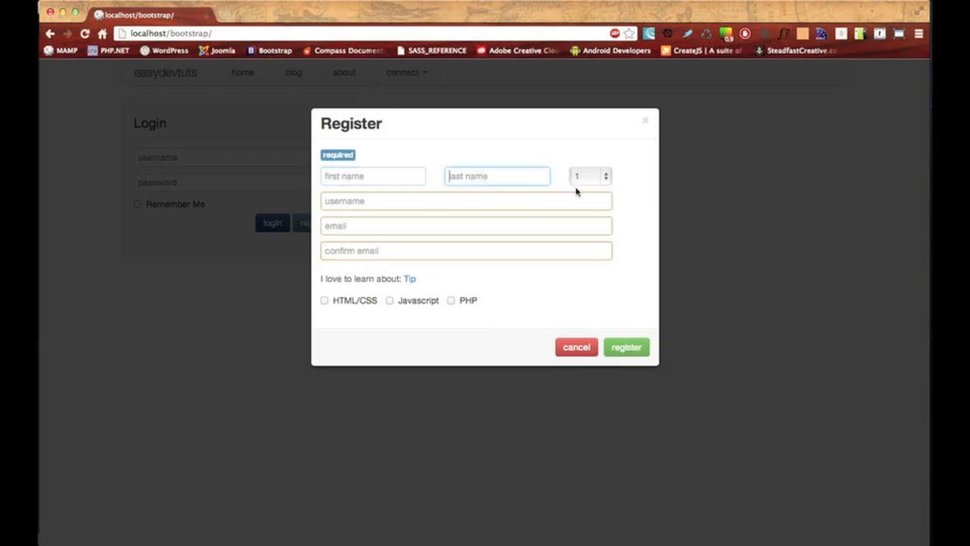
{"action": "mouse_move", "coordinate": [410, 278]}
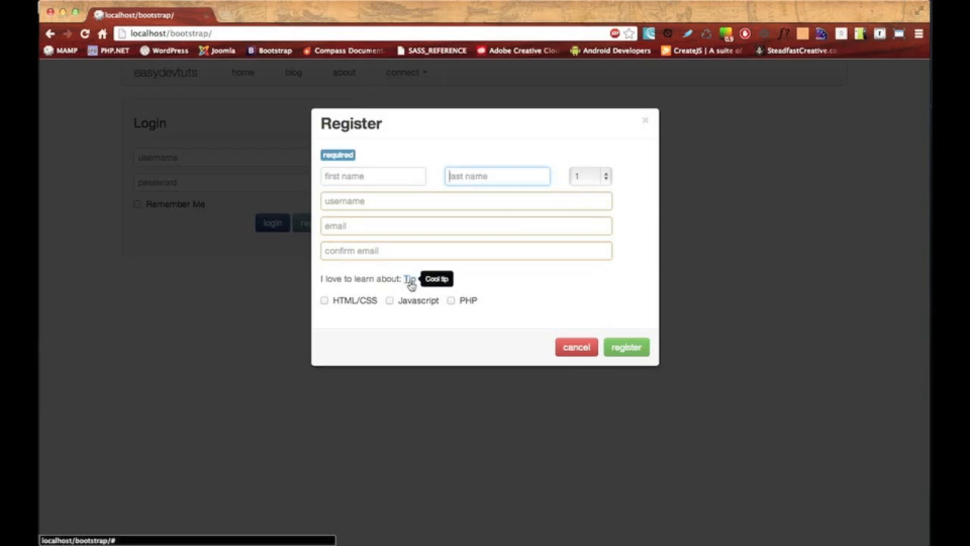
{"action": "mouse_move", "coordinate": [402, 303]}
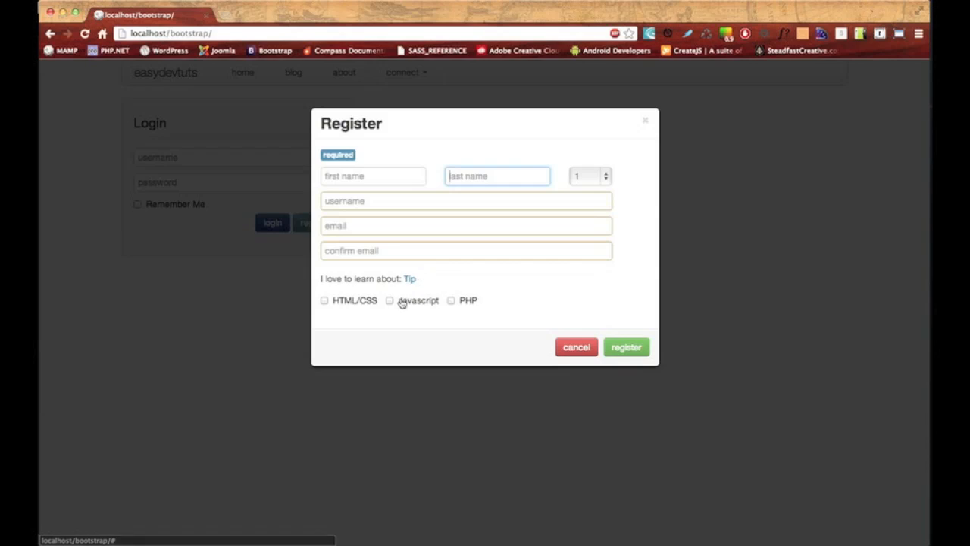
{"action": "left_click", "coordinate": [451, 300]}
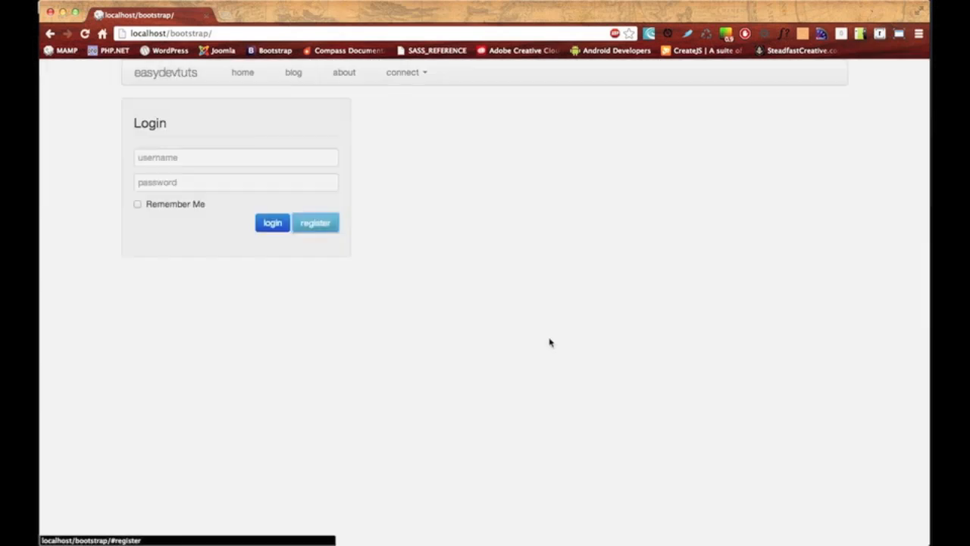
{"action": "mouse_move", "coordinate": [381, 126]}
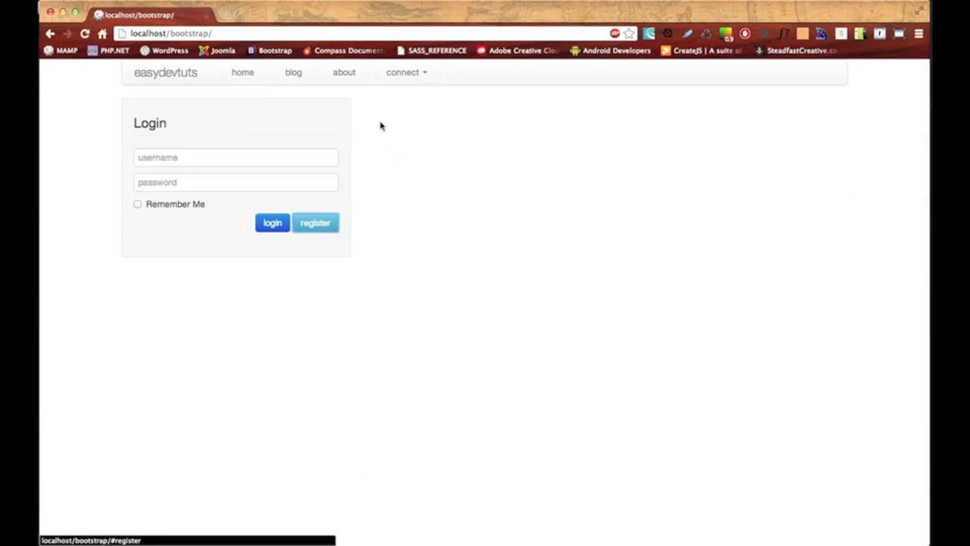
{"action": "mouse_move", "coordinate": [357, 258]}
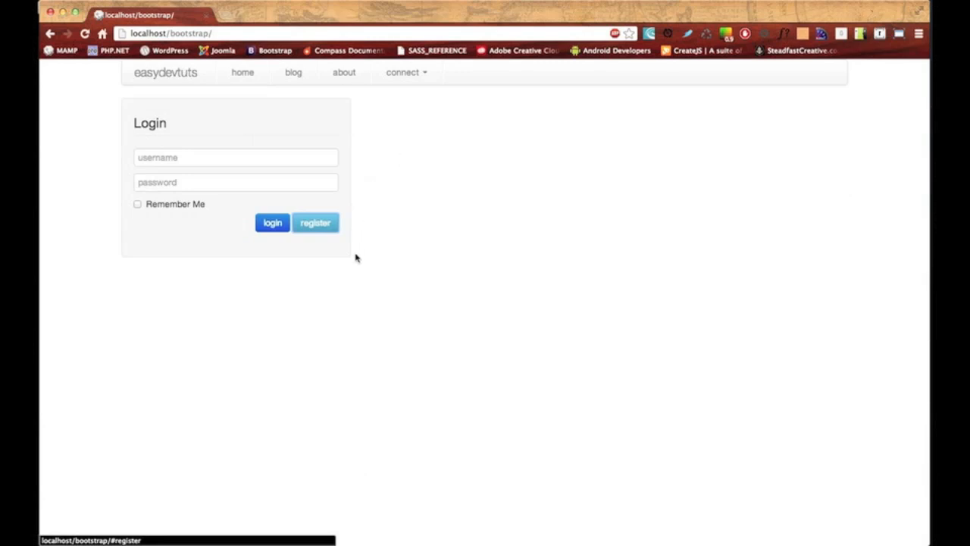
{"action": "mouse_move", "coordinate": [134, 388]}
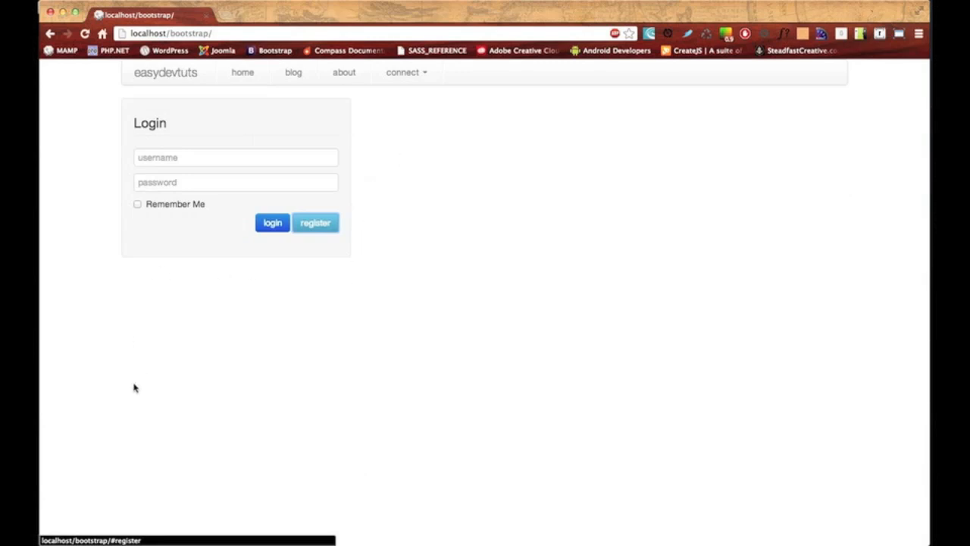
{"action": "mouse_move", "coordinate": [202, 322]}
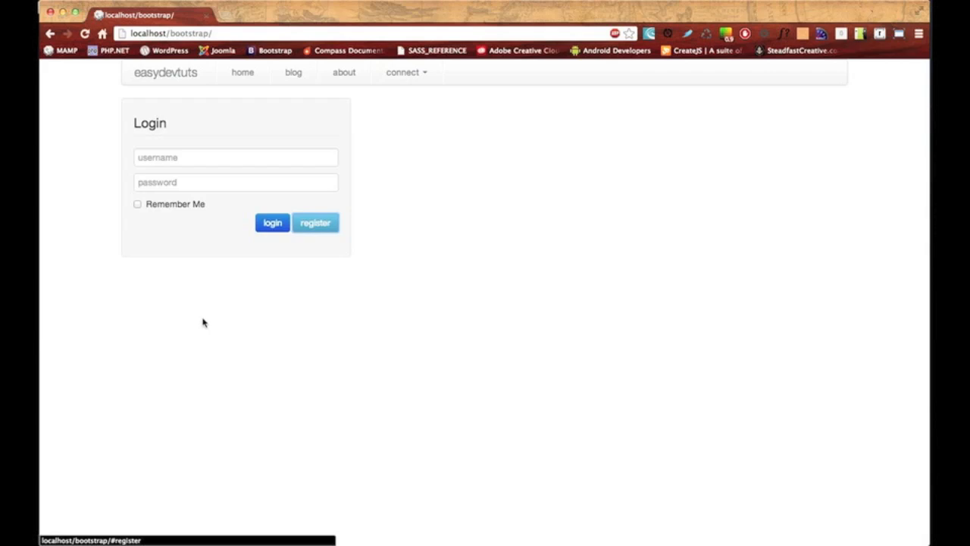